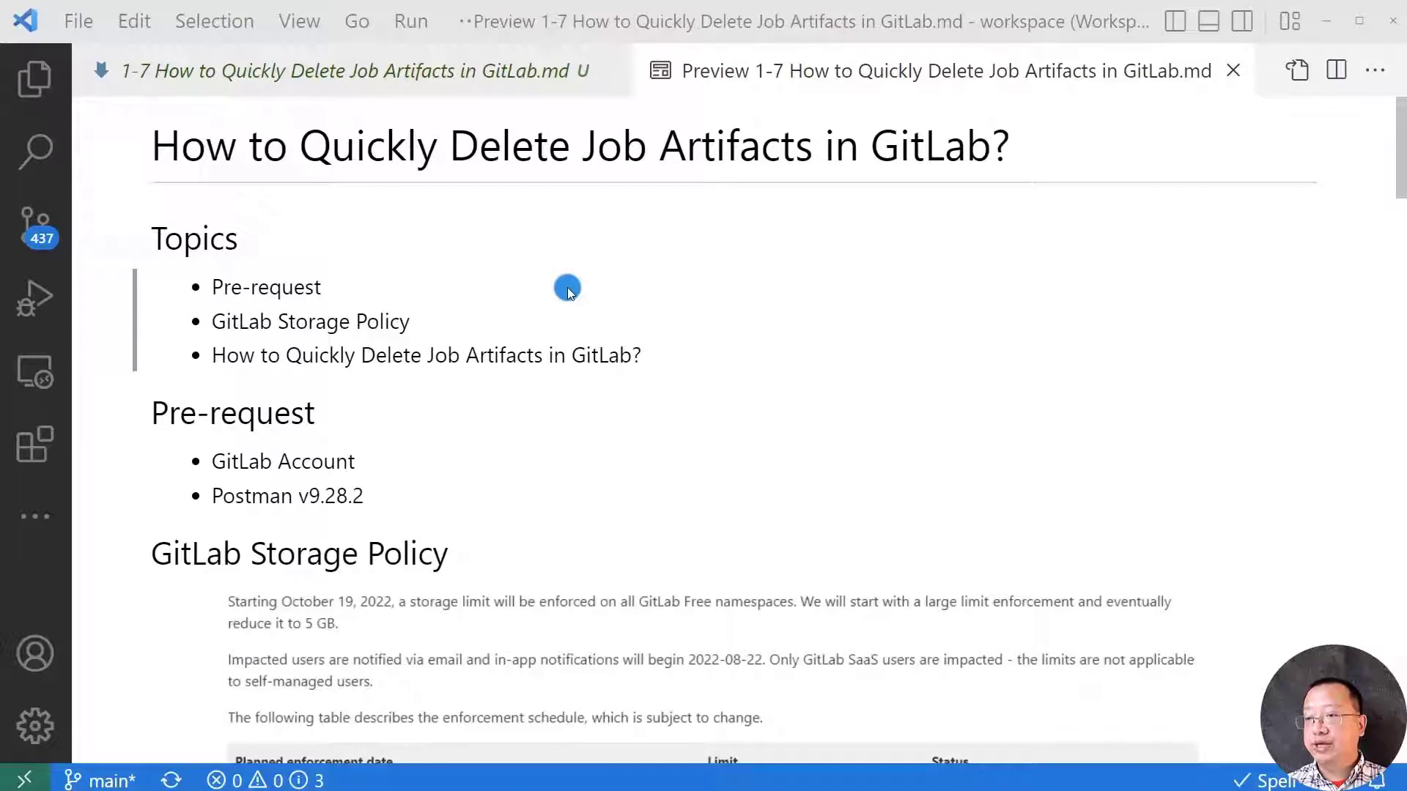
mouse_move(532, 323)
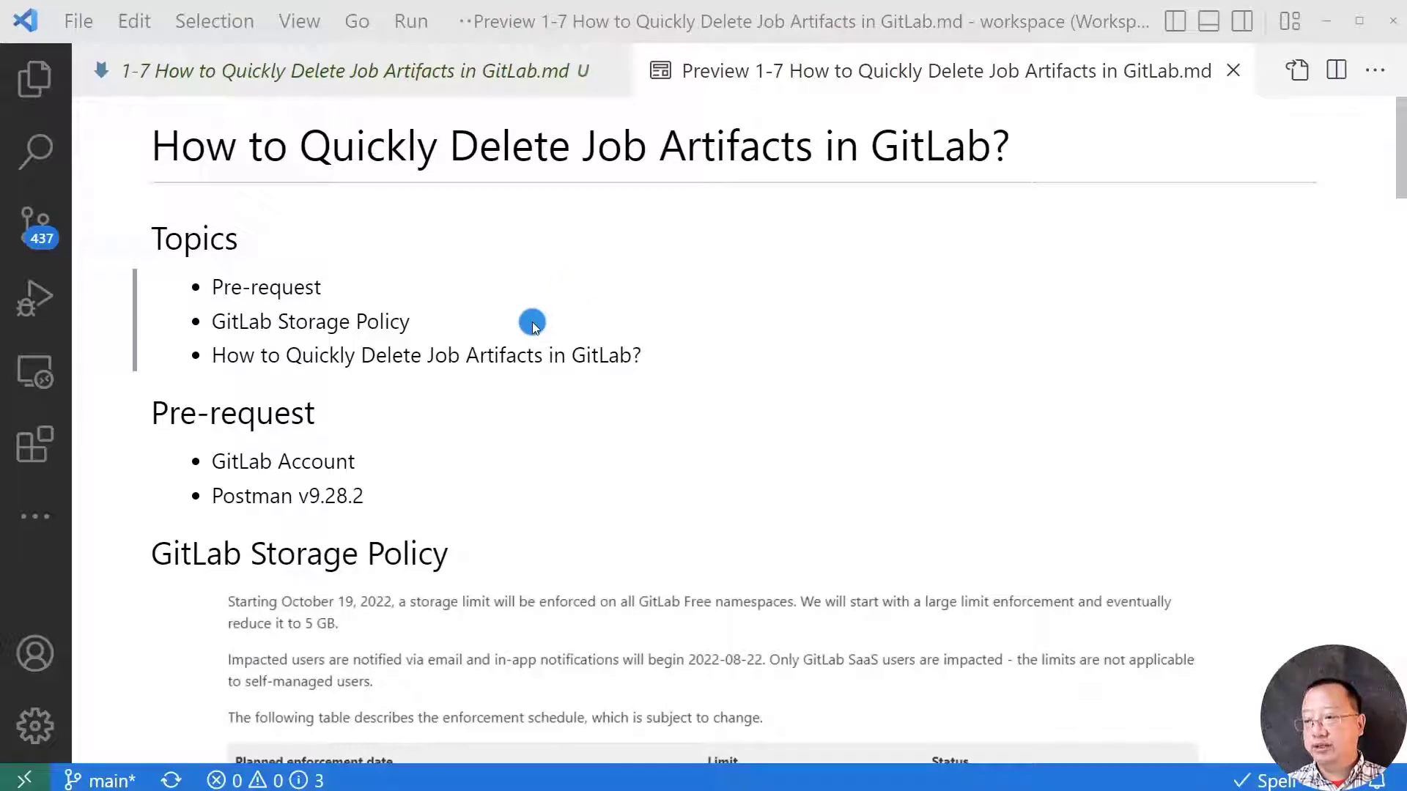
mouse_move(677, 350)
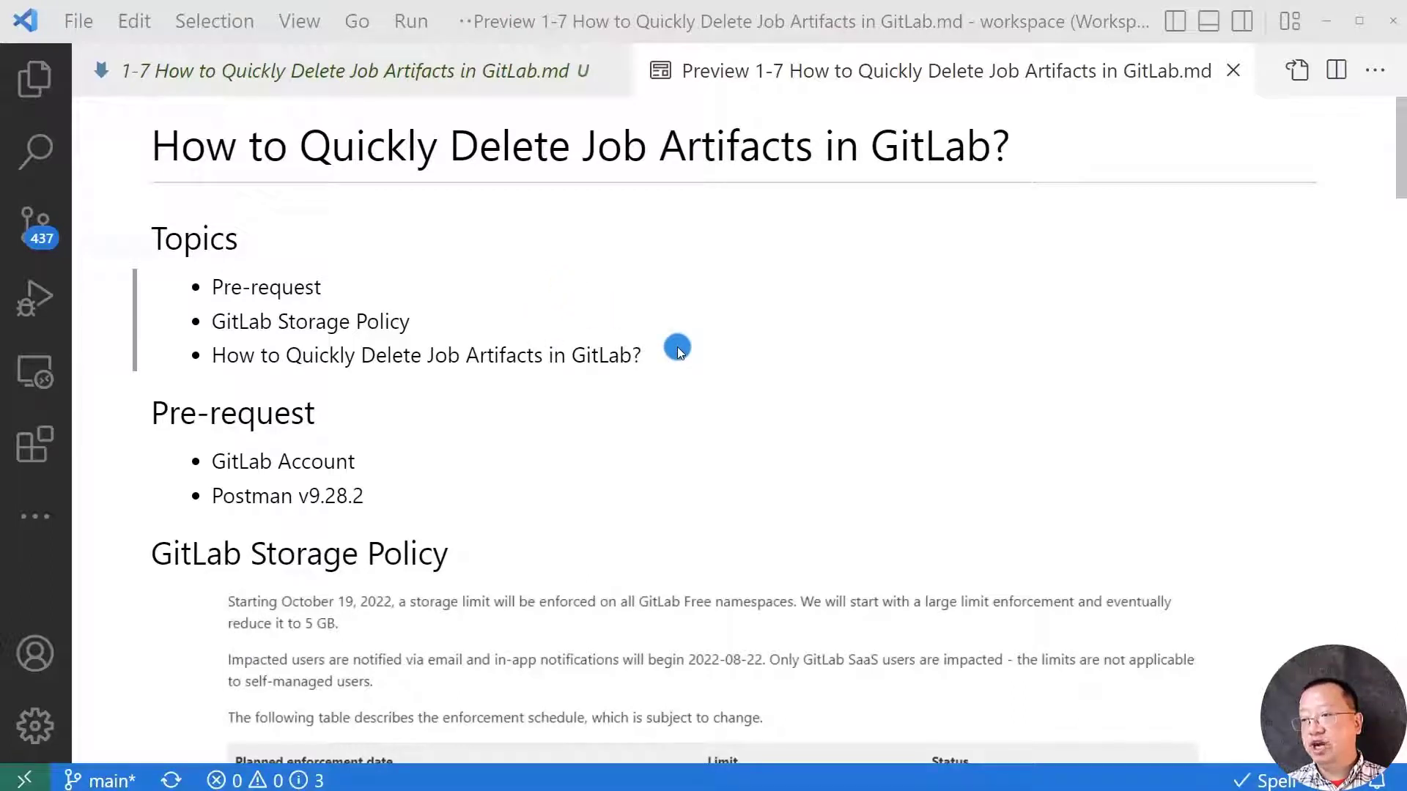
mouse_move(391, 415)
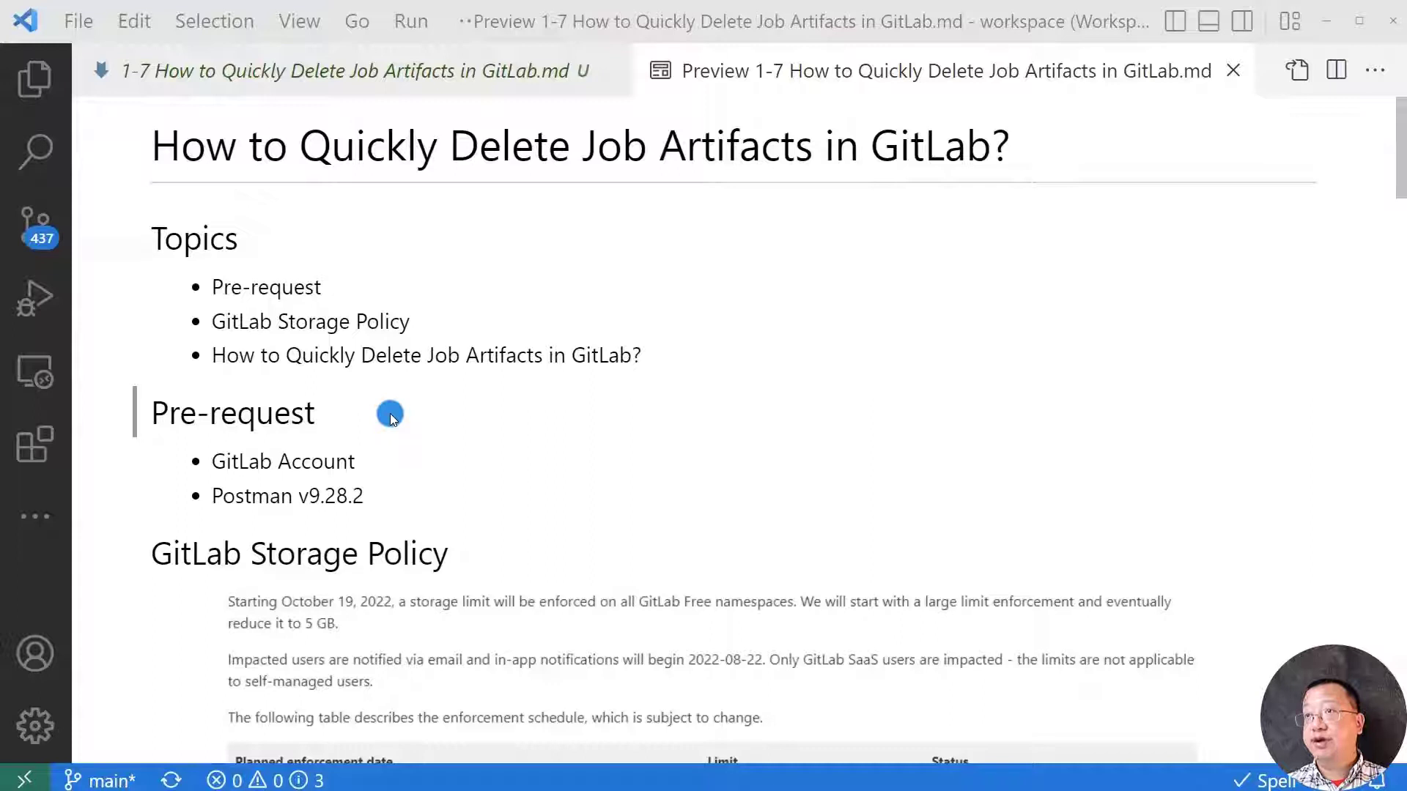
mouse_move(408, 498)
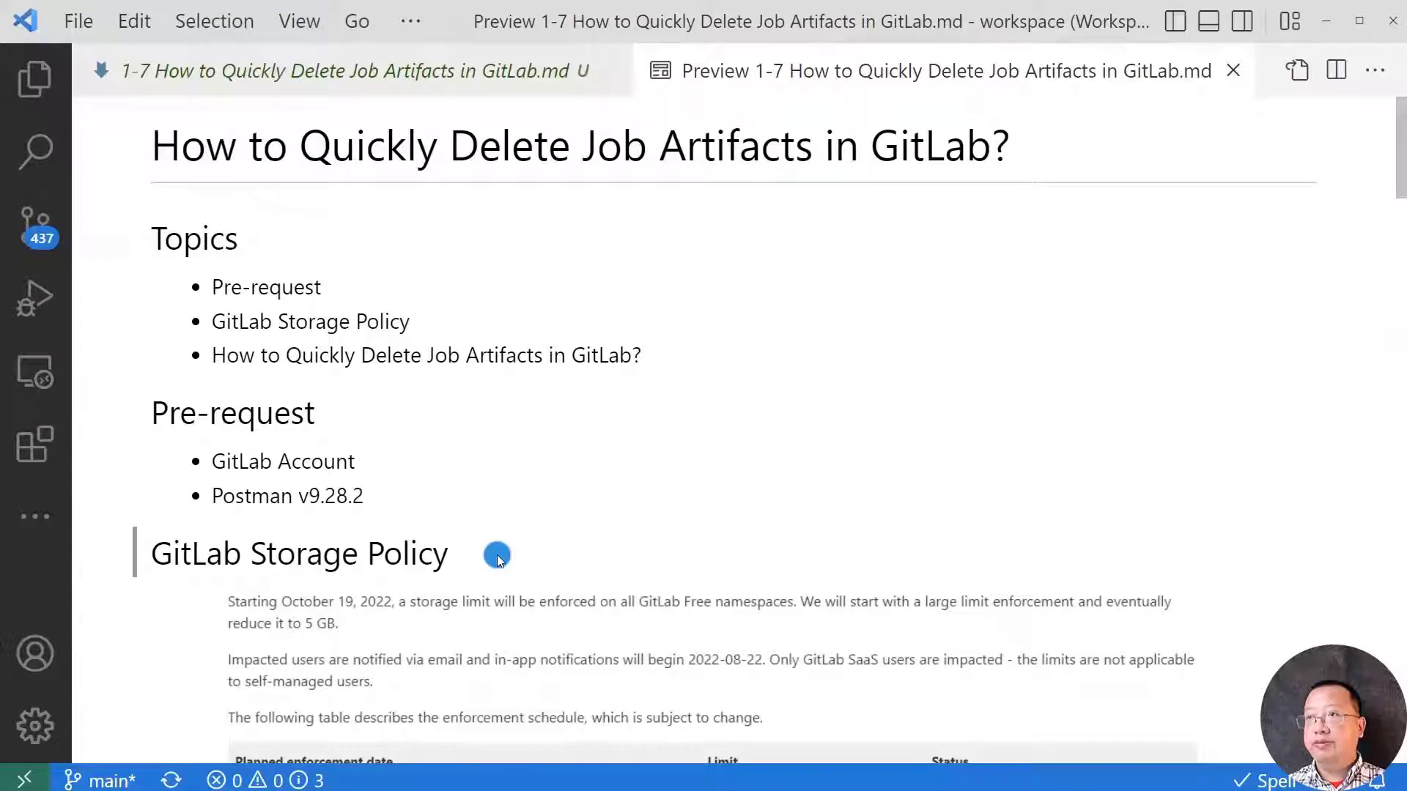
- Scroll the Markdown preview down to the storage enforcement schedule and Usage Quotas screenshot
scroll(down, 3)
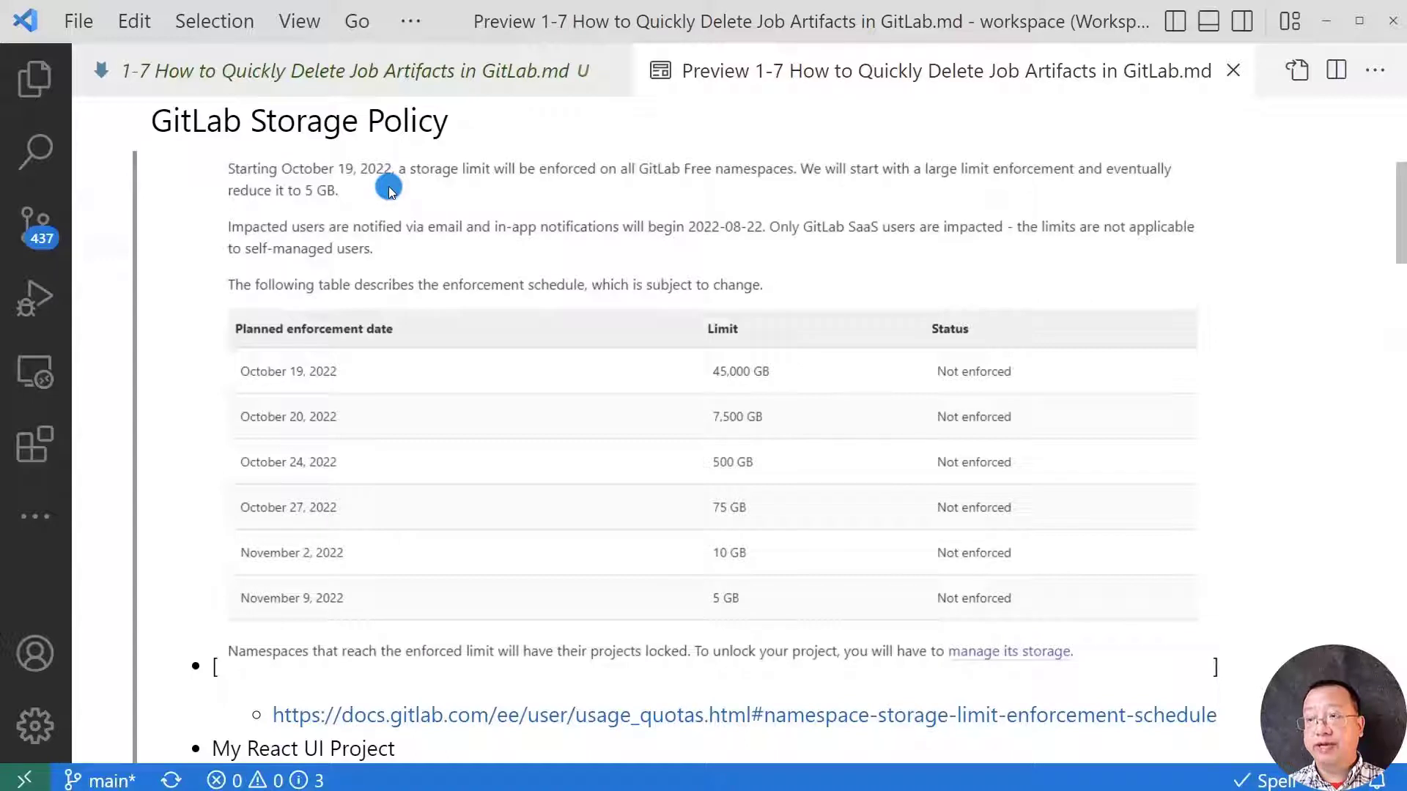
mouse_move(1143, 734)
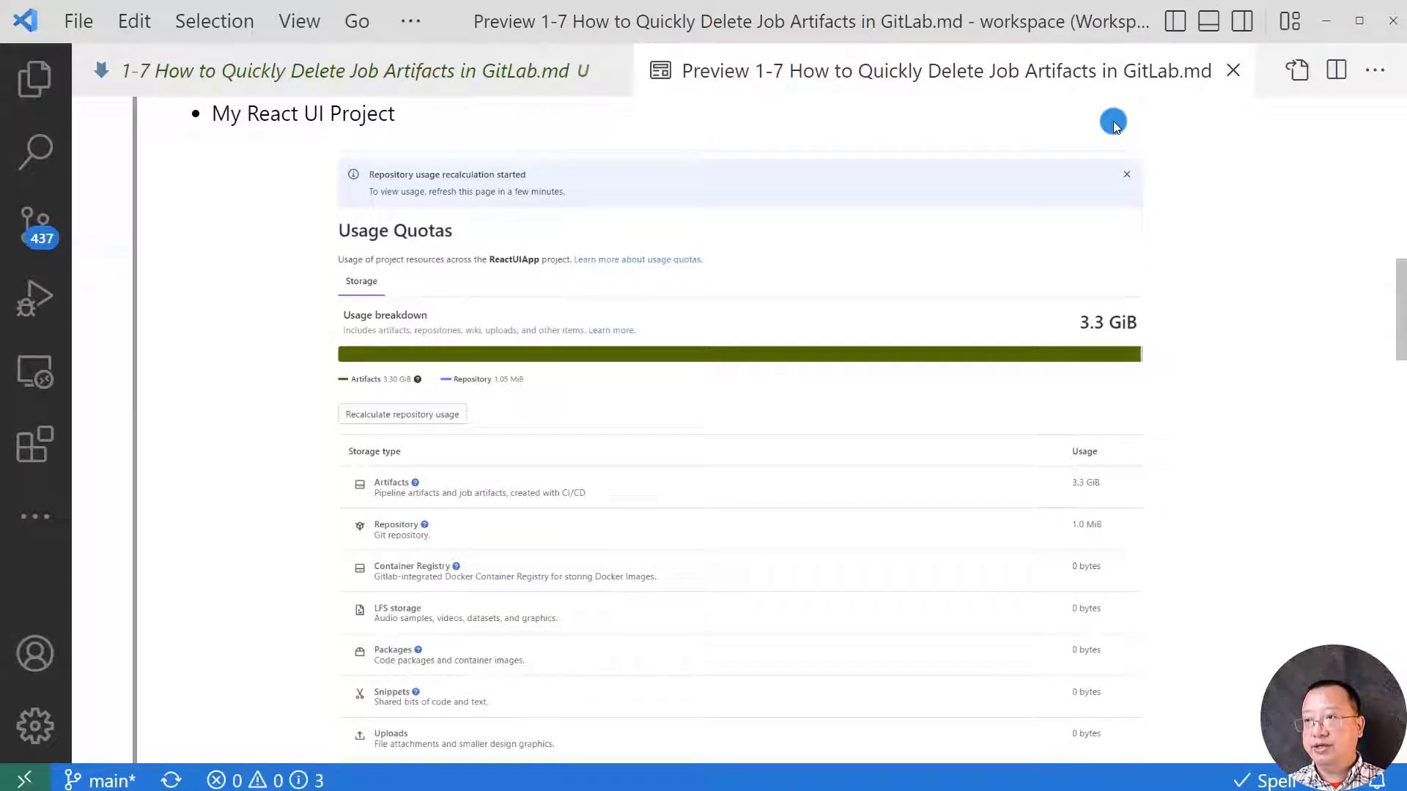
mouse_move(1176, 342)
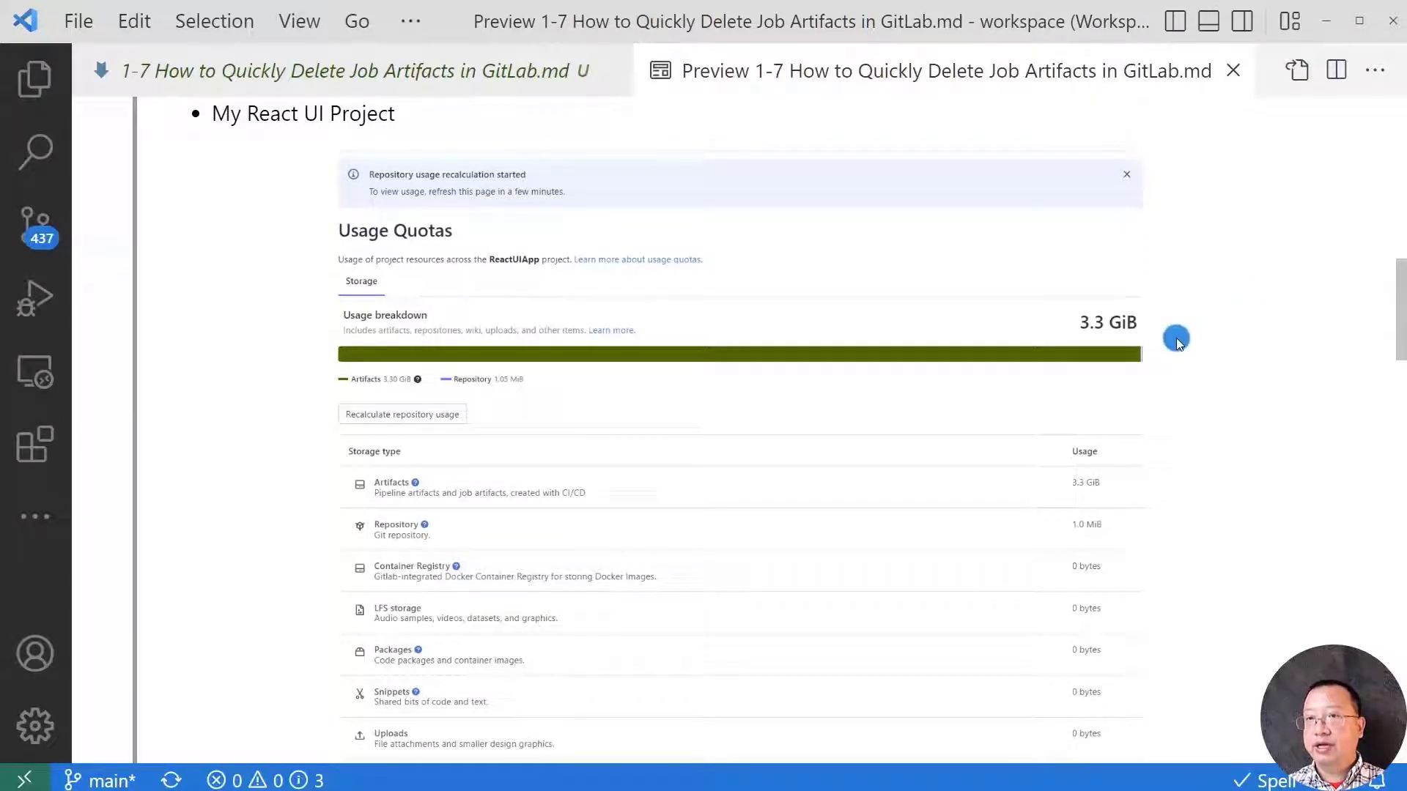
mouse_move(1131, 493)
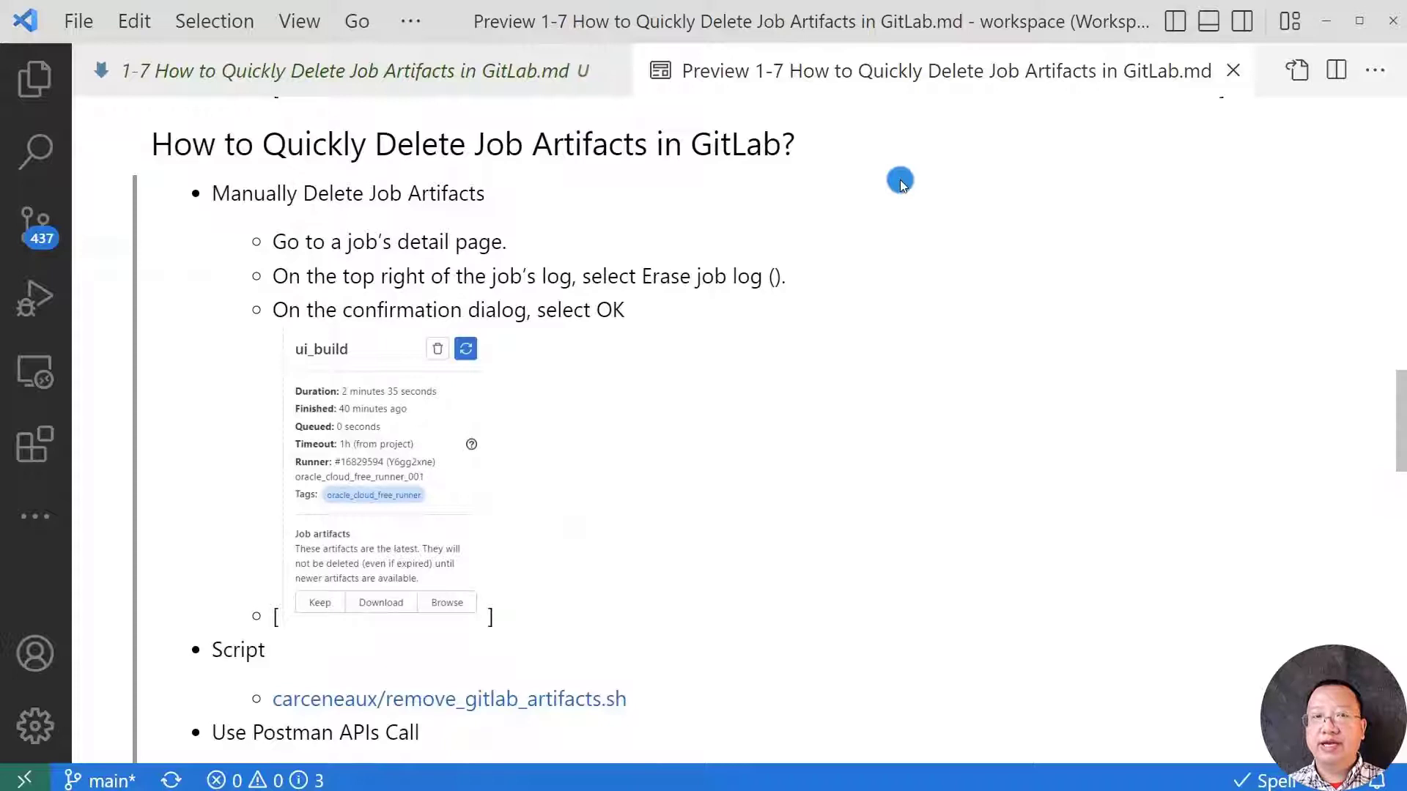
mouse_move(852, 149)
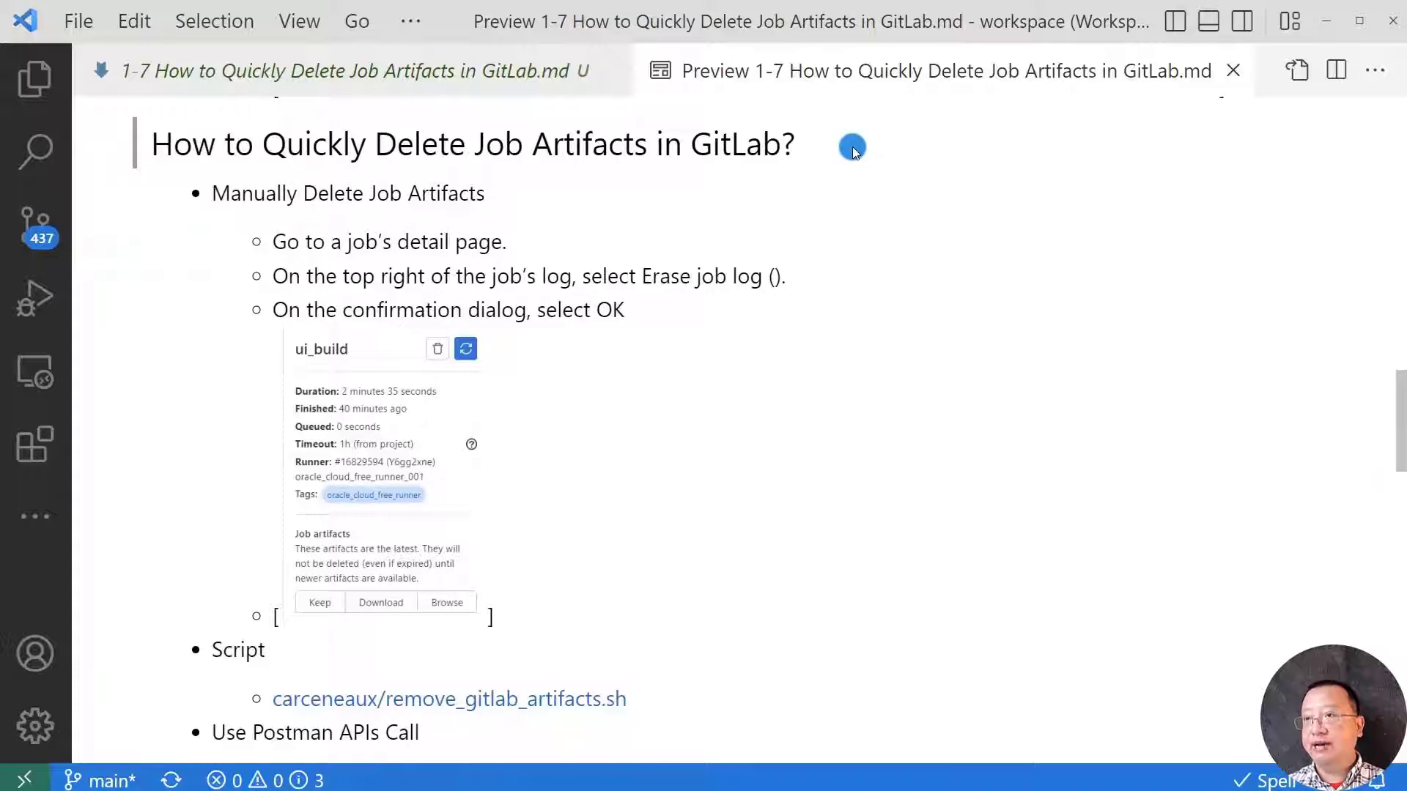
mouse_move(819, 160)
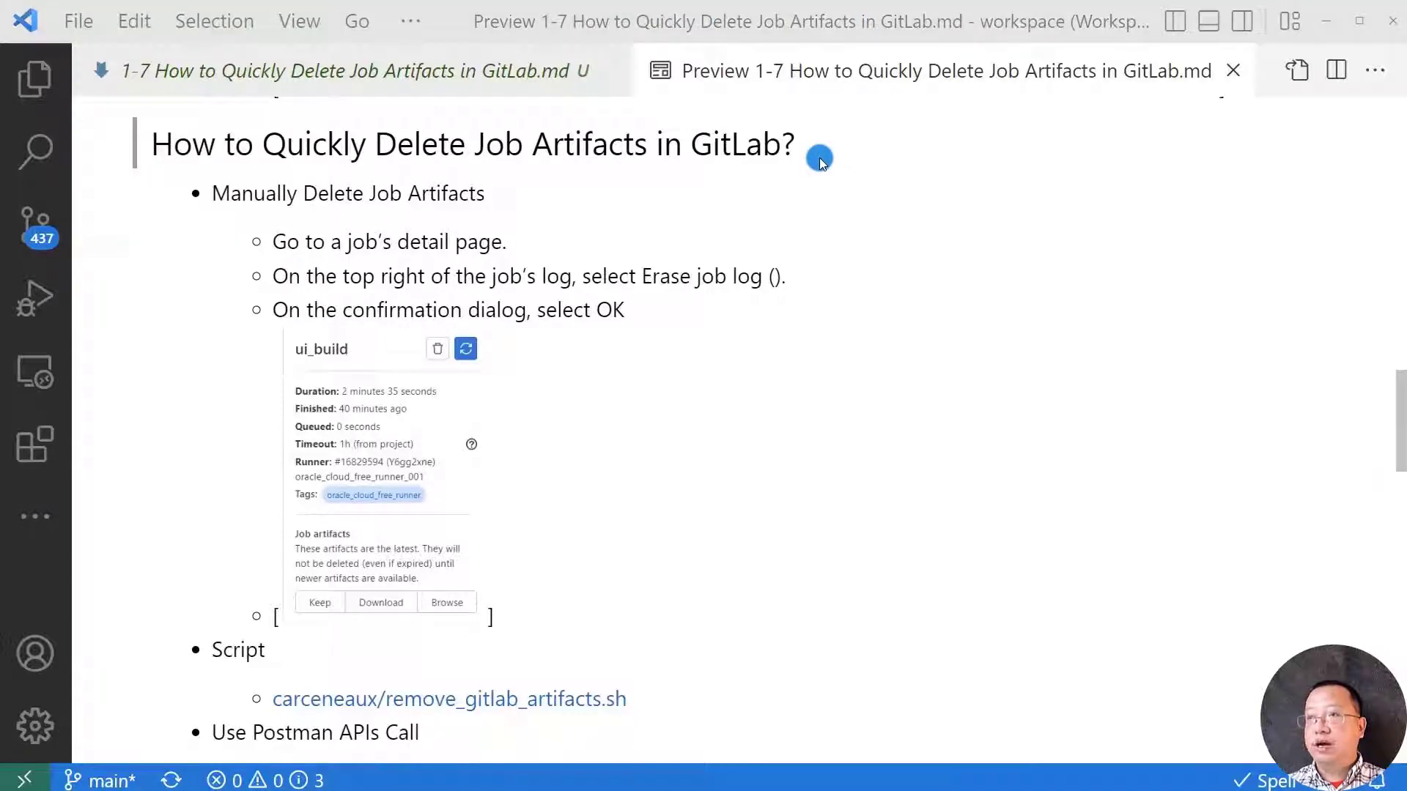
mouse_move(815, 160)
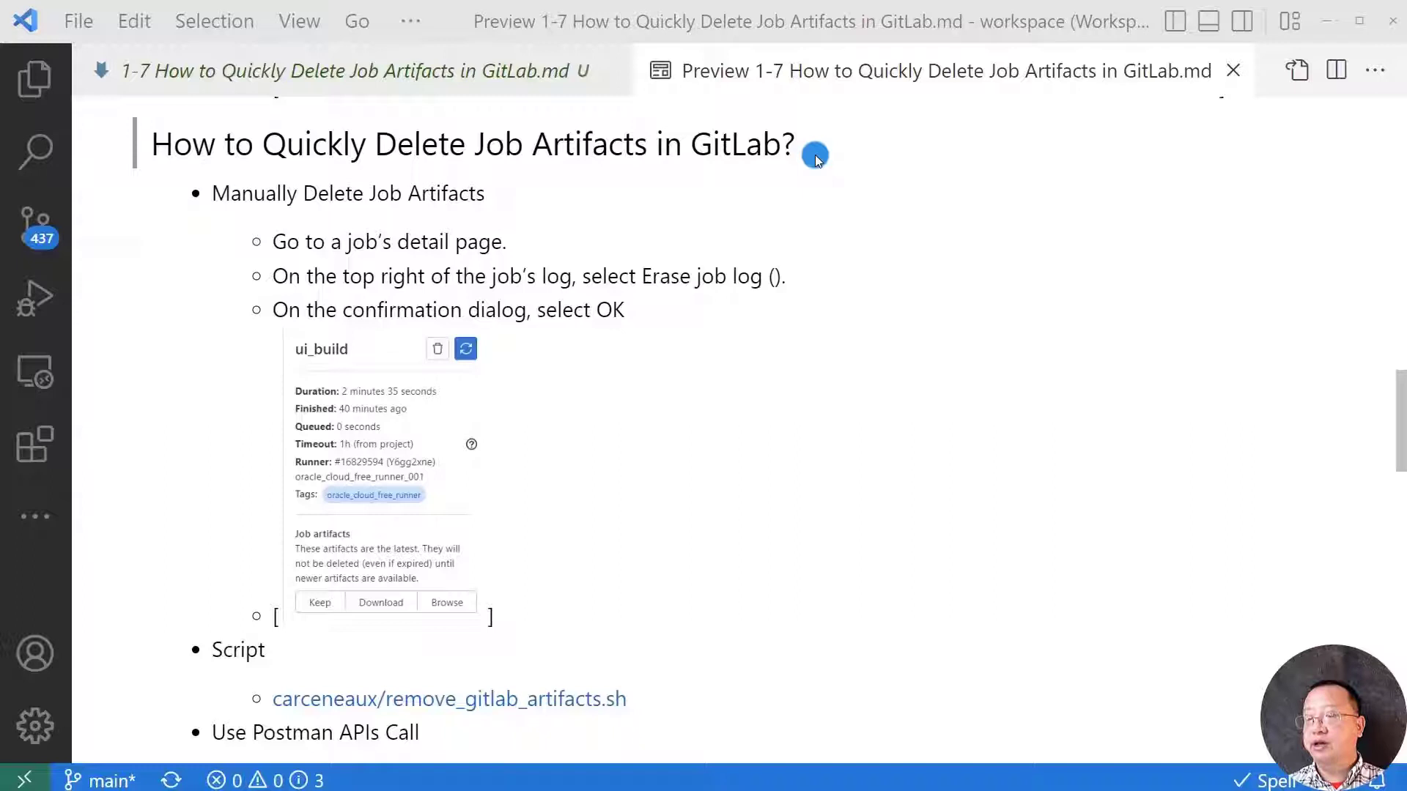
mouse_move(573, 198)
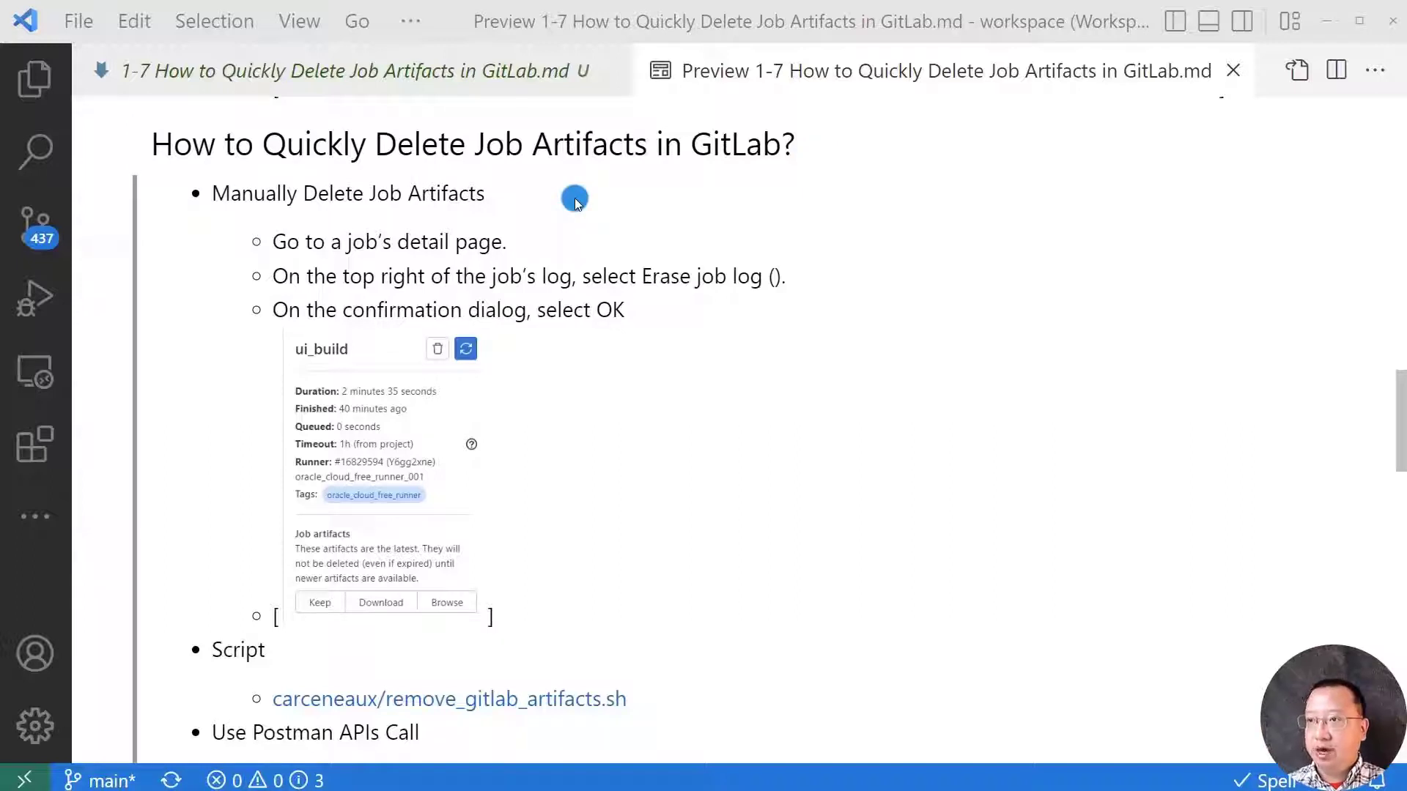
mouse_move(578, 229)
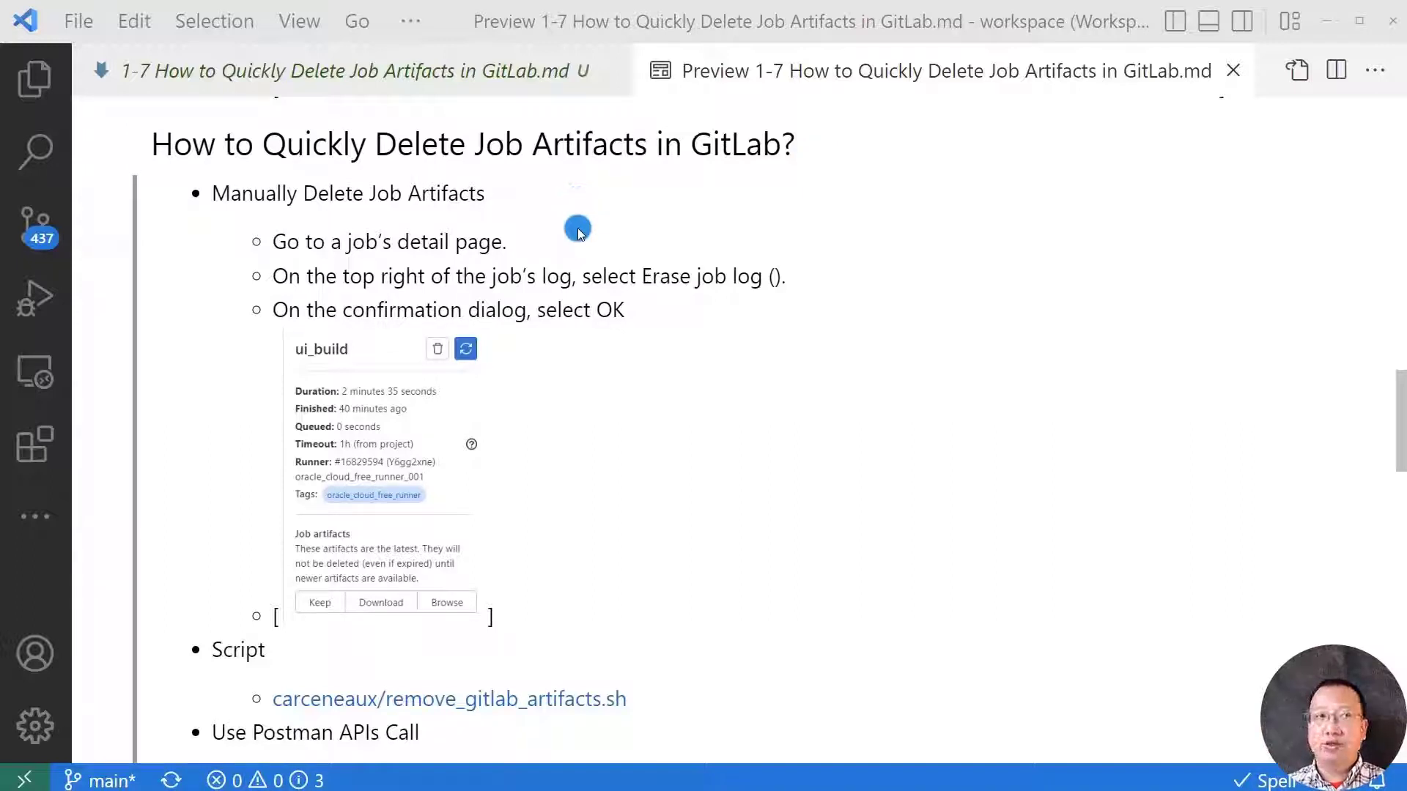
mouse_move(837, 280)
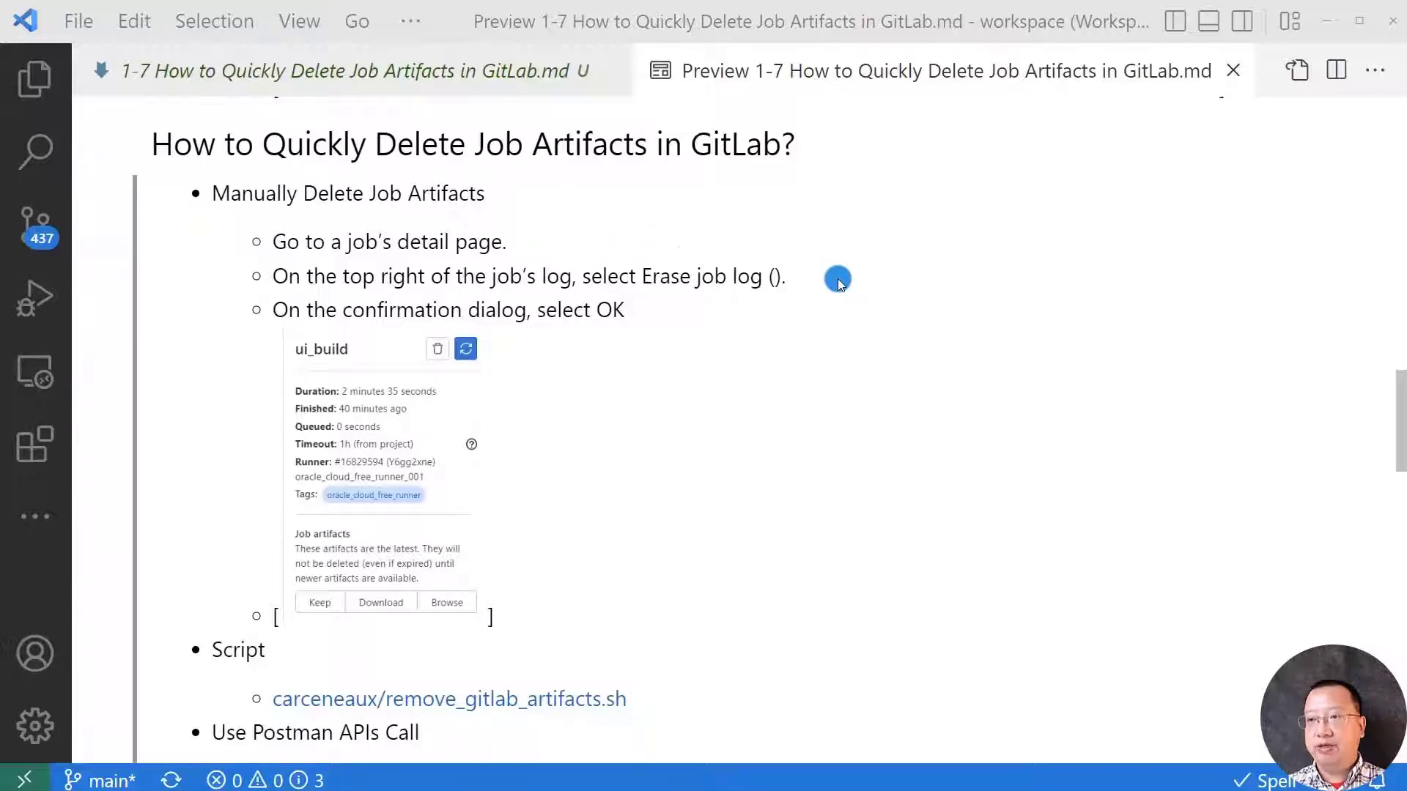
mouse_move(727, 309)
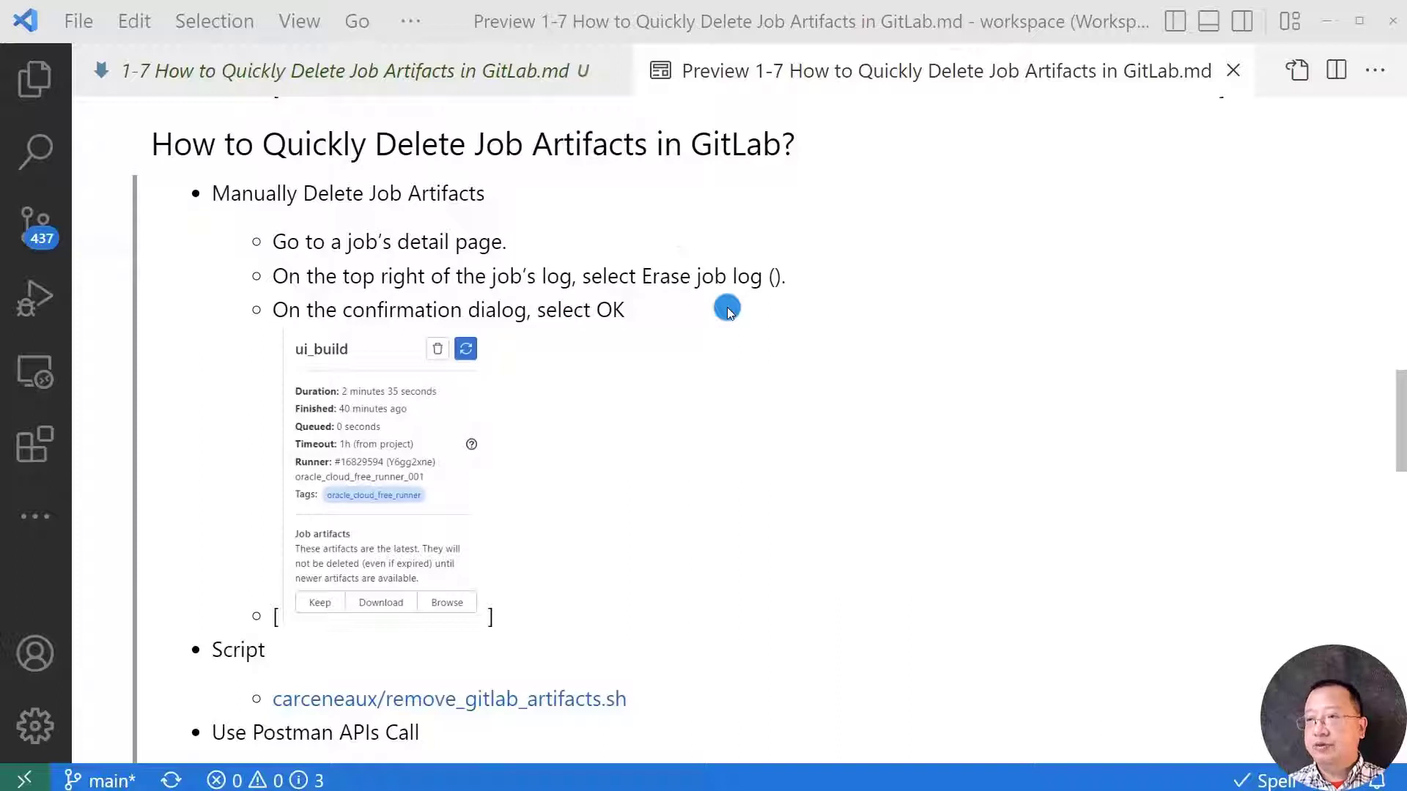
mouse_move(740, 716)
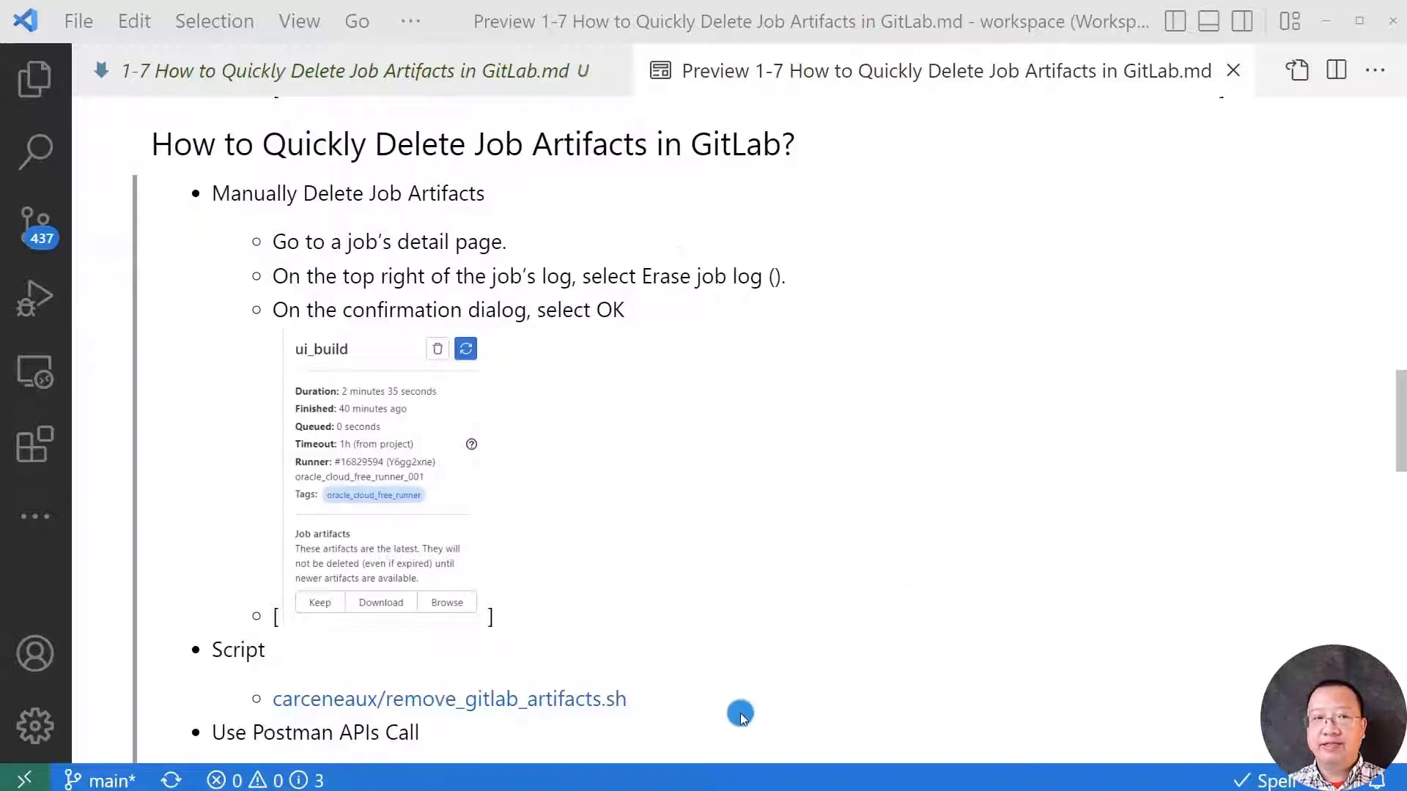
mouse_move(601, 699)
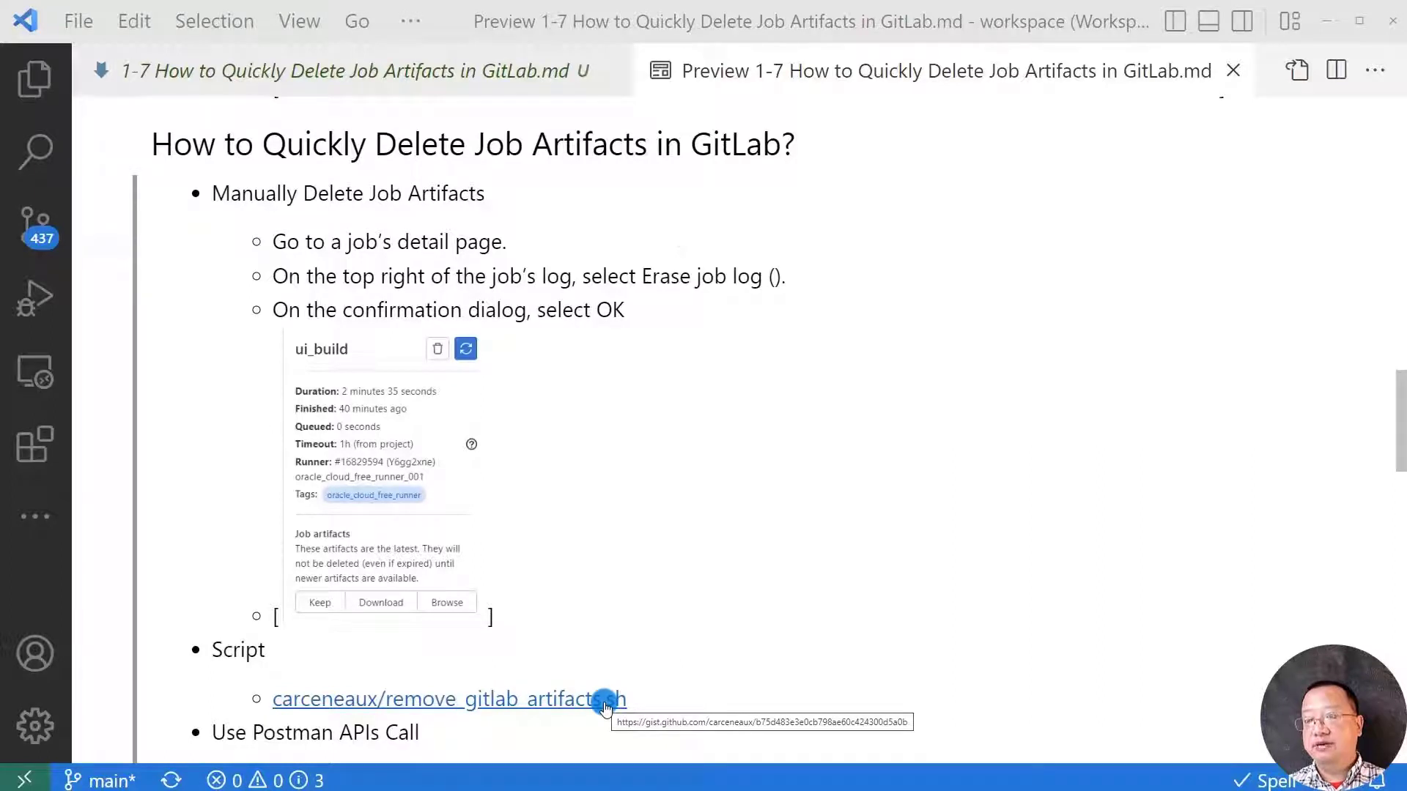
mouse_move(599, 702)
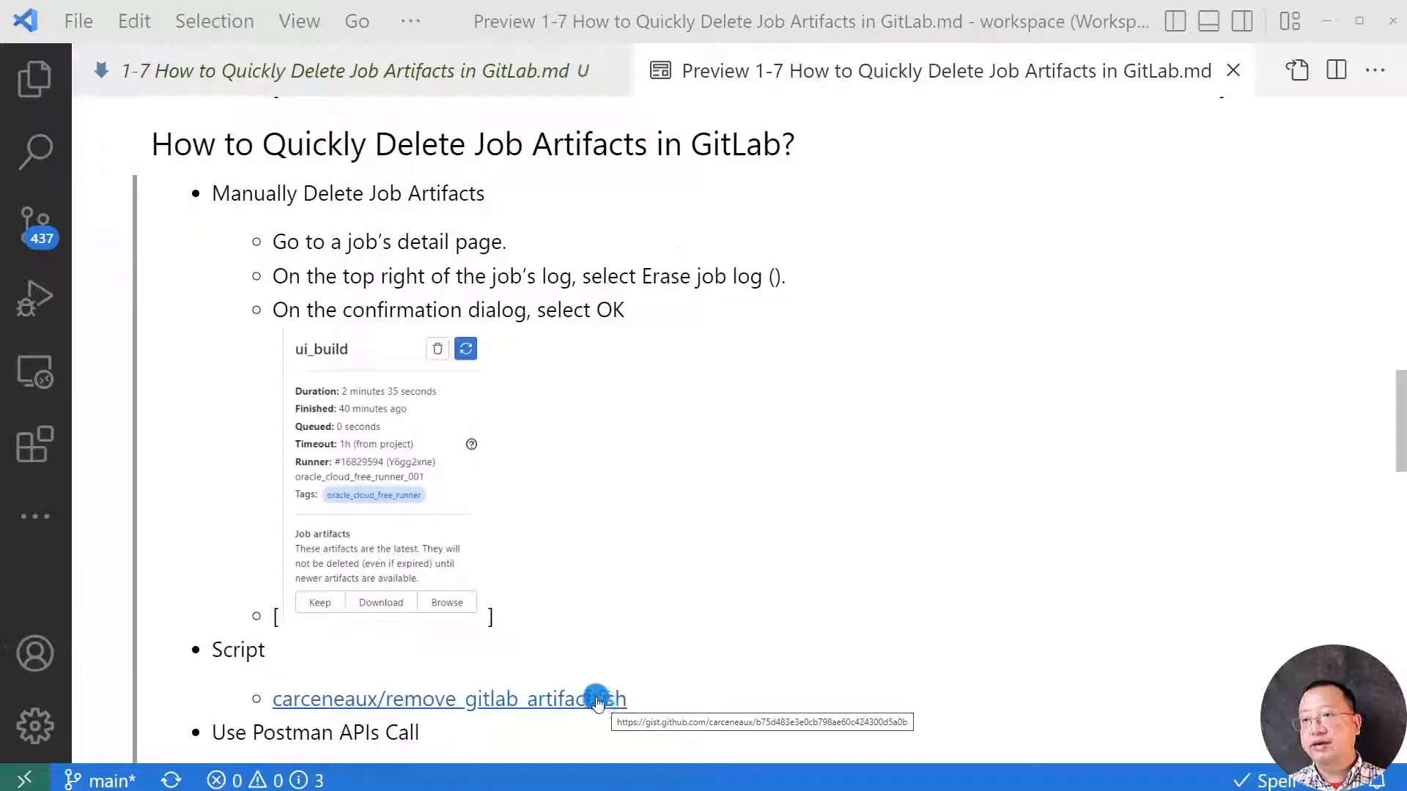
- Open the remove_gitlab_artifacts.sh gist in Chrome and scroll through its deletion loops
click(440, 700)
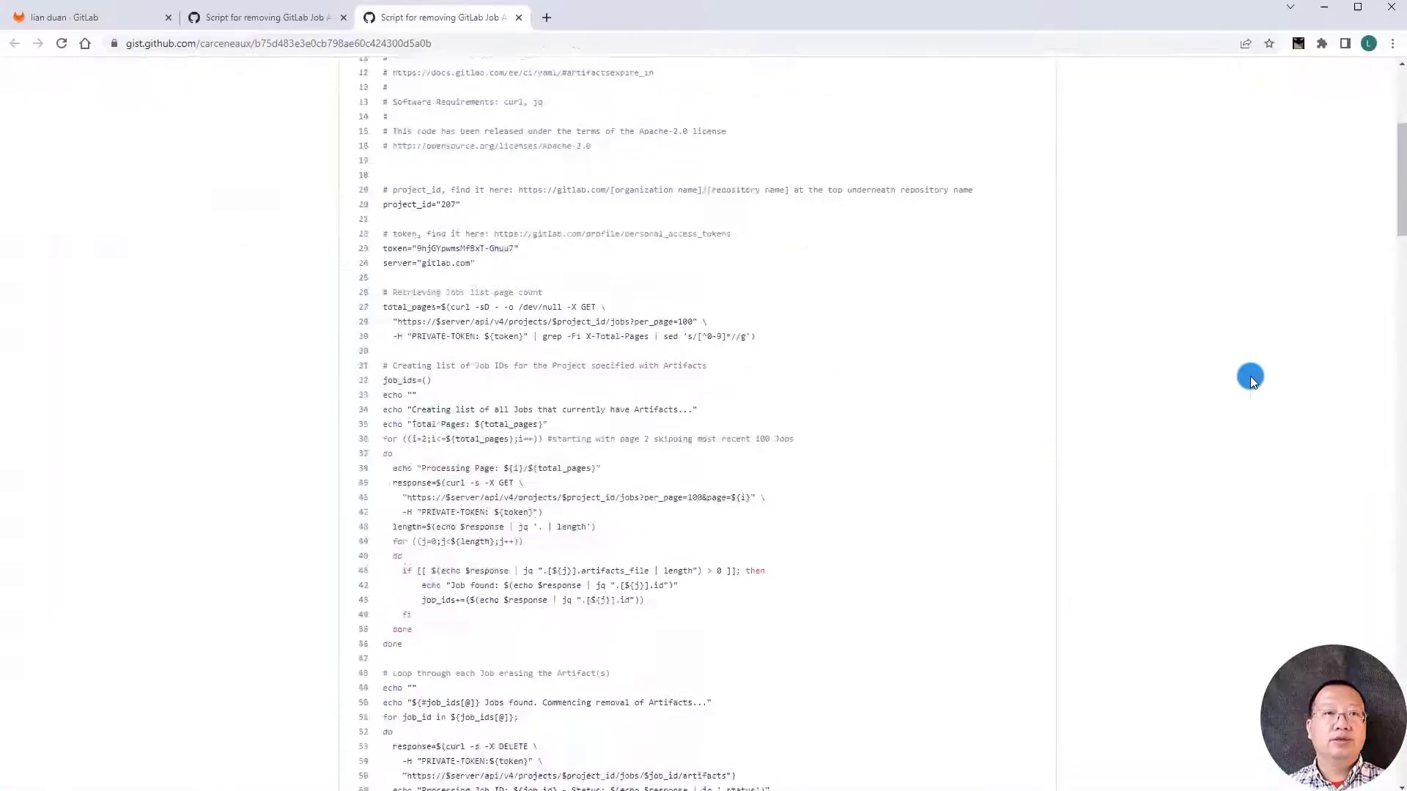
scroll(down, 3)
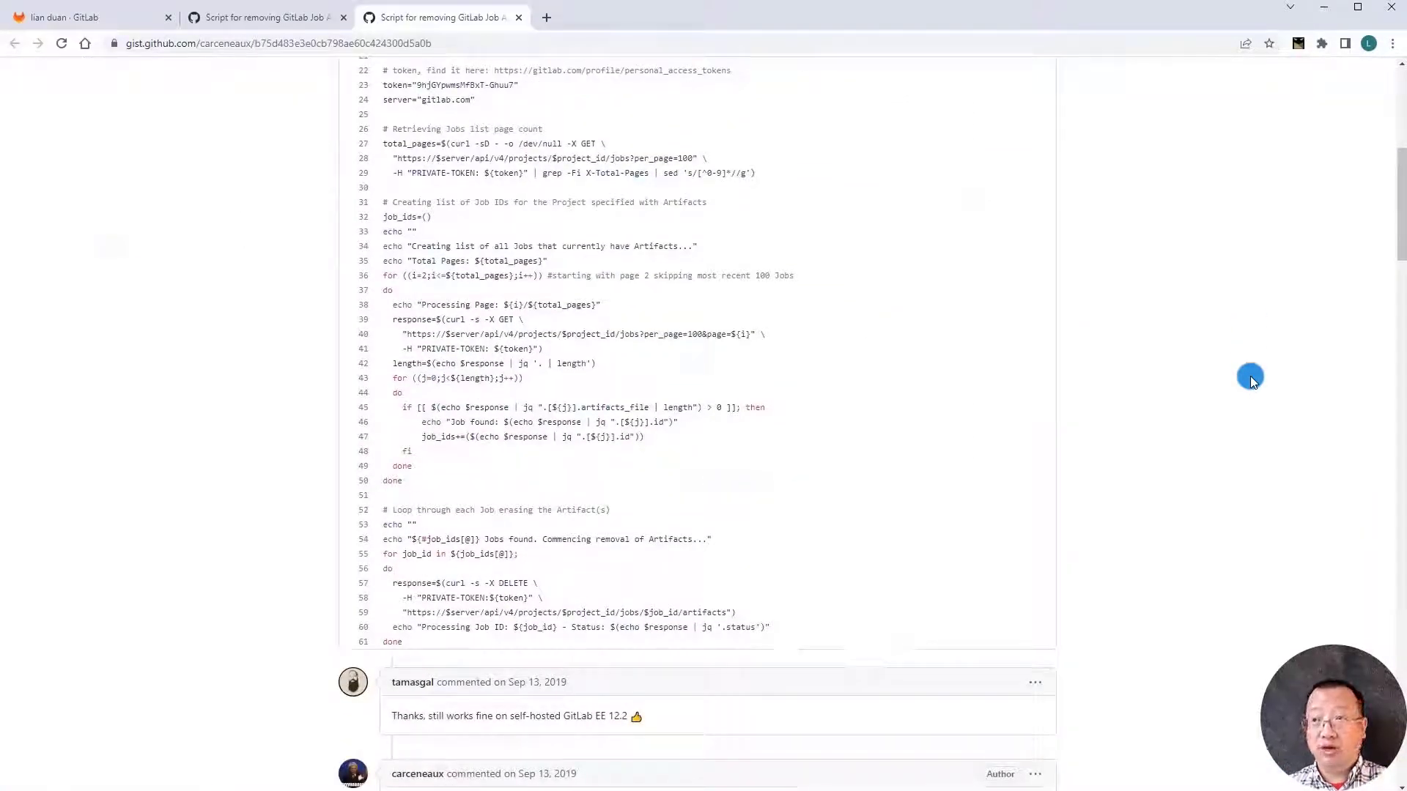
mouse_move(1318, 20)
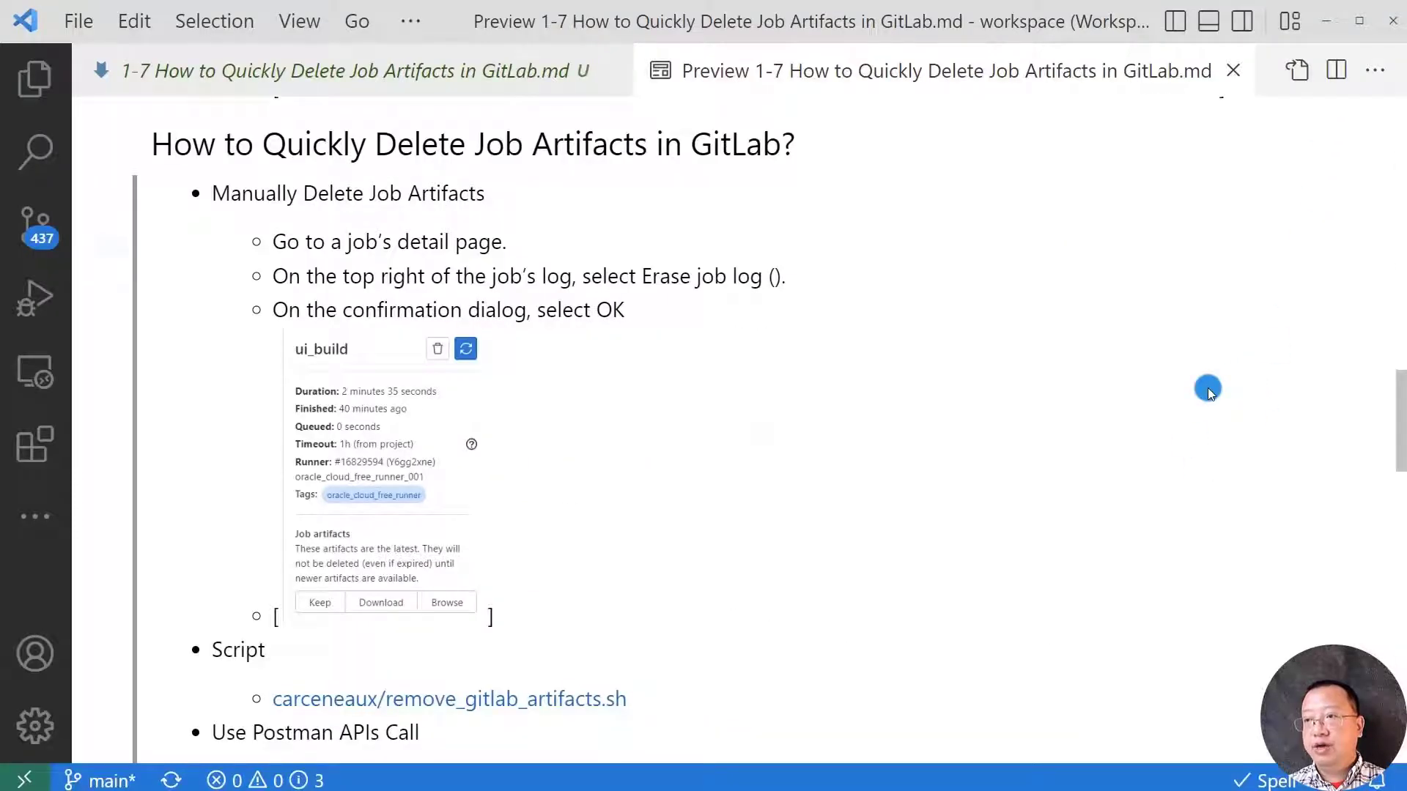
mouse_move(1175, 501)
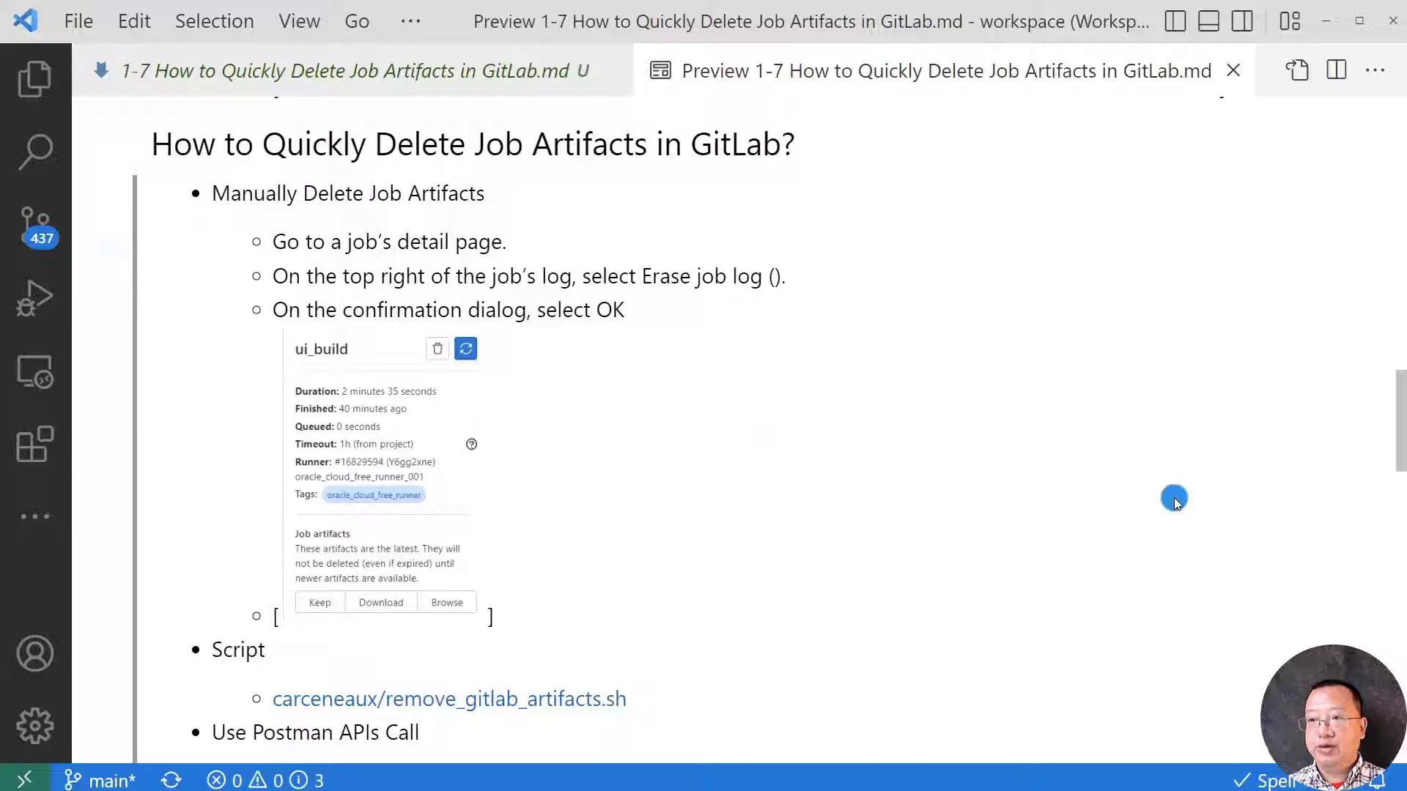
- Scroll the VS Code preview to the 'Use Postman APIs Call' steps
scroll(down, 3)
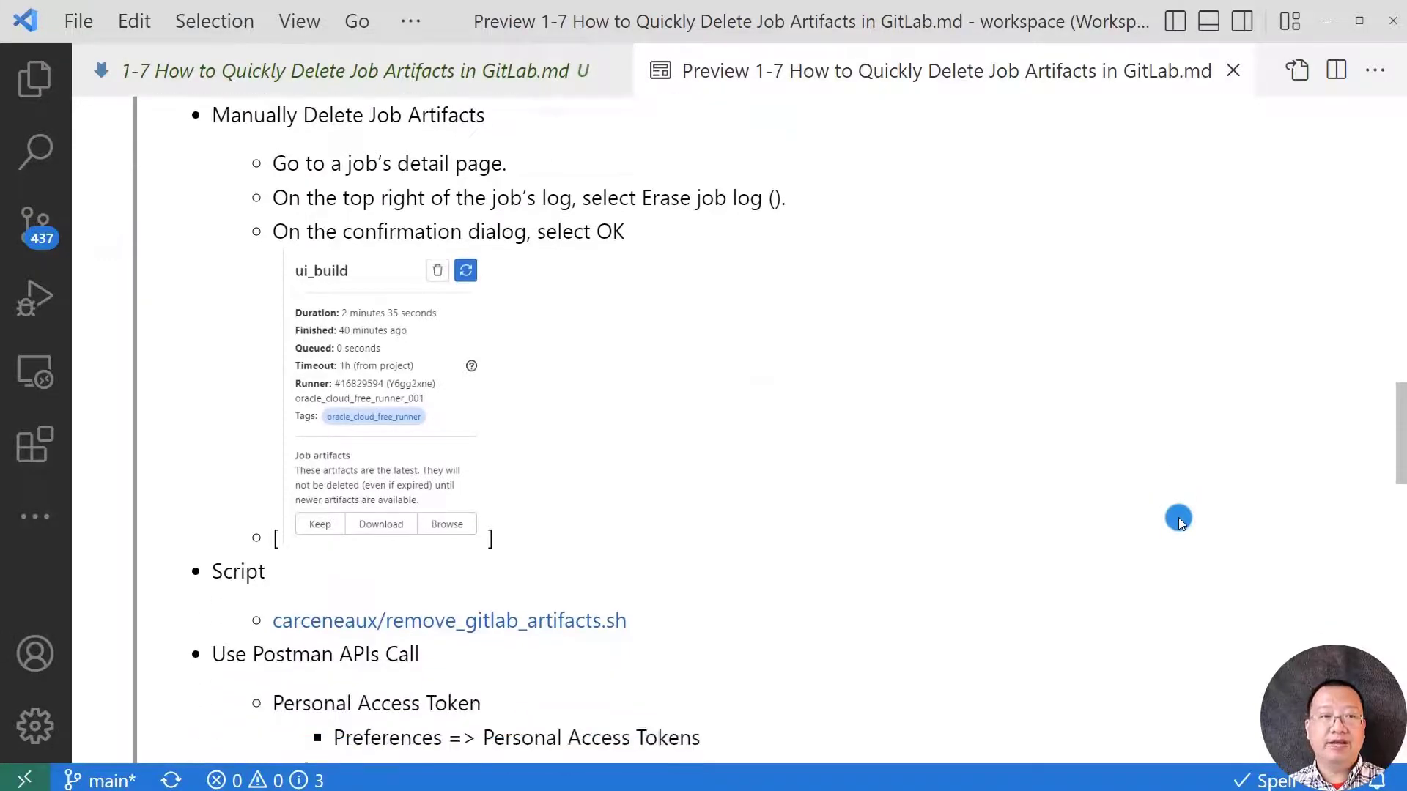
scroll(down, 3)
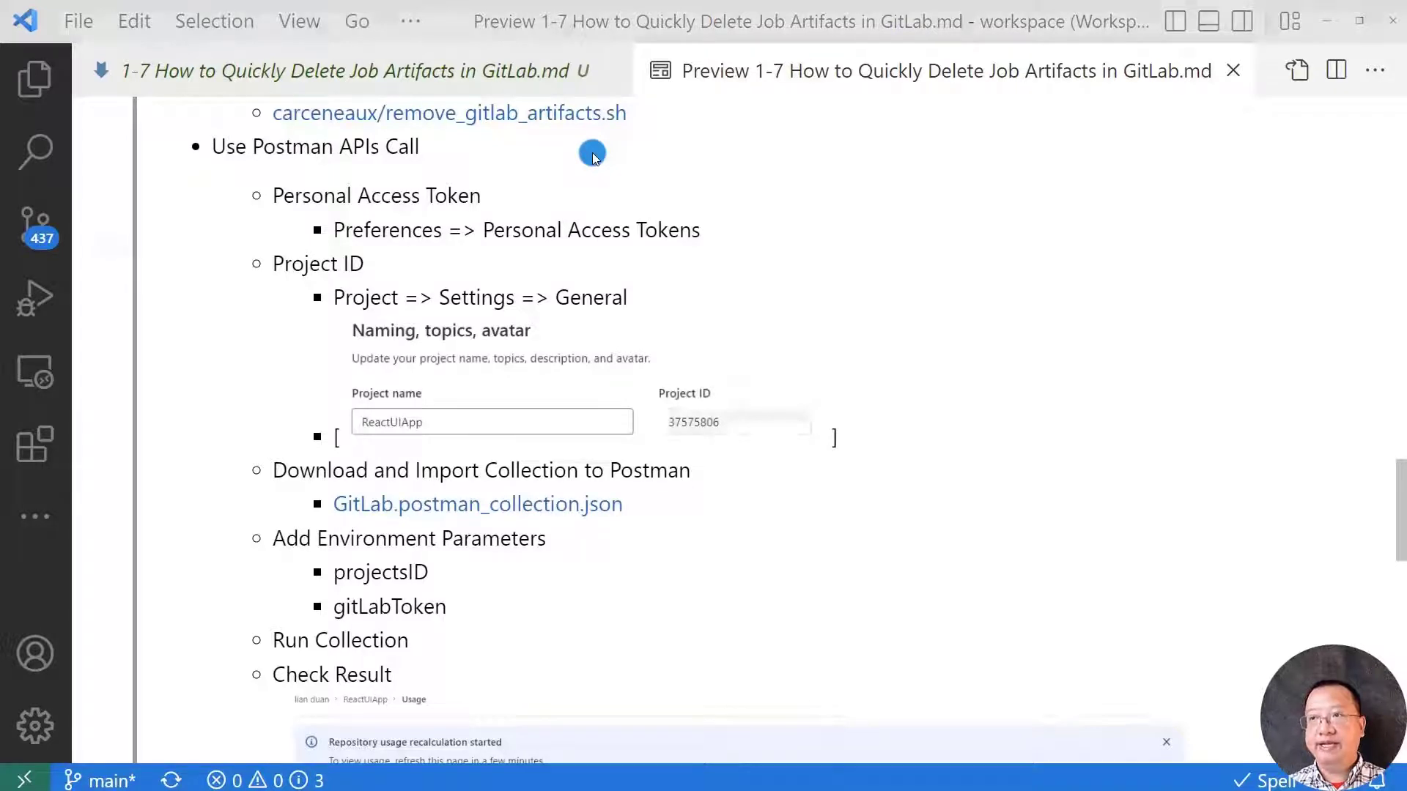
mouse_move(584, 167)
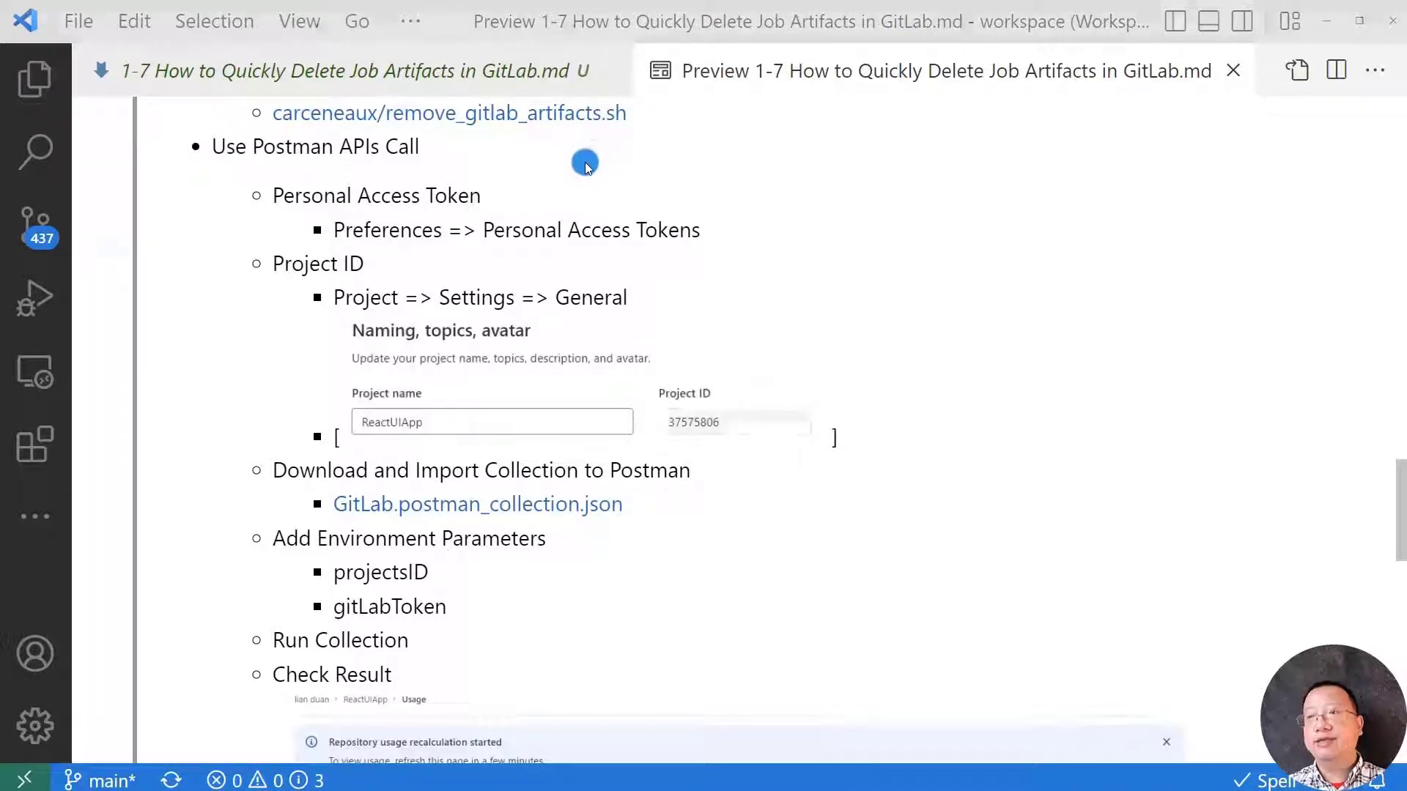
mouse_move(557, 196)
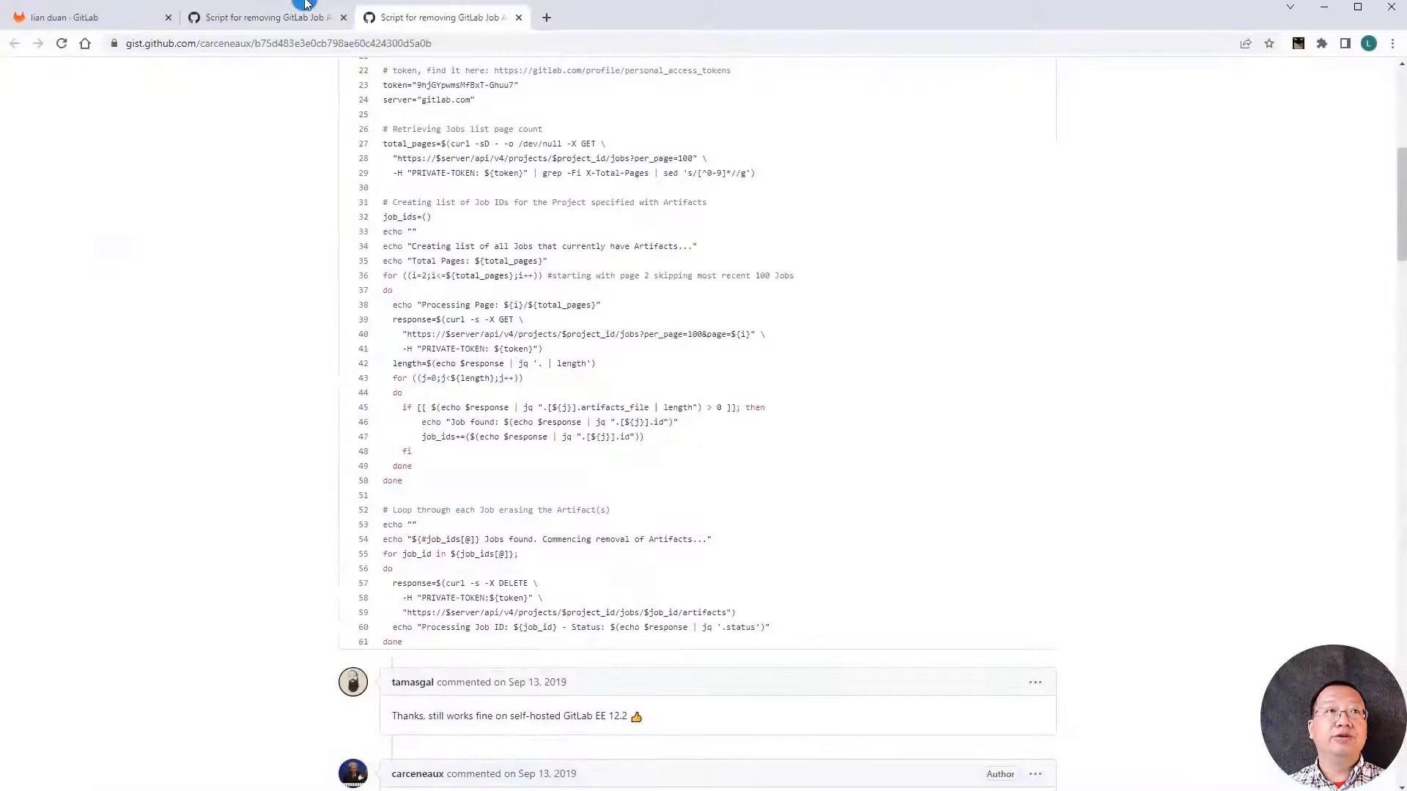
- Create a personal access token named 'Demo' with the api scope
click(85, 17)
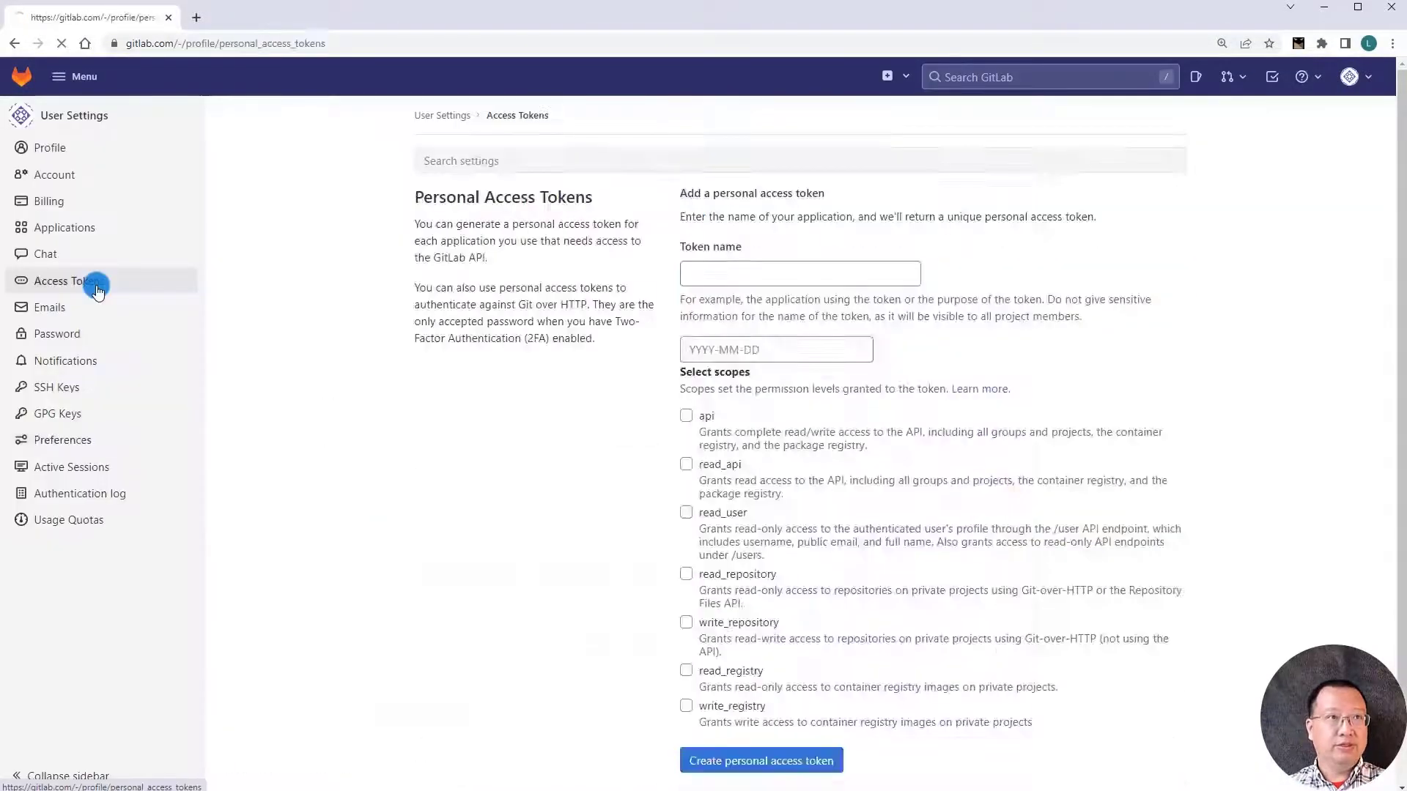
text(Demo)
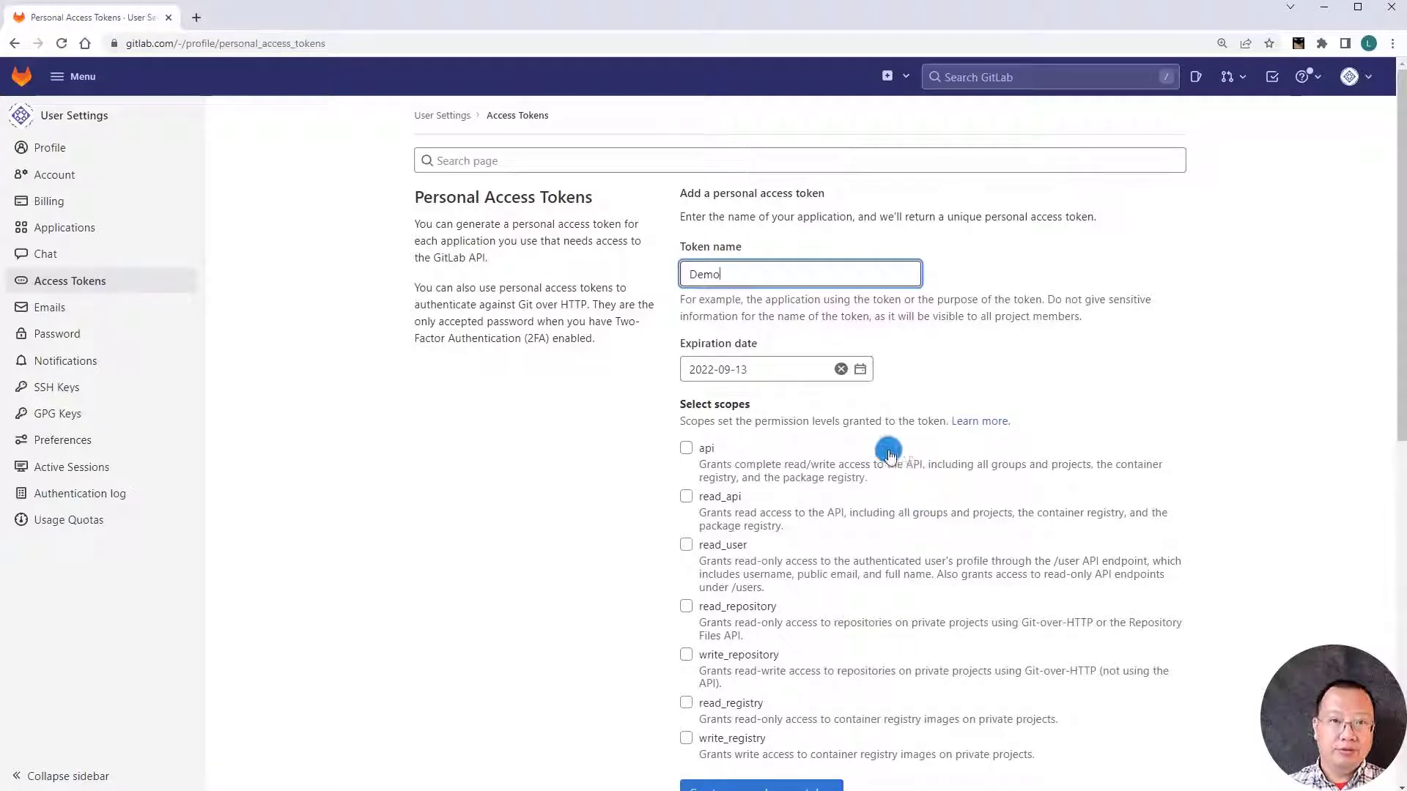
click(686, 448)
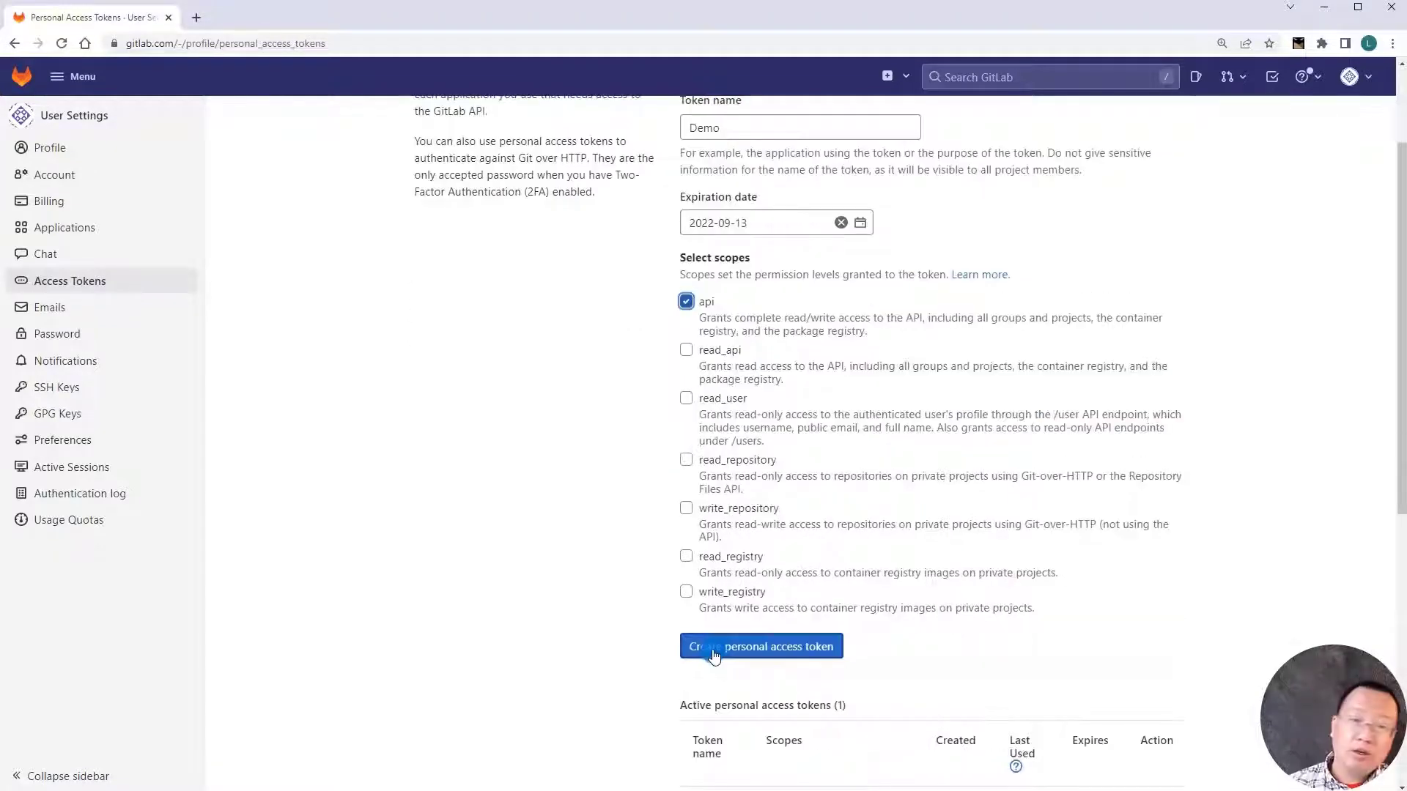
click(760, 646)
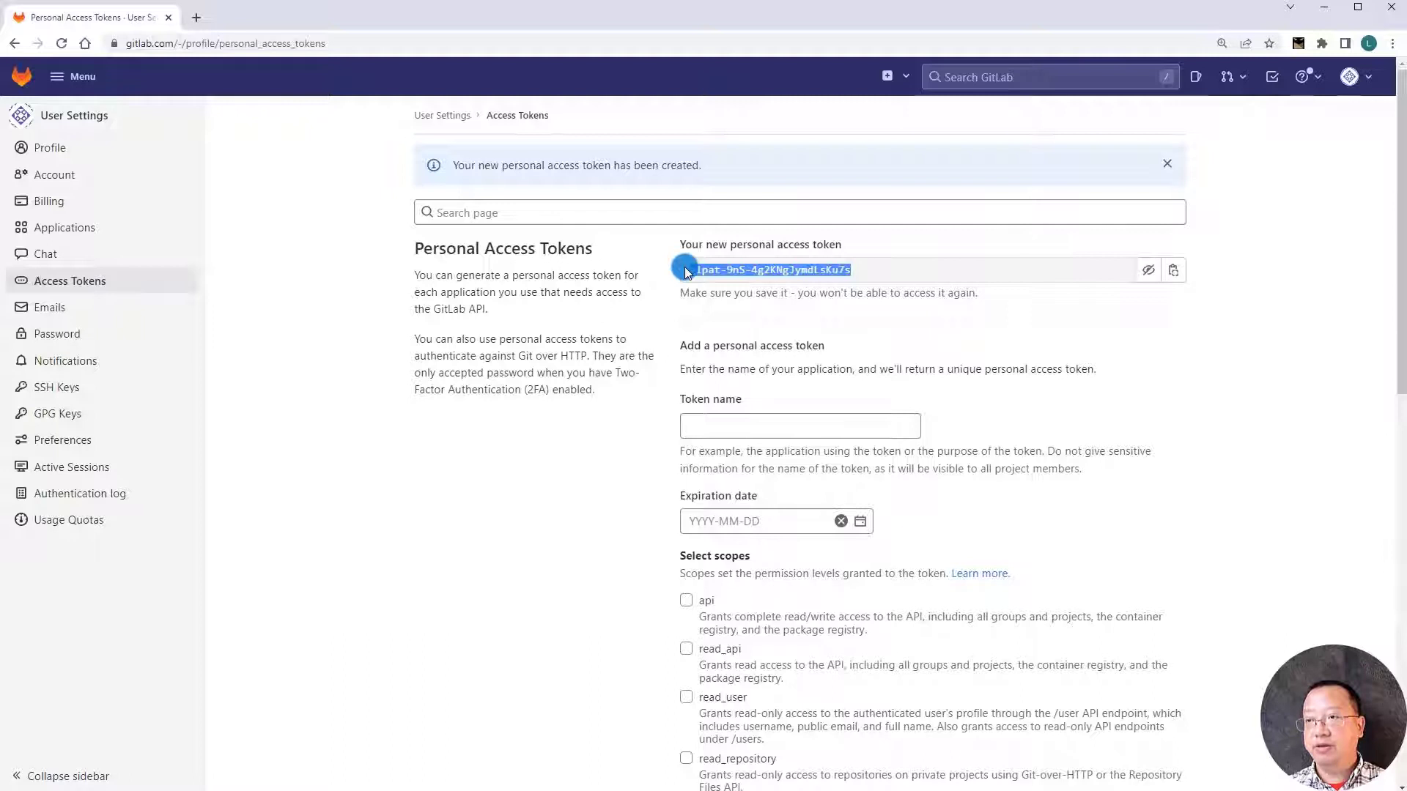
mouse_move(80, 77)
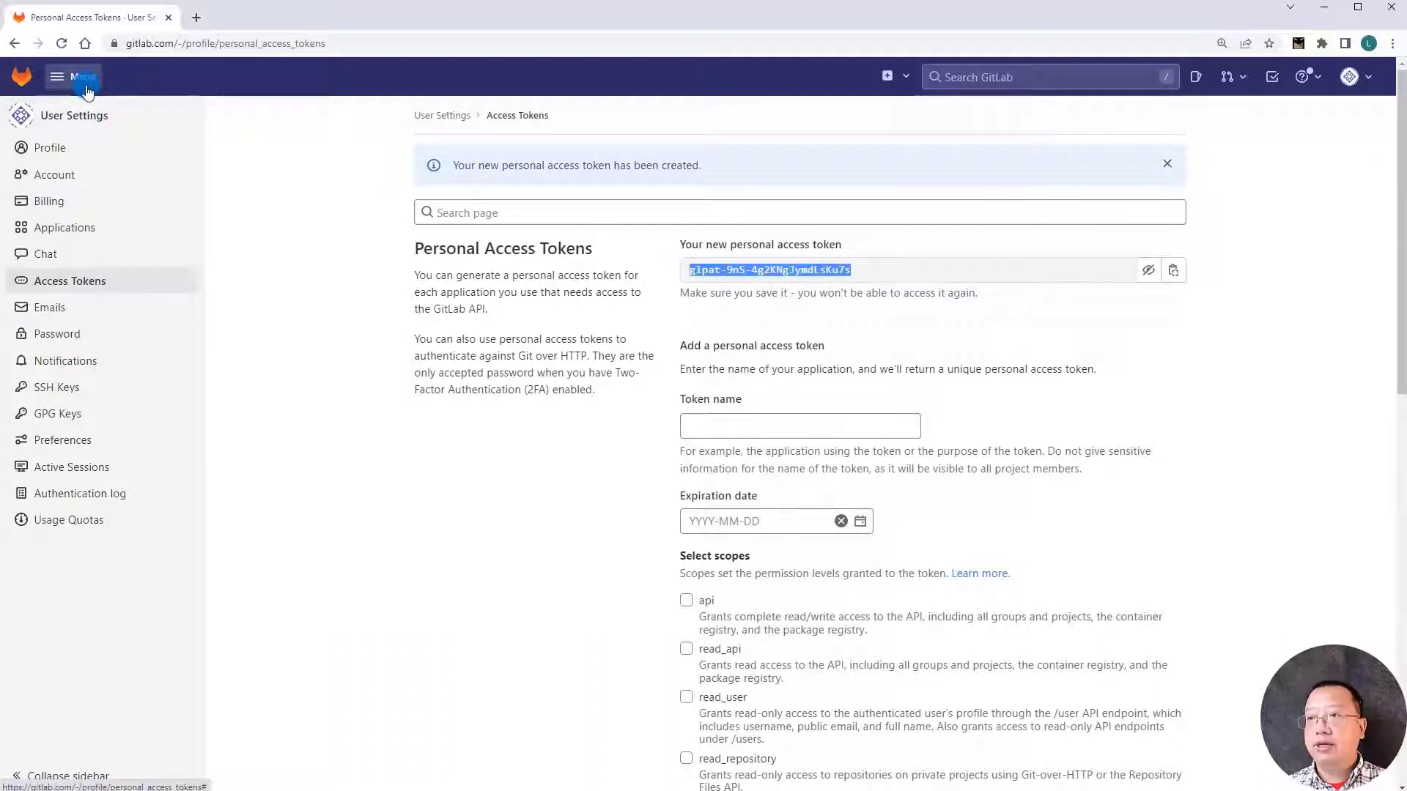
- Open the ReactUIApp project from the Projects menu's frequently visited list
click(81, 76)
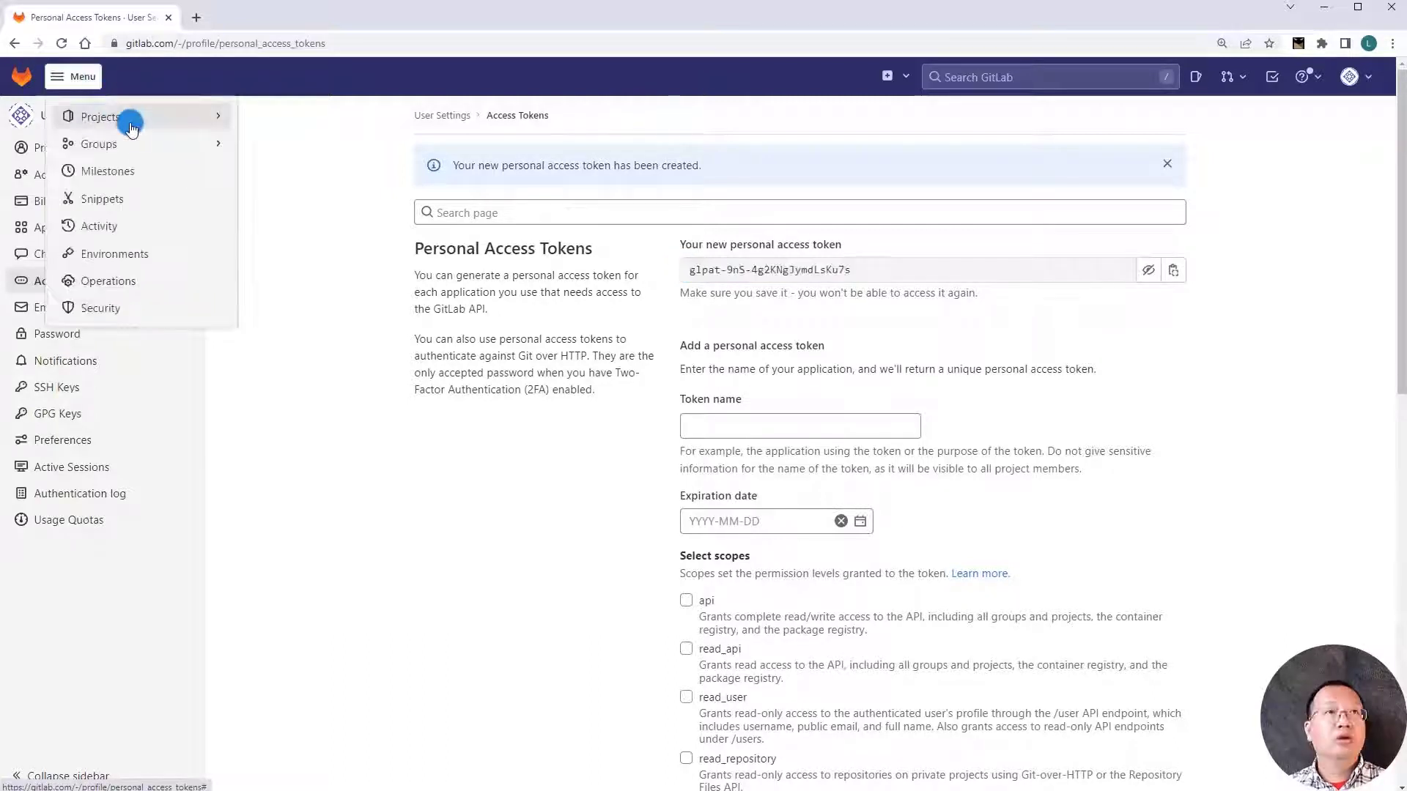
click(99, 116)
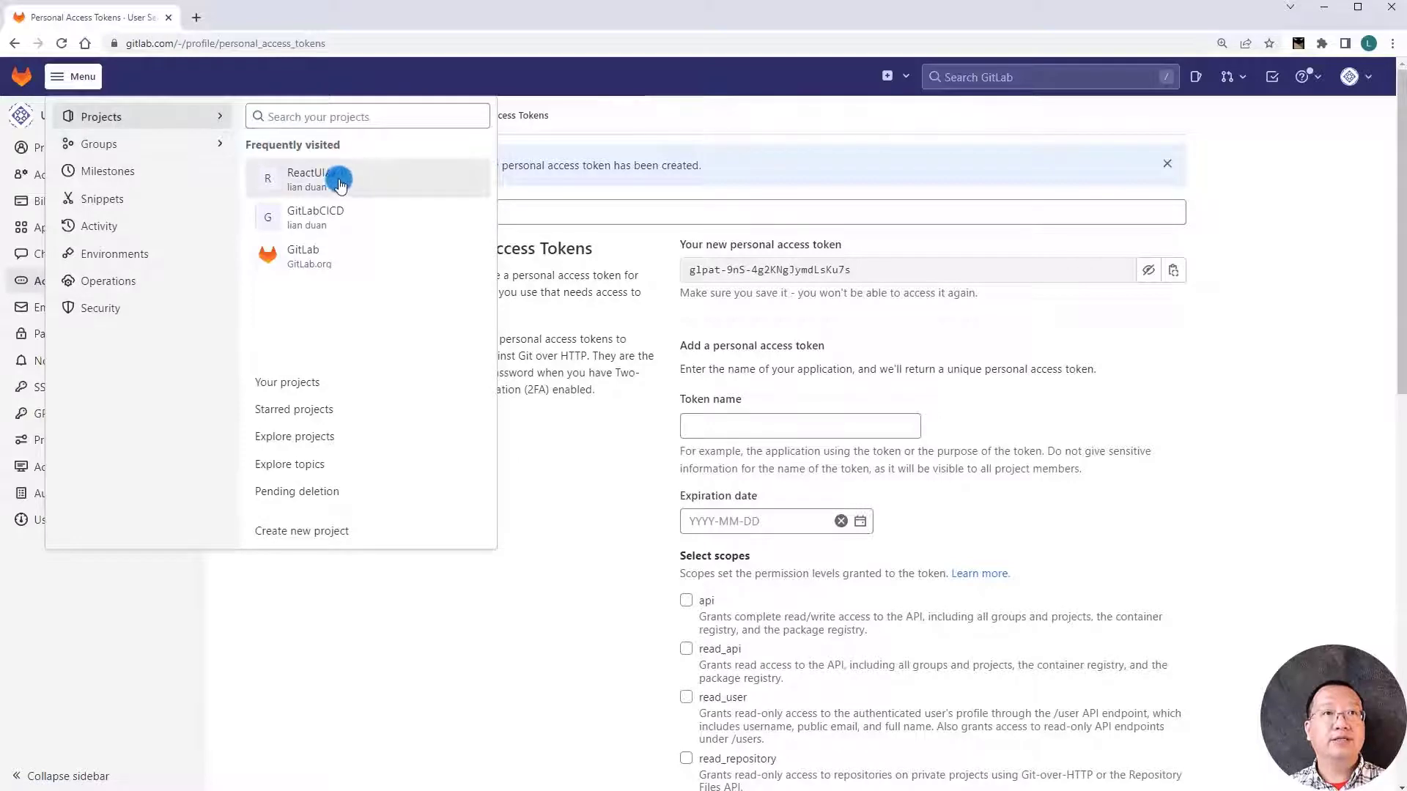
mouse_move(323, 177)
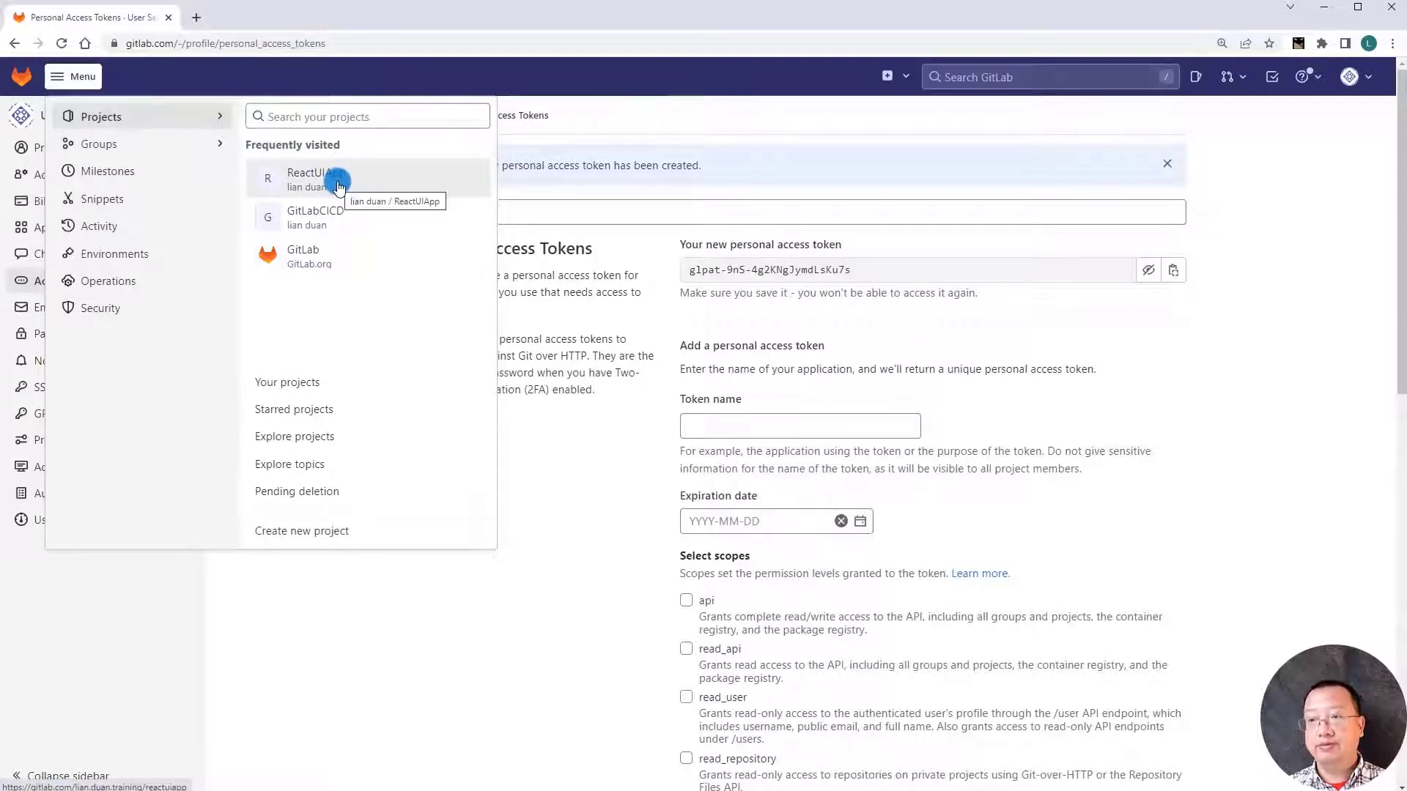
click(309, 178)
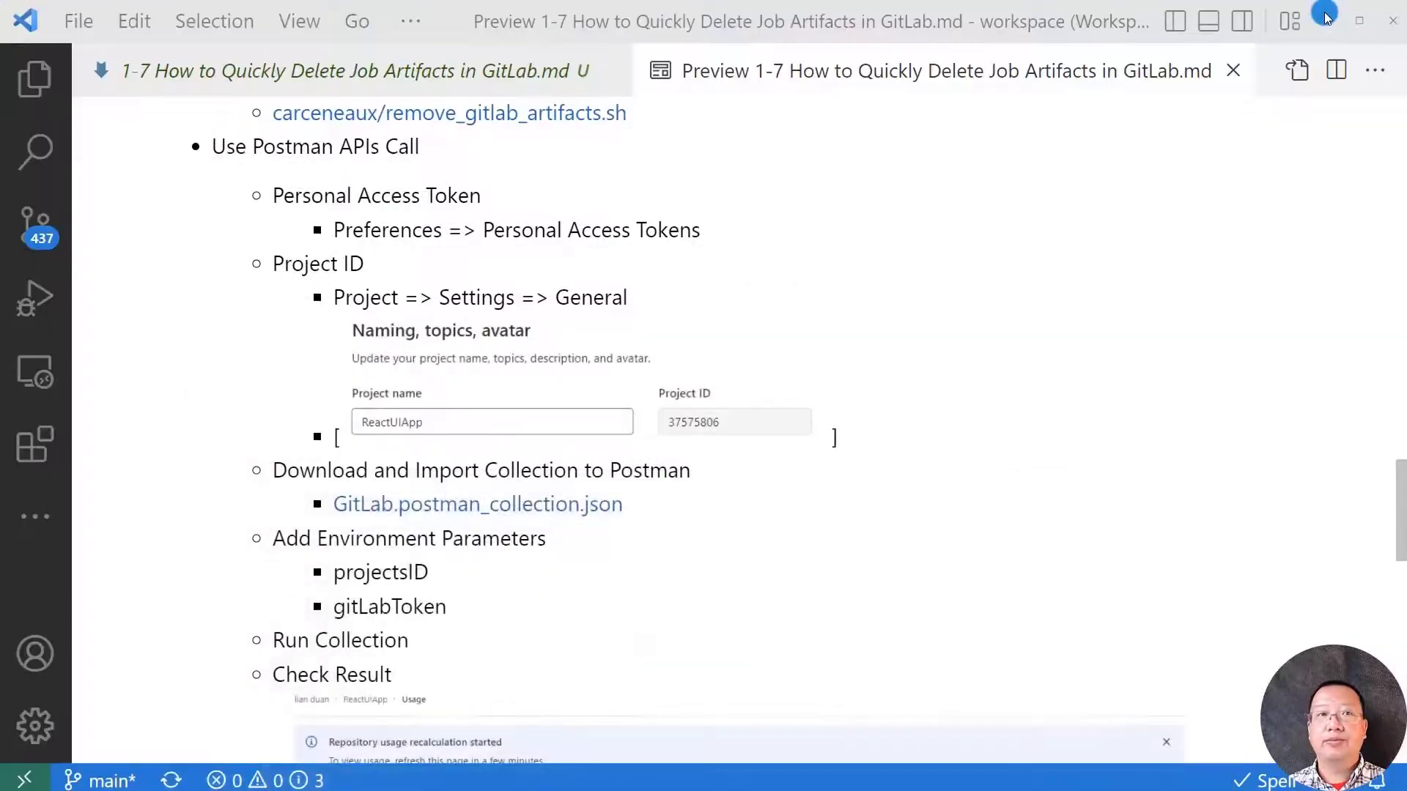
mouse_move(668, 536)
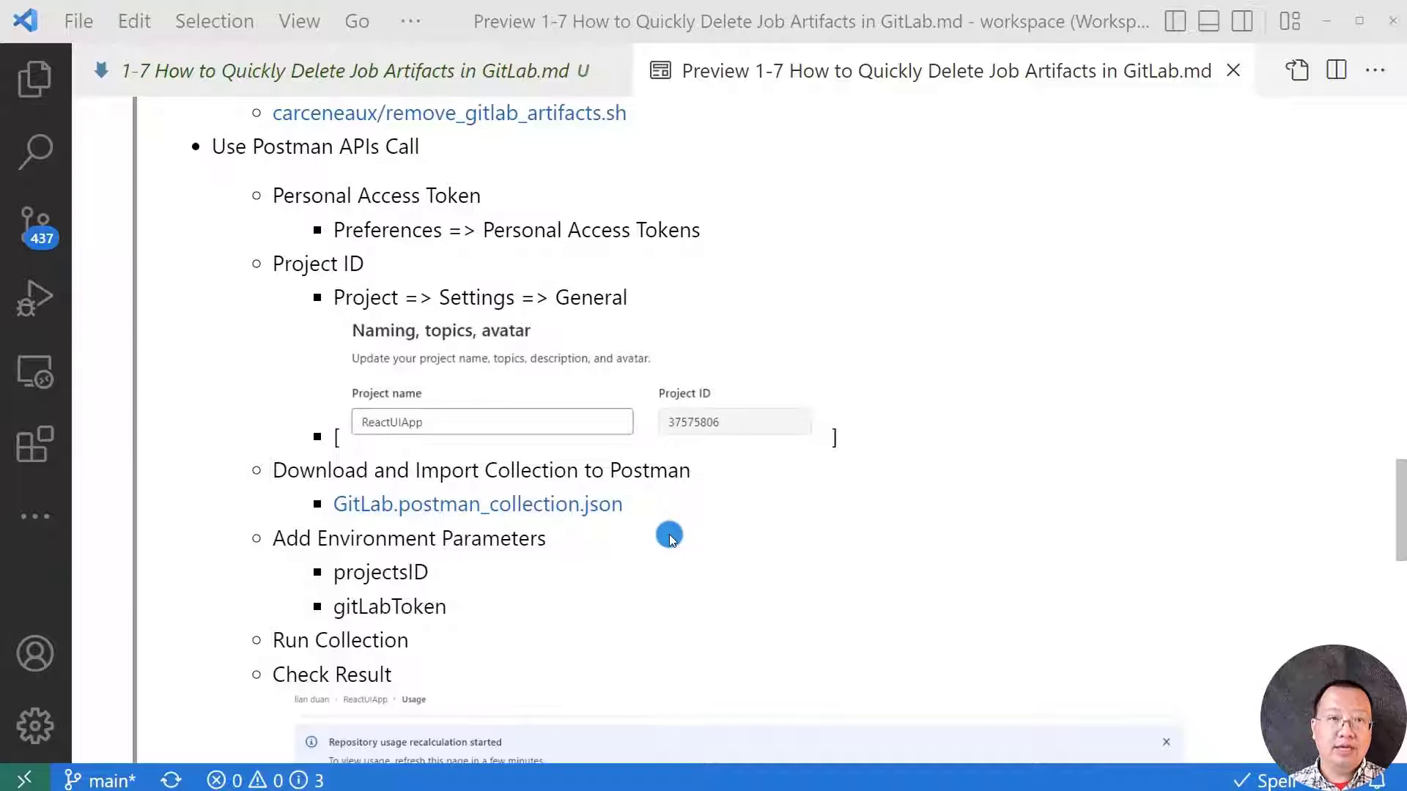
mouse_move(599, 516)
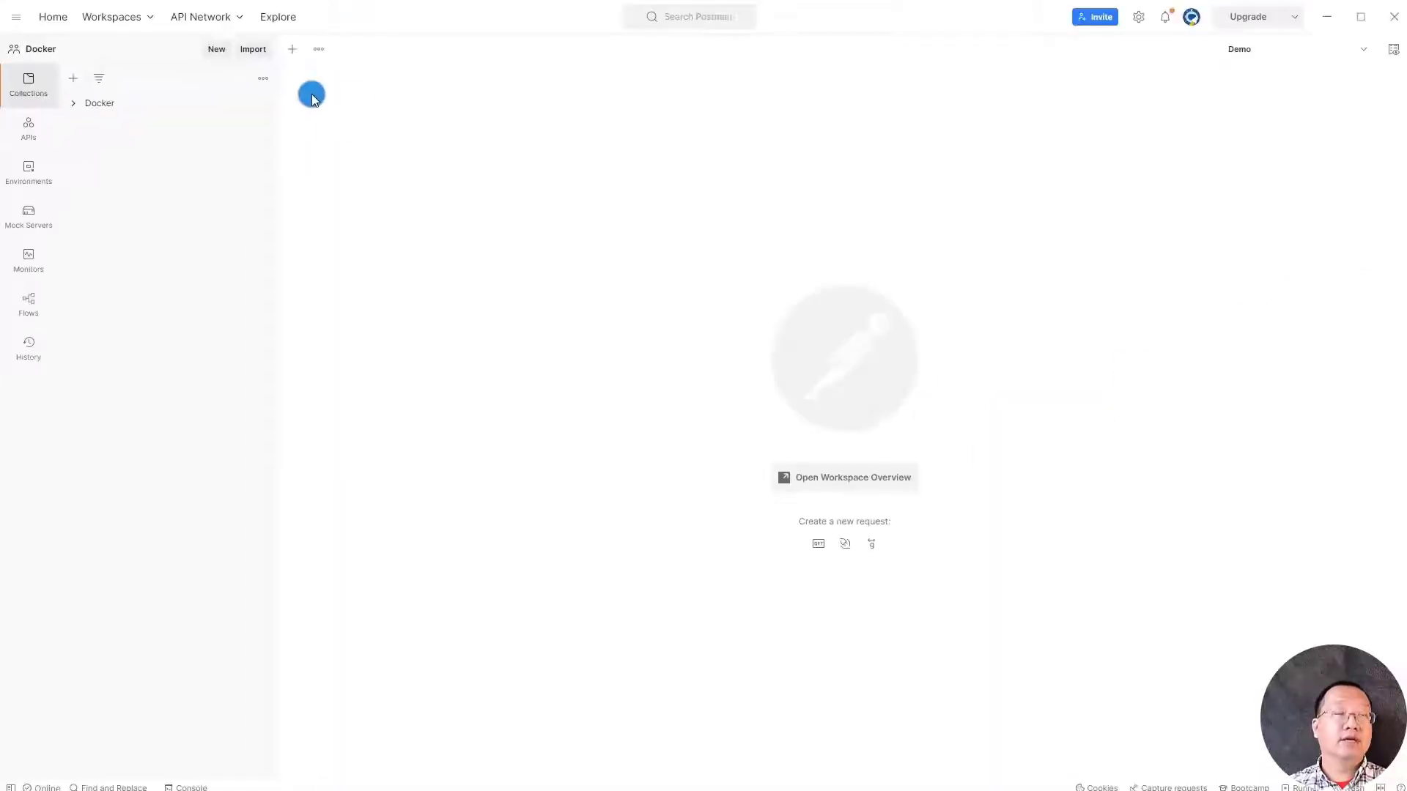
- Import GitLab.postman_collection.json into the Postman workspace
click(252, 49)
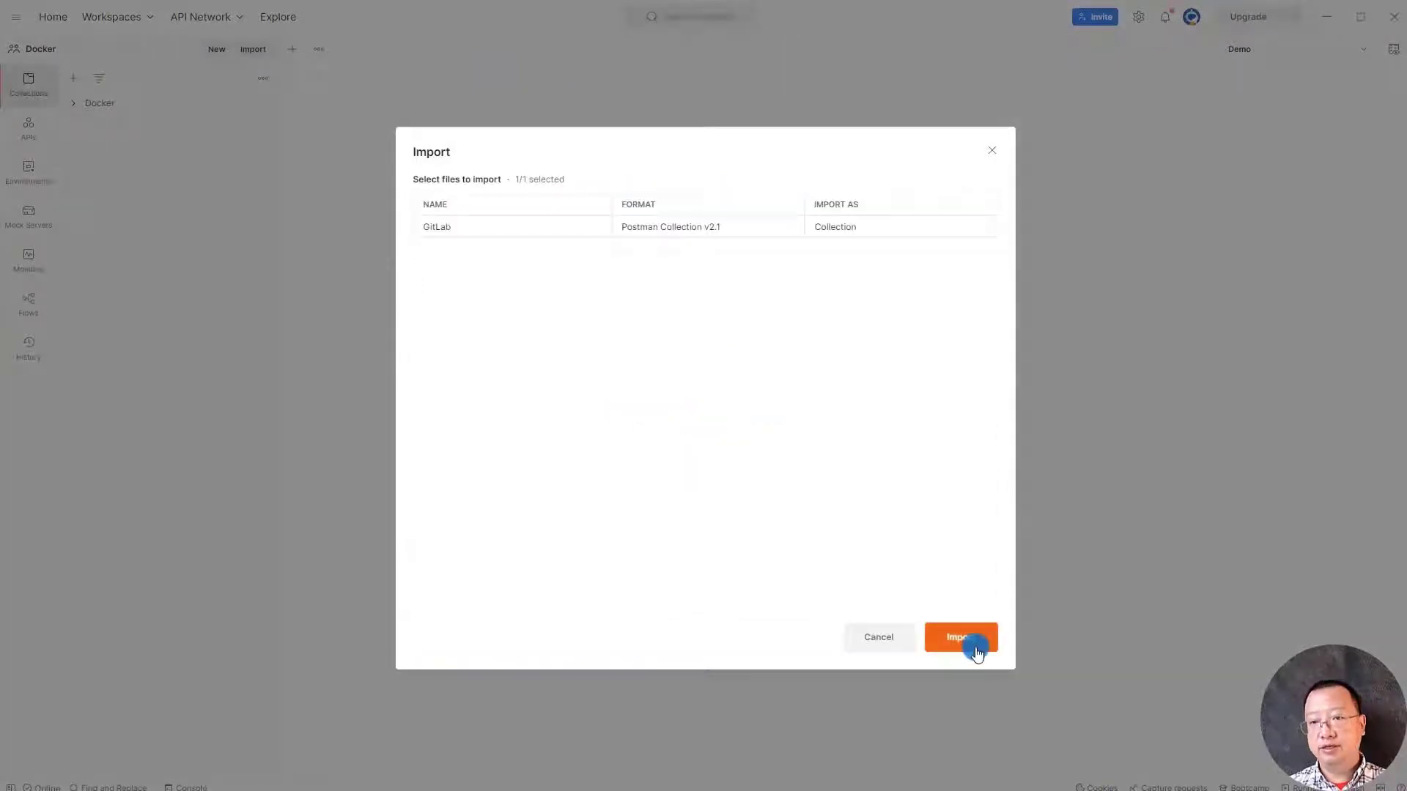
click(960, 637)
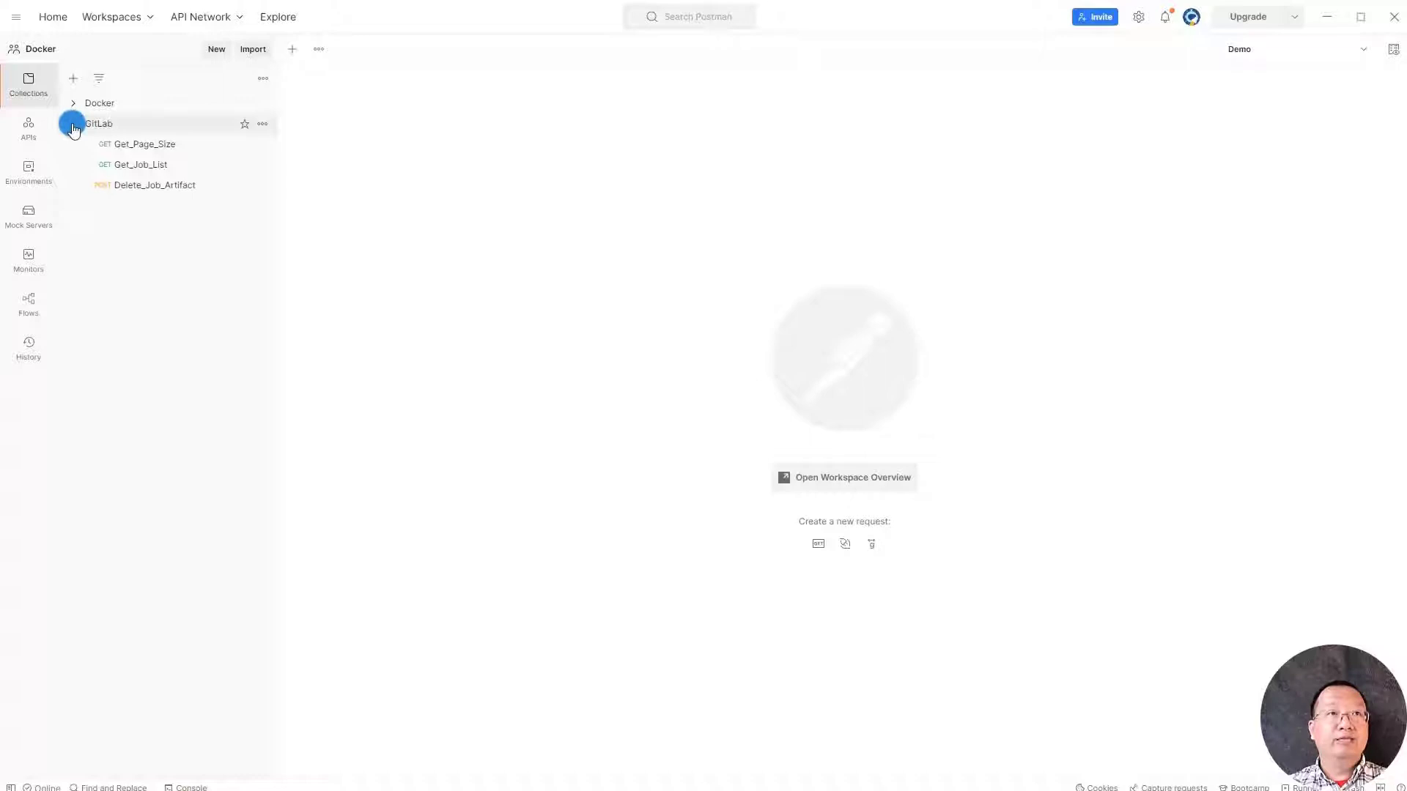
mouse_move(144, 144)
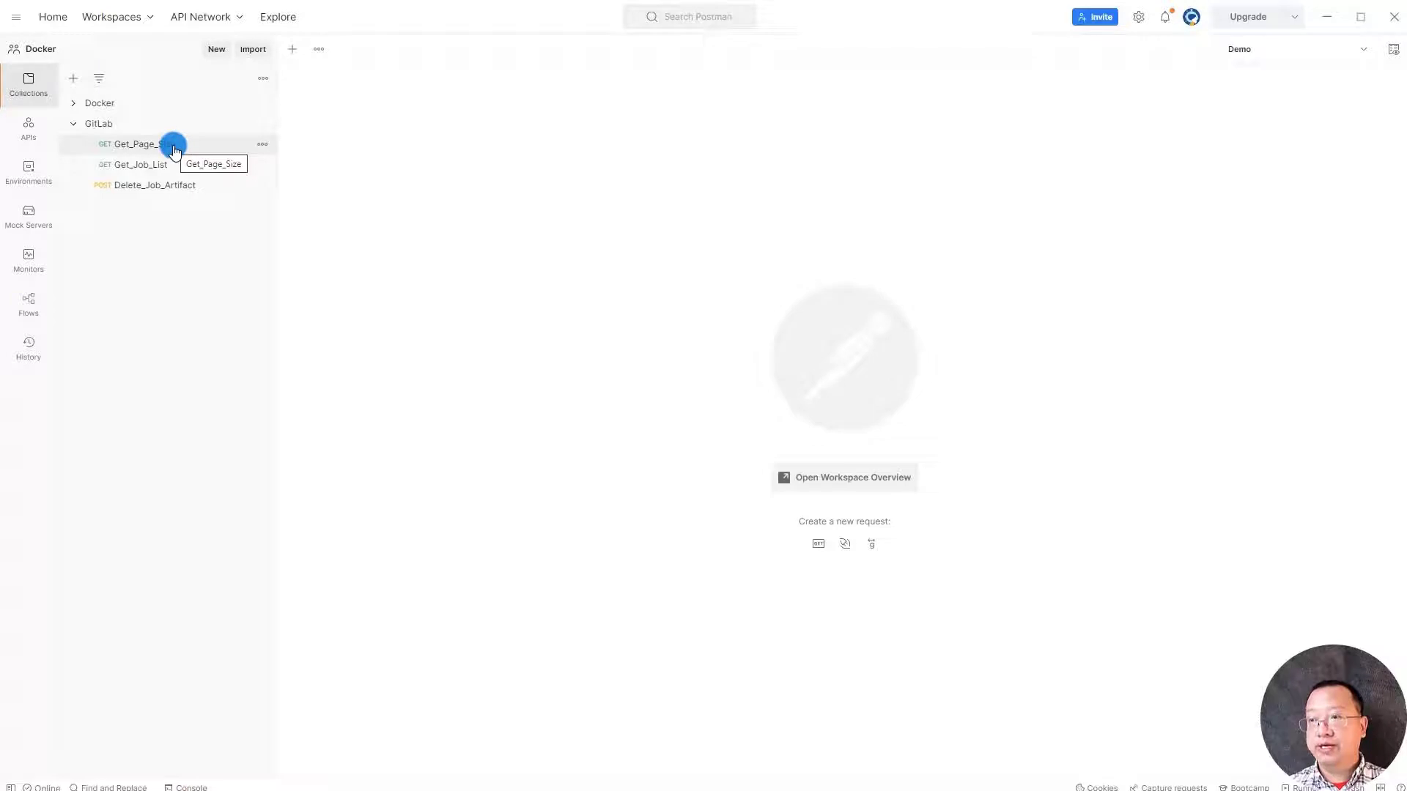
- Inspect the Get_Page_Size and Get_Job_List requests, ending back on Get_Page_Size
click(139, 144)
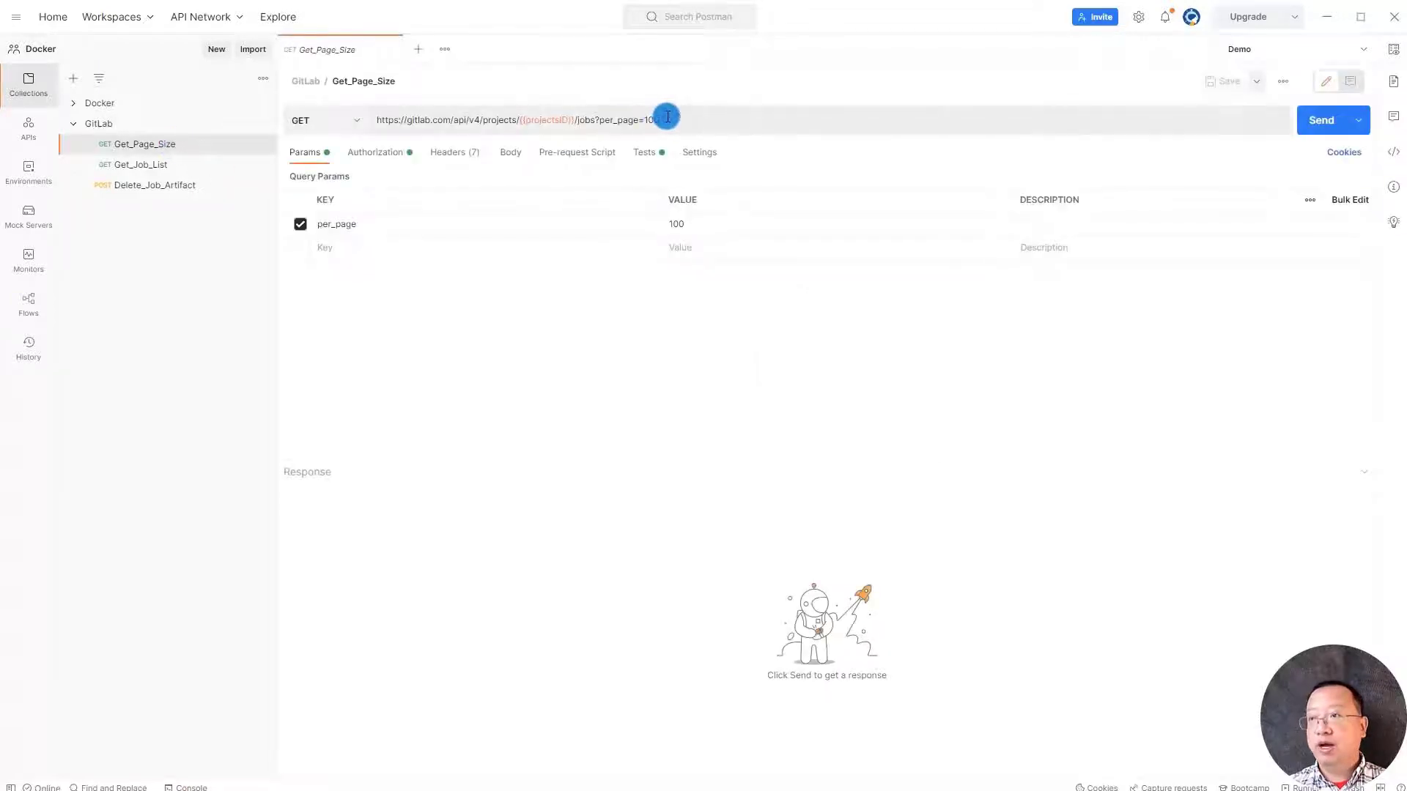
click(140, 164)
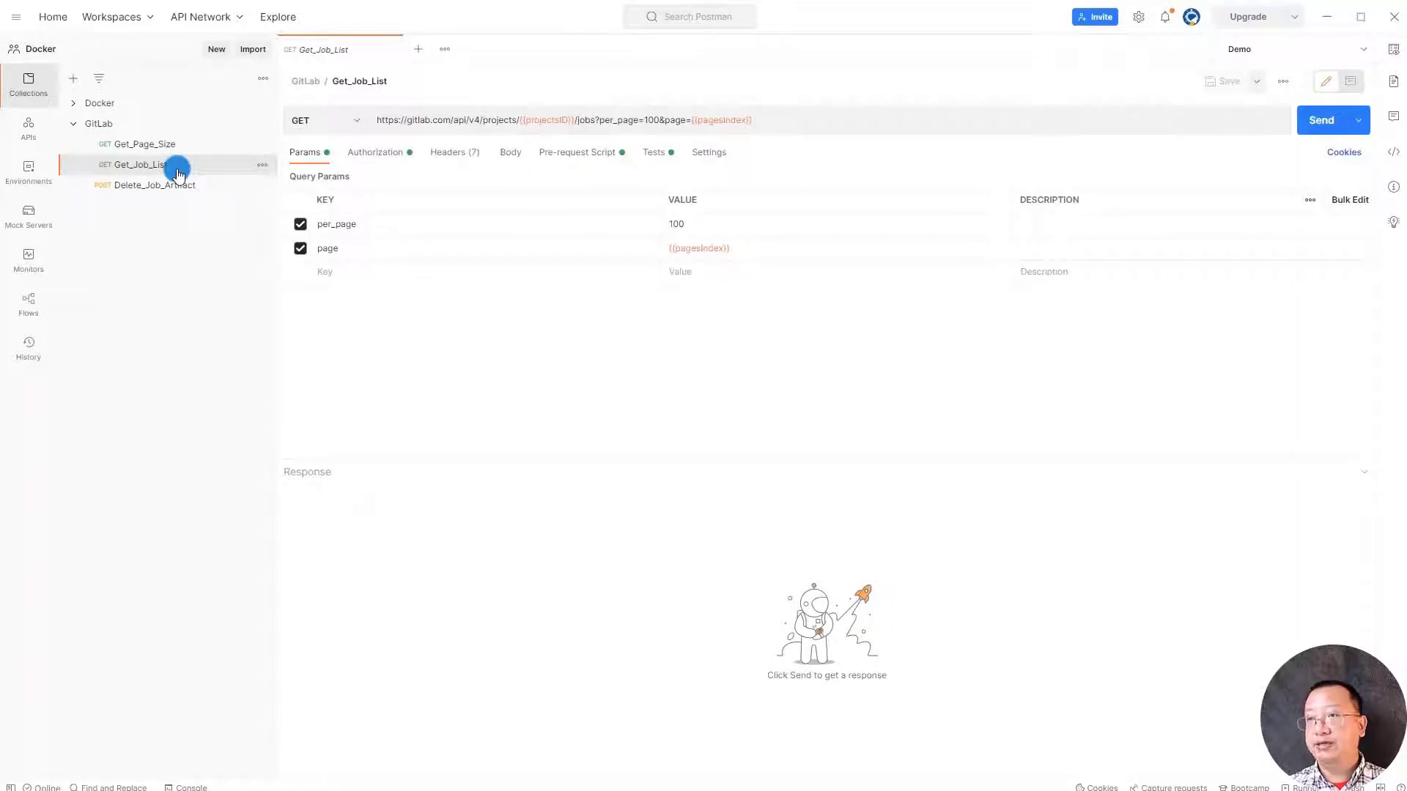
click(152, 184)
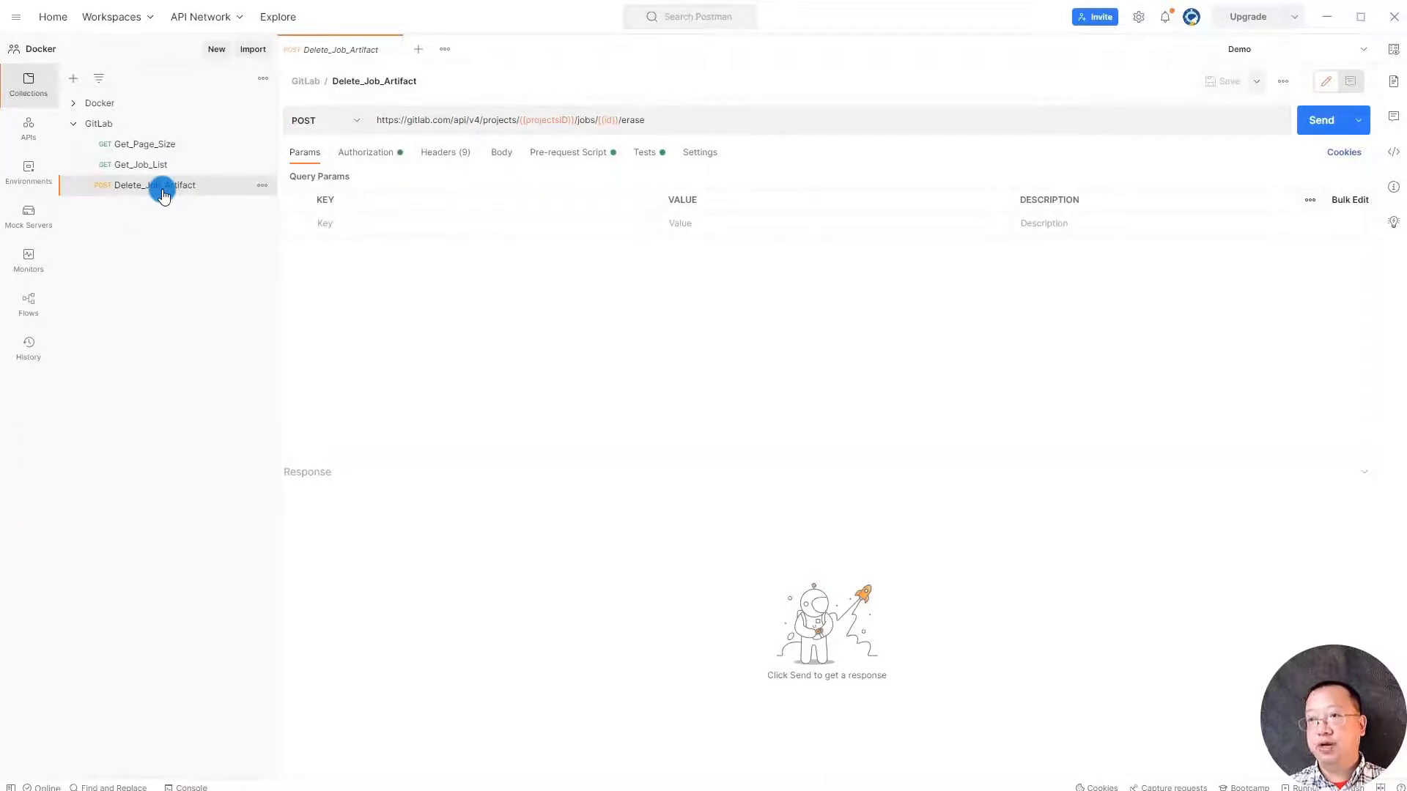
click(141, 143)
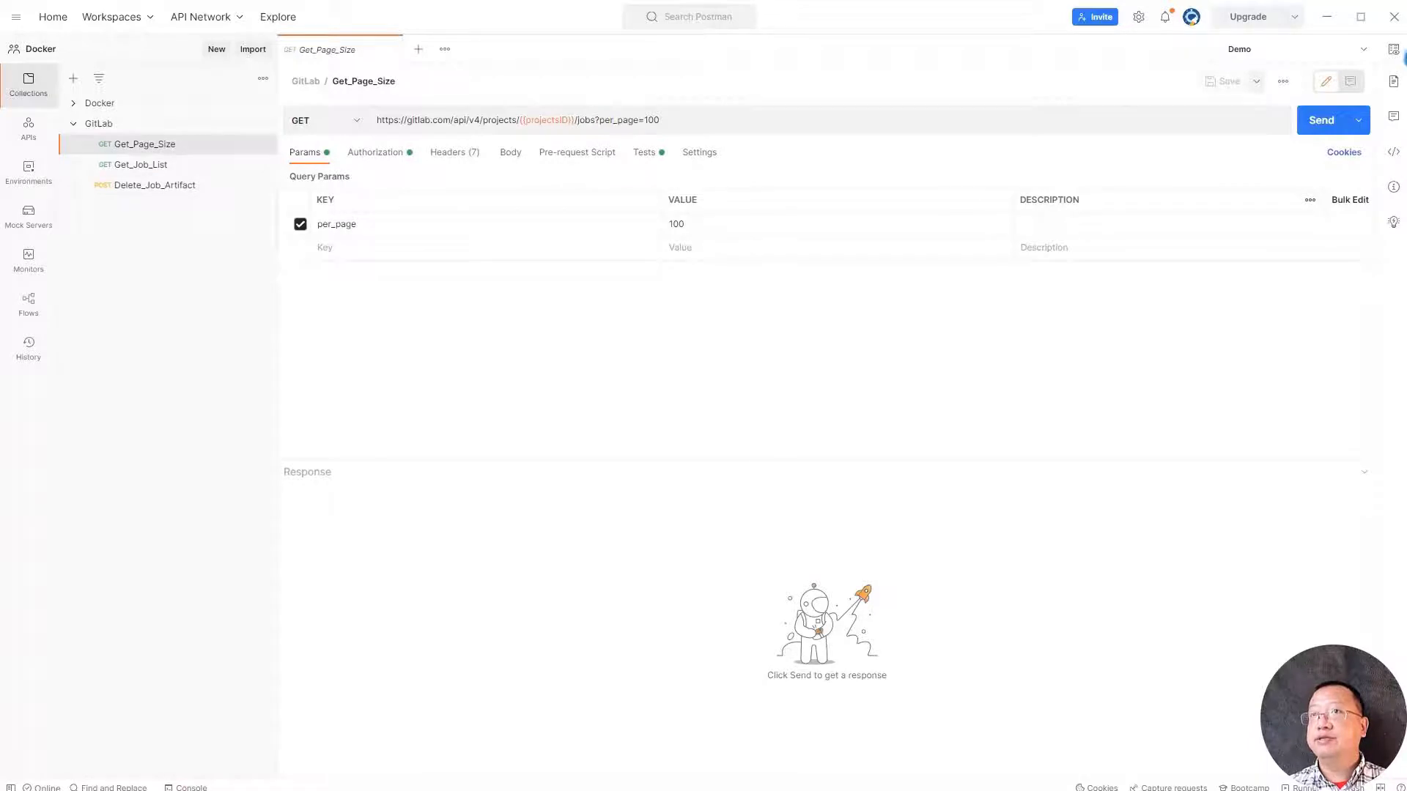
mouse_move(1394, 48)
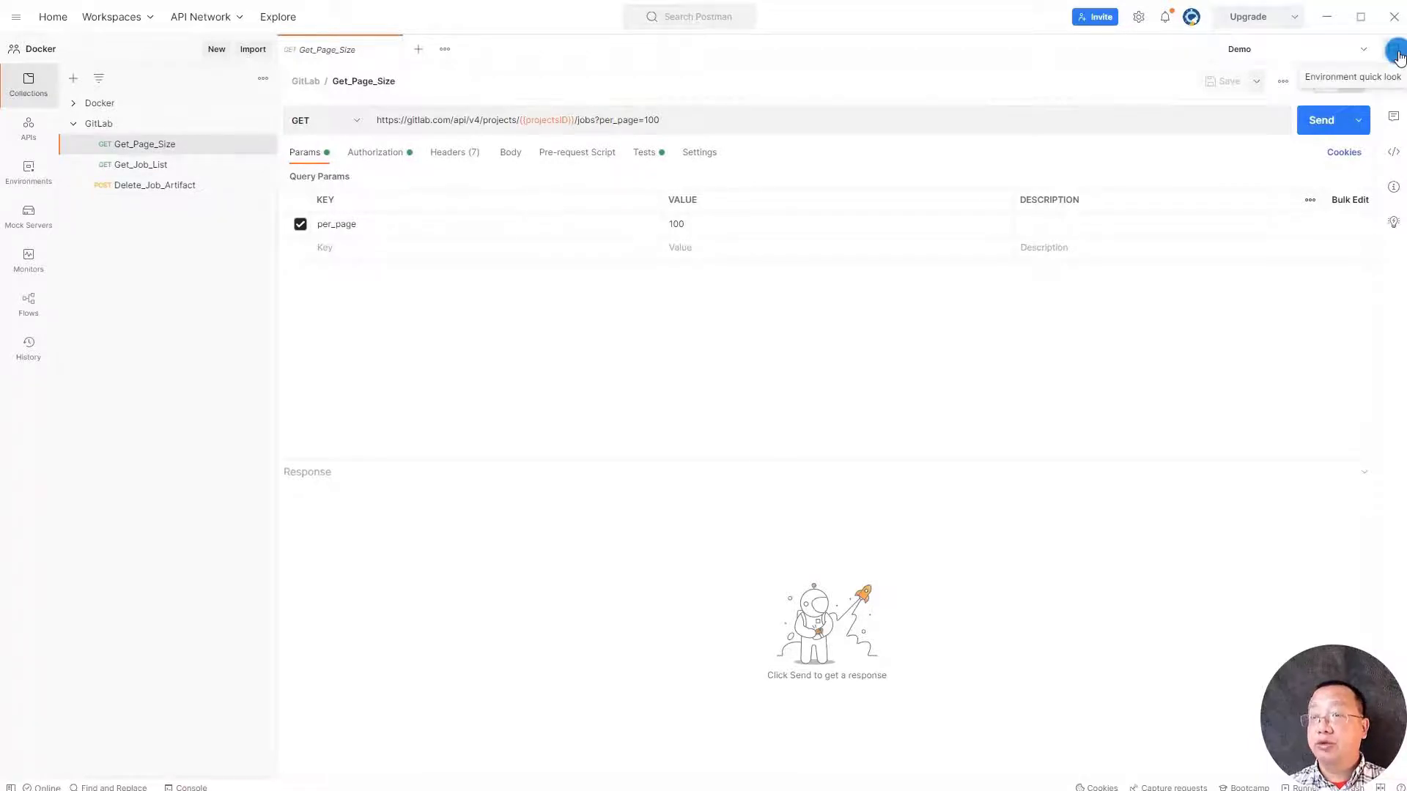
click(1395, 48)
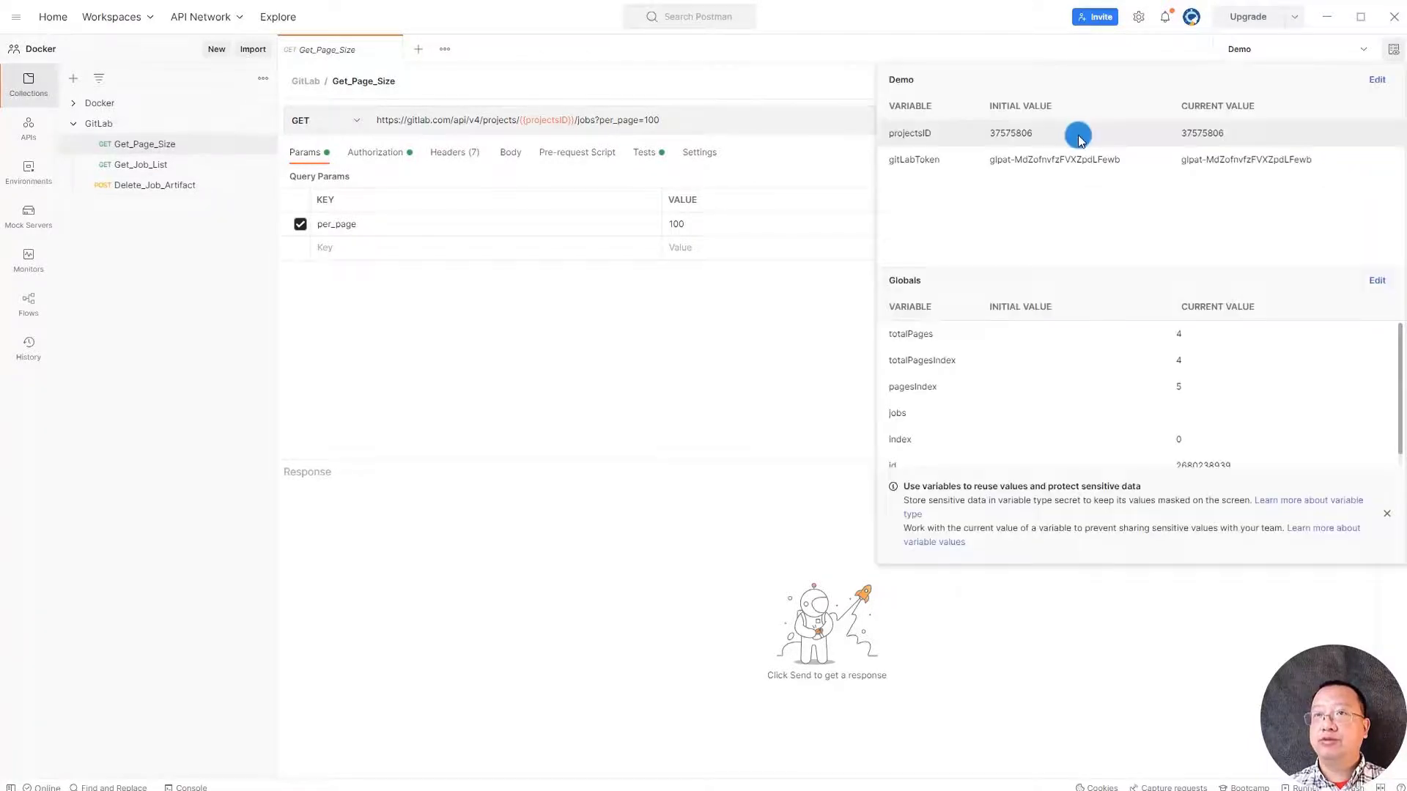
mouse_move(963, 160)
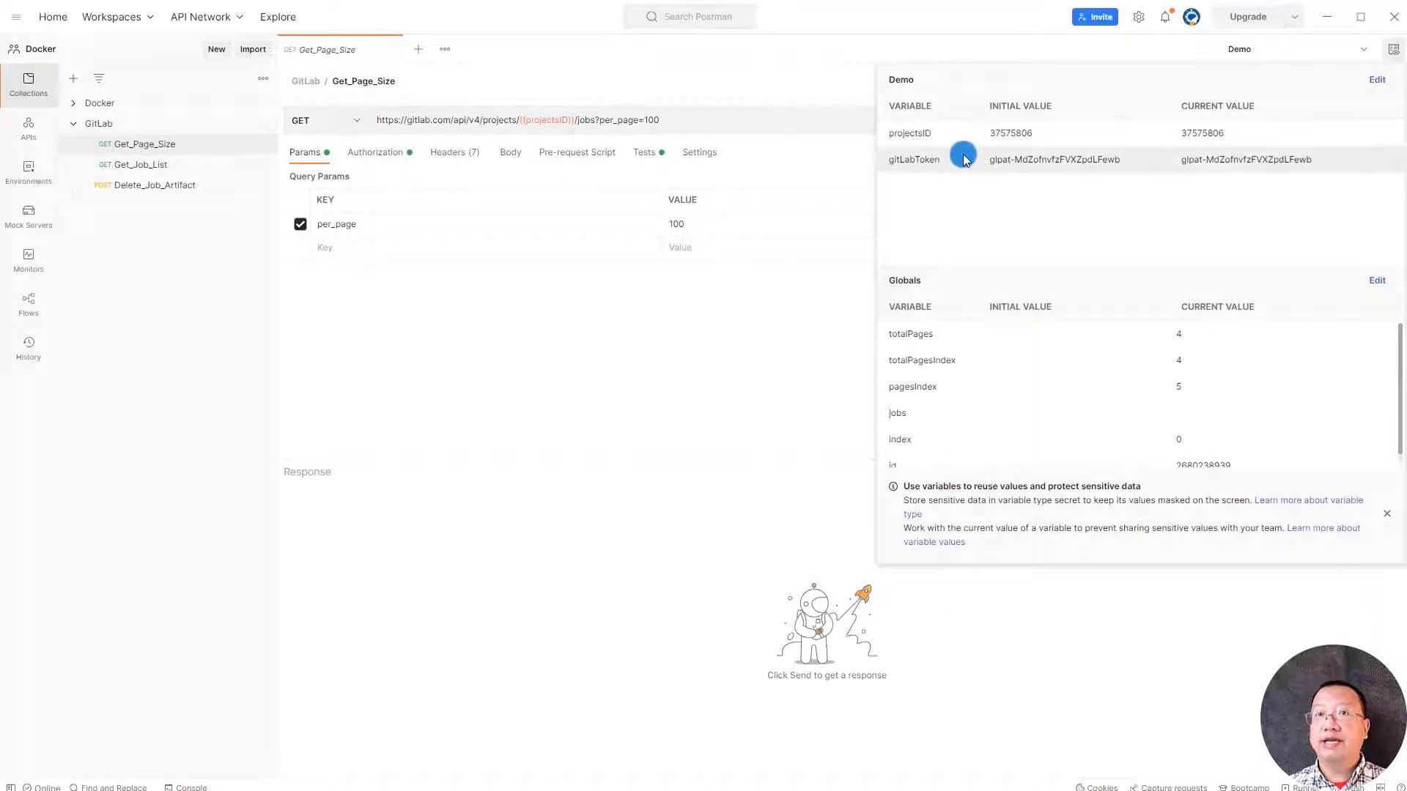
mouse_move(1062, 133)
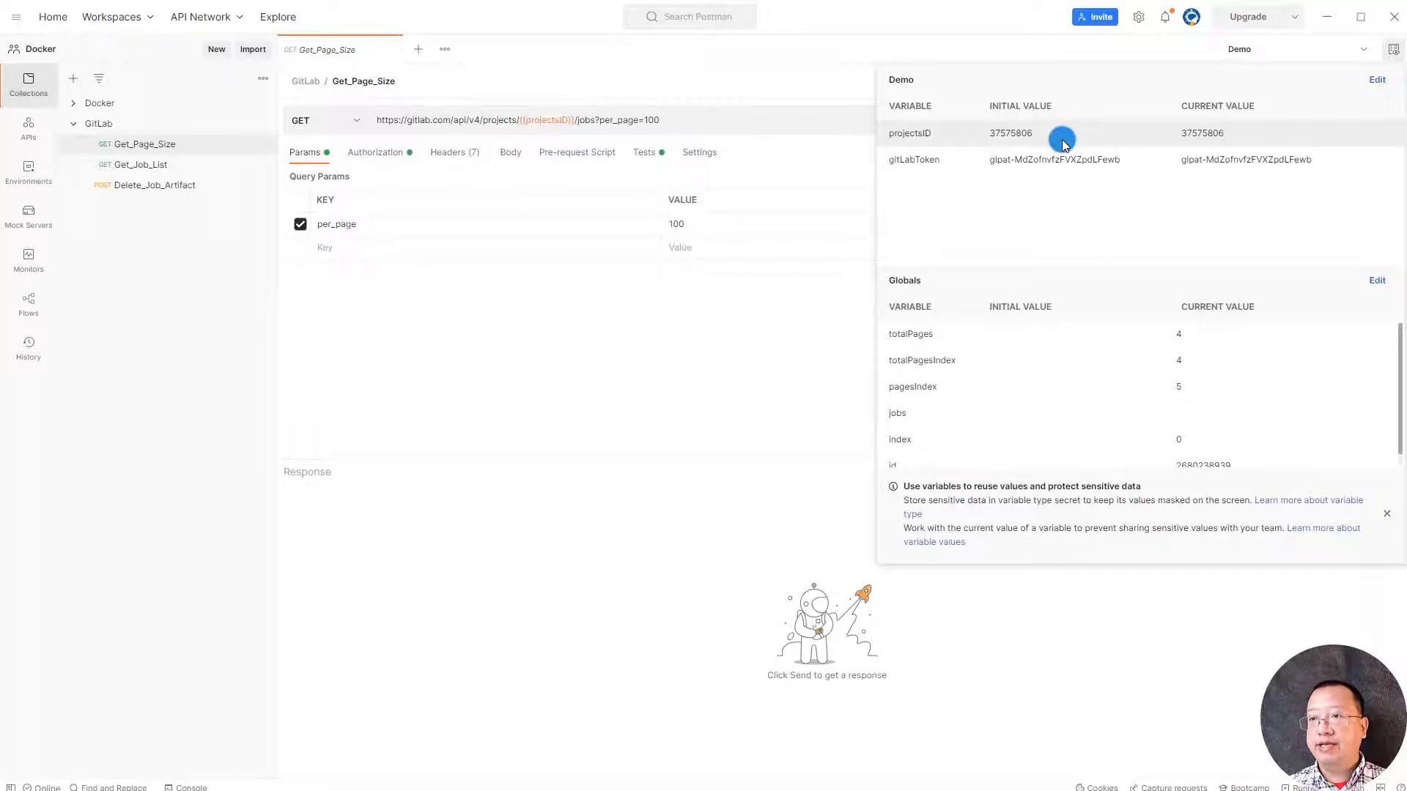
mouse_move(1039, 159)
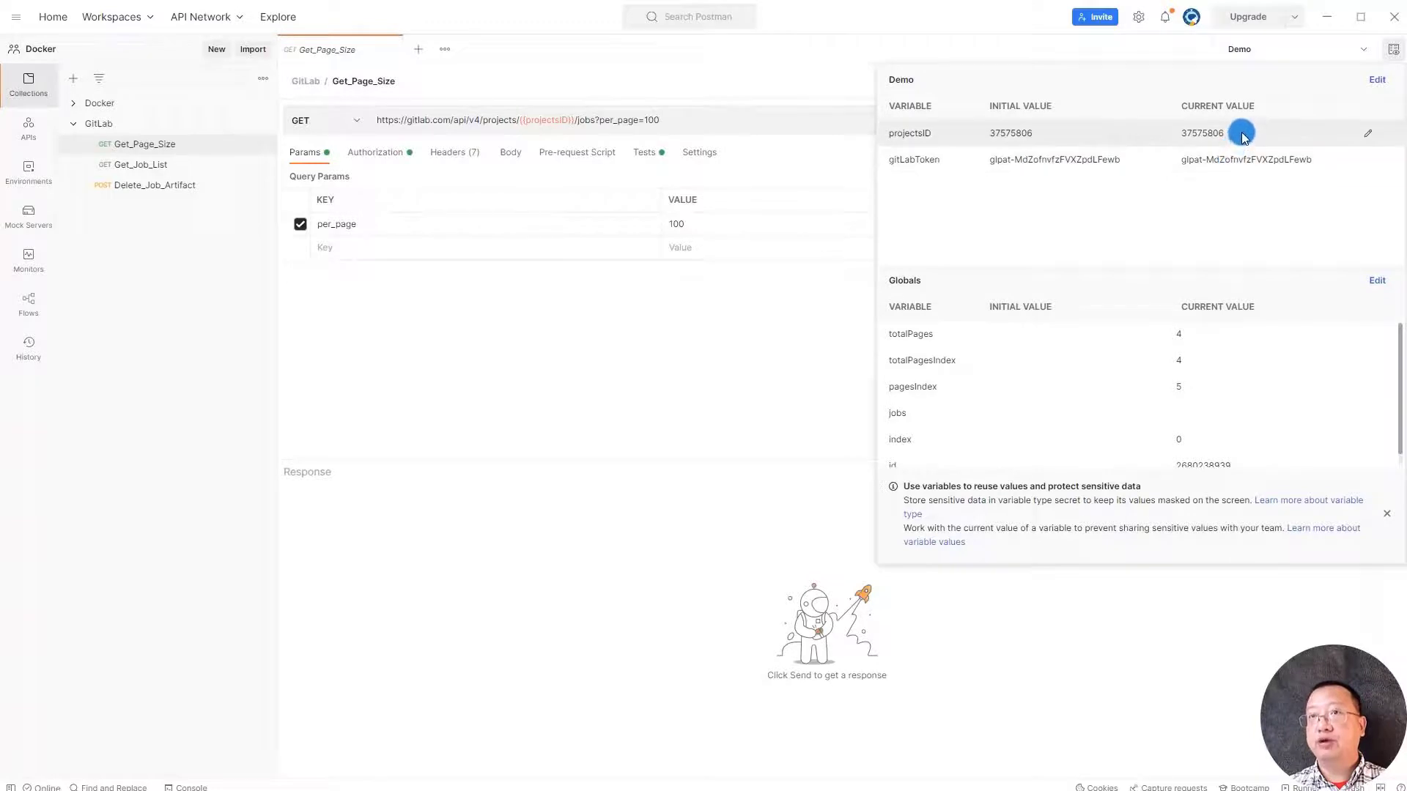
mouse_move(1250, 153)
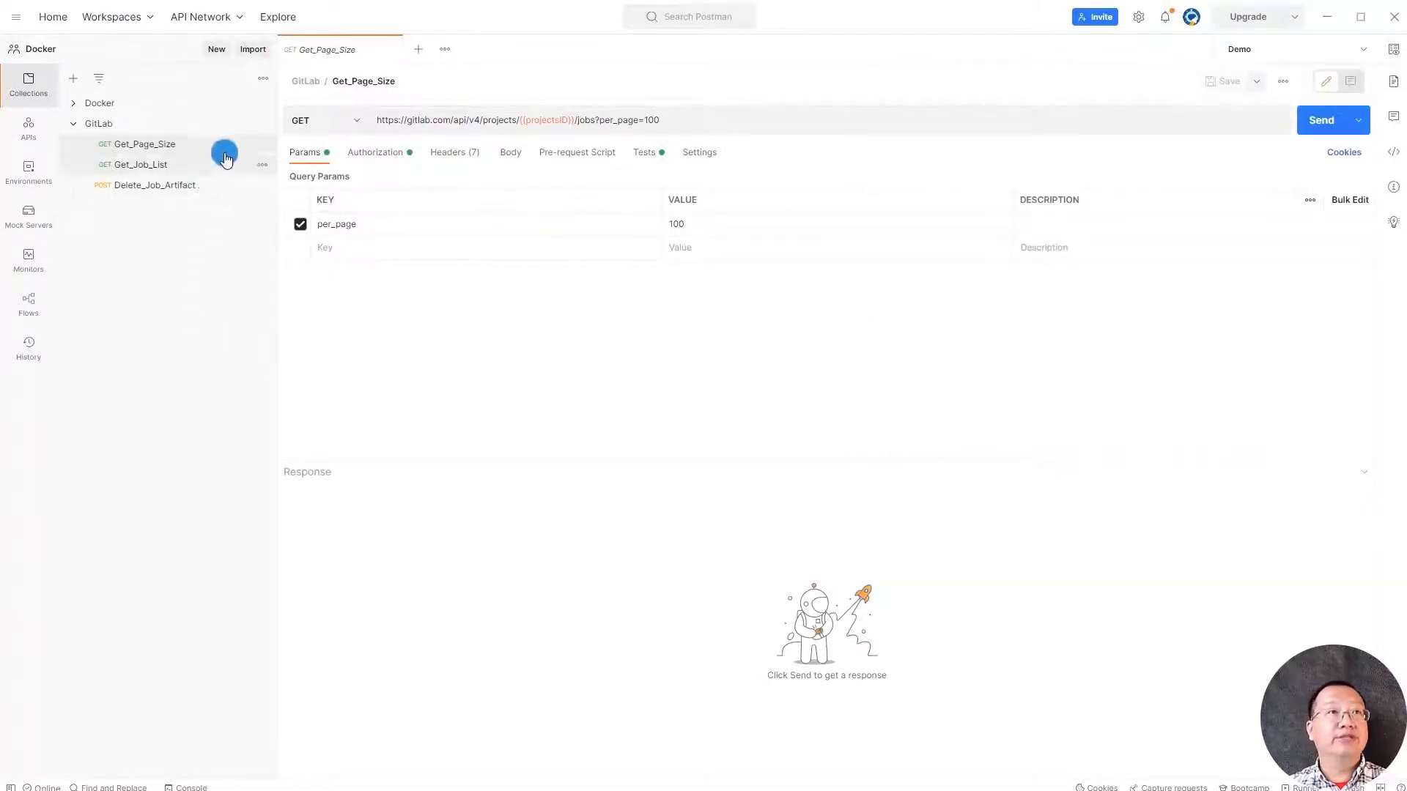
- Run the whole GitLab collection from its actions menu
click(262, 132)
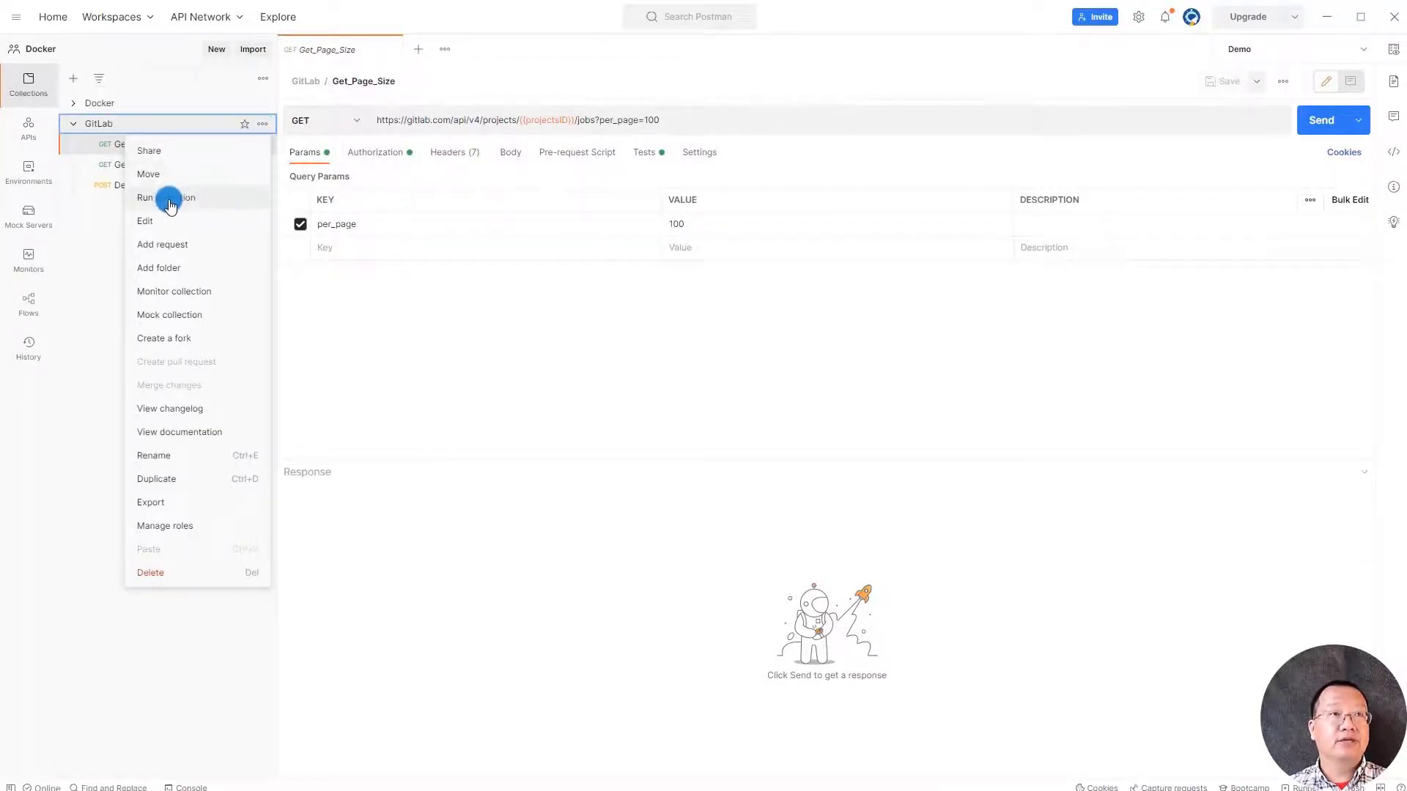
click(167, 197)
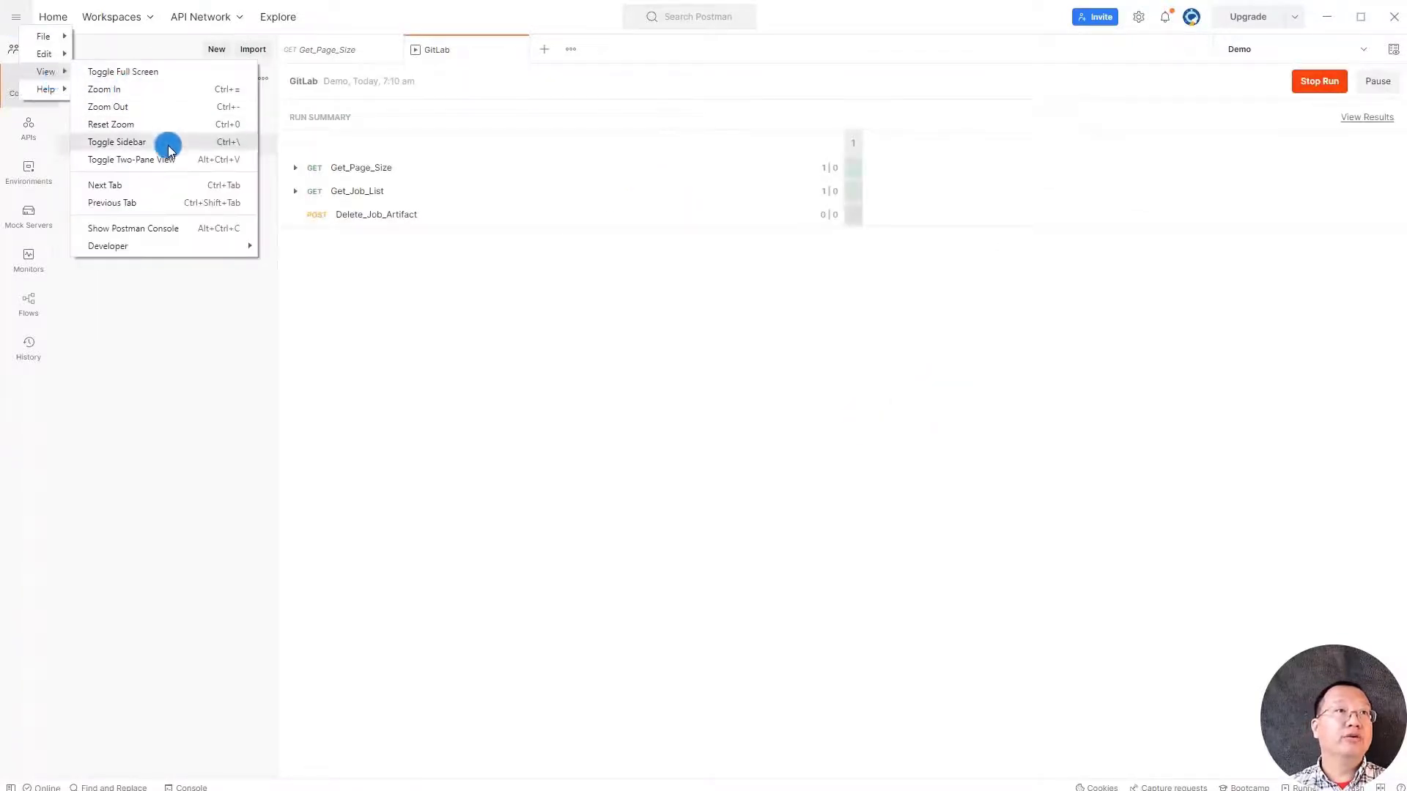
mouse_move(133, 228)
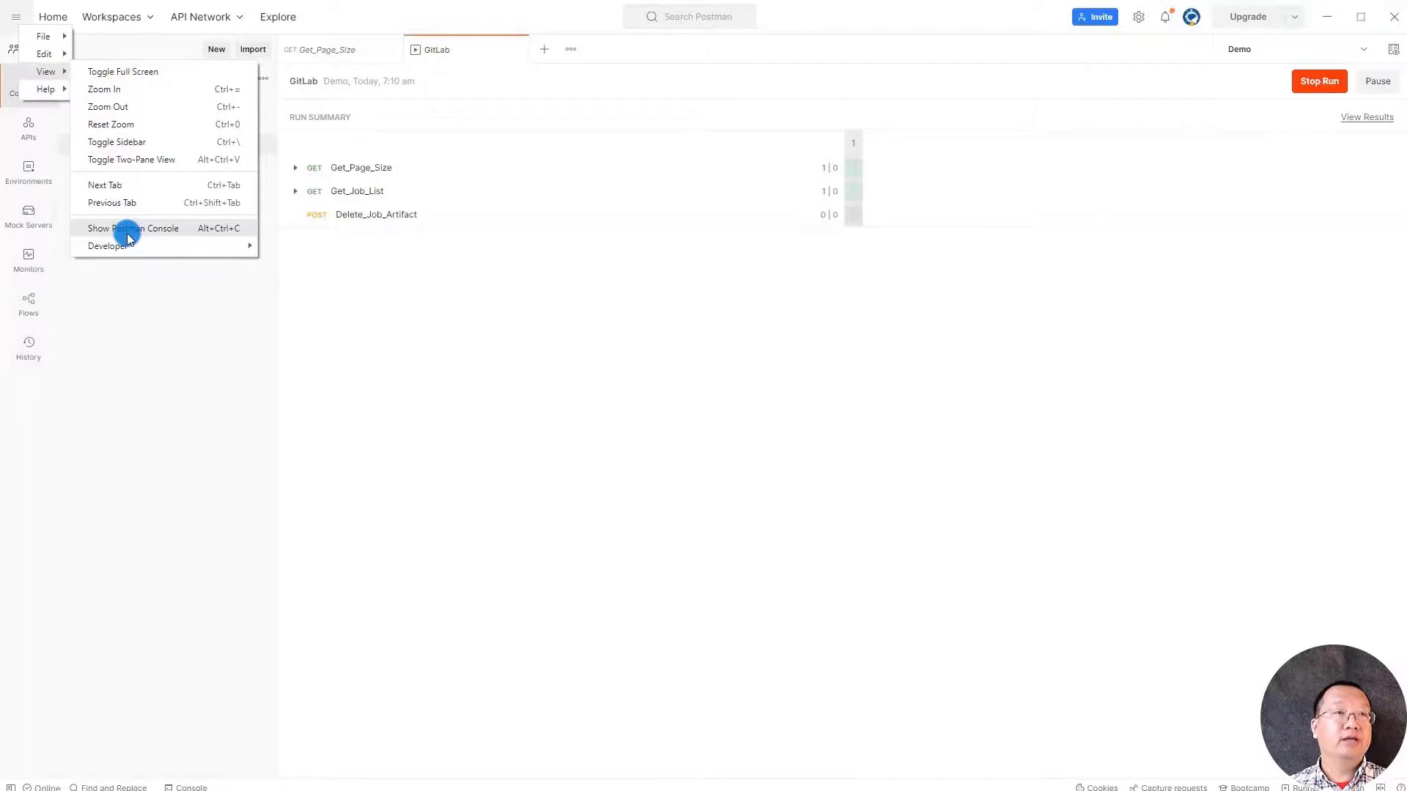
- Show the Postman Console and scroll through the logged POST erase requests
click(132, 228)
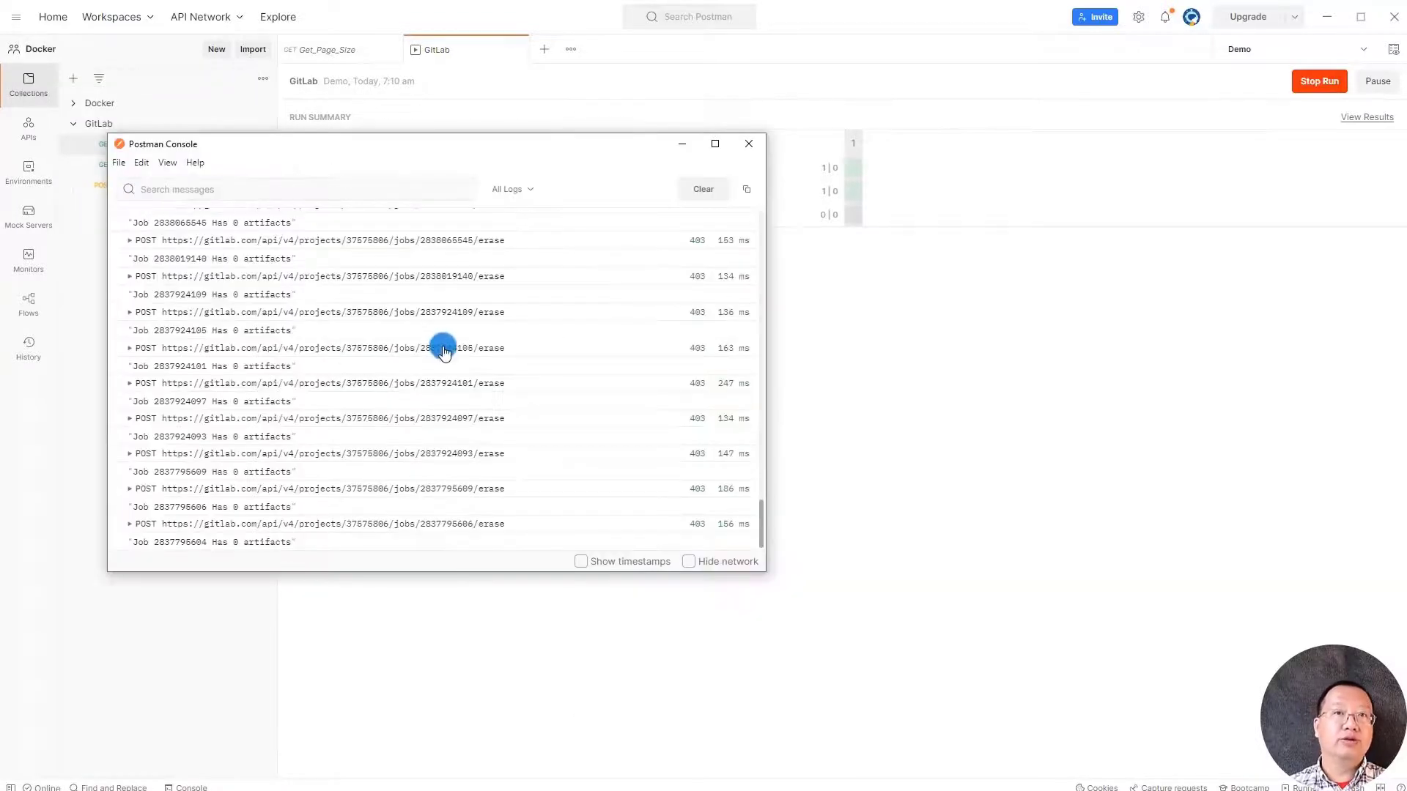
scroll(down, 3)
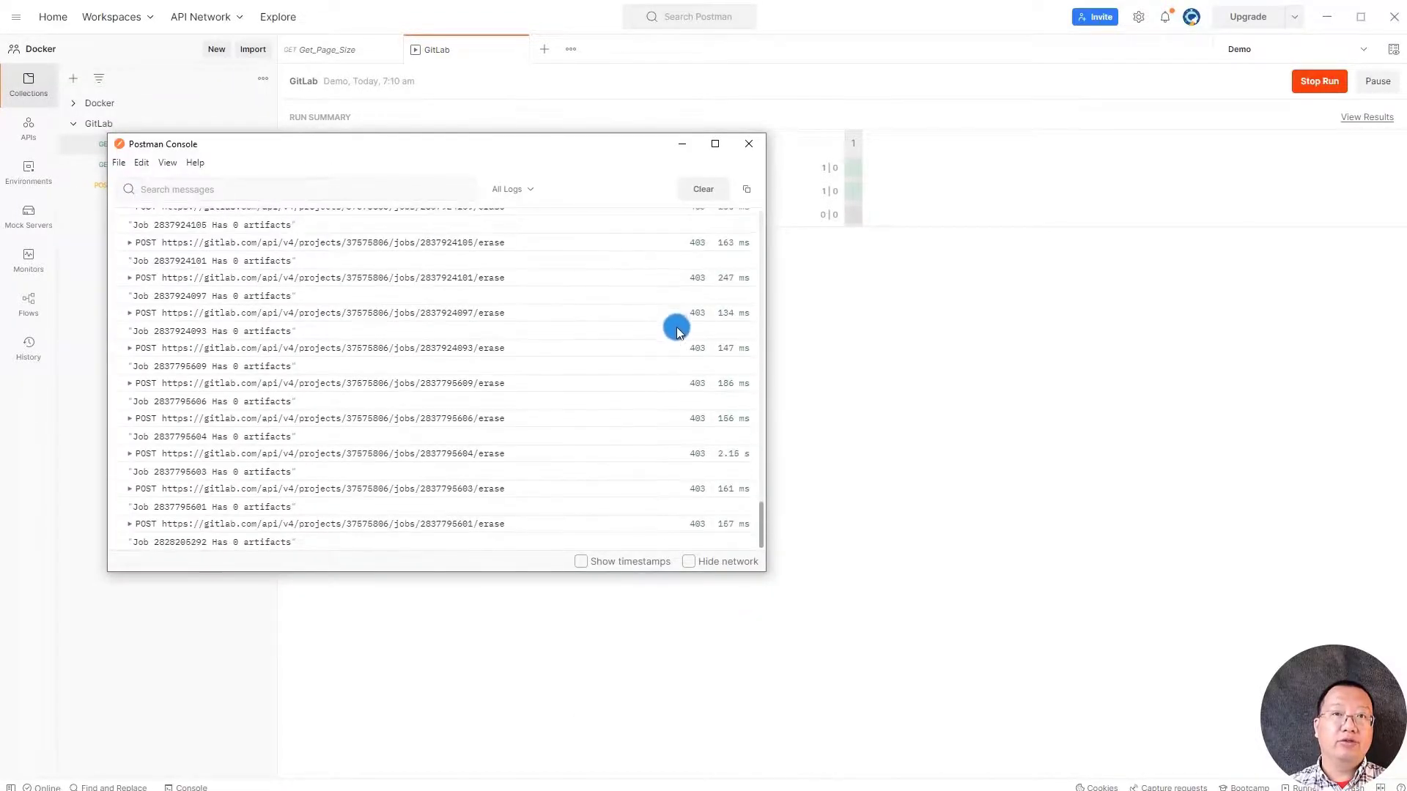
scroll(down, 3)
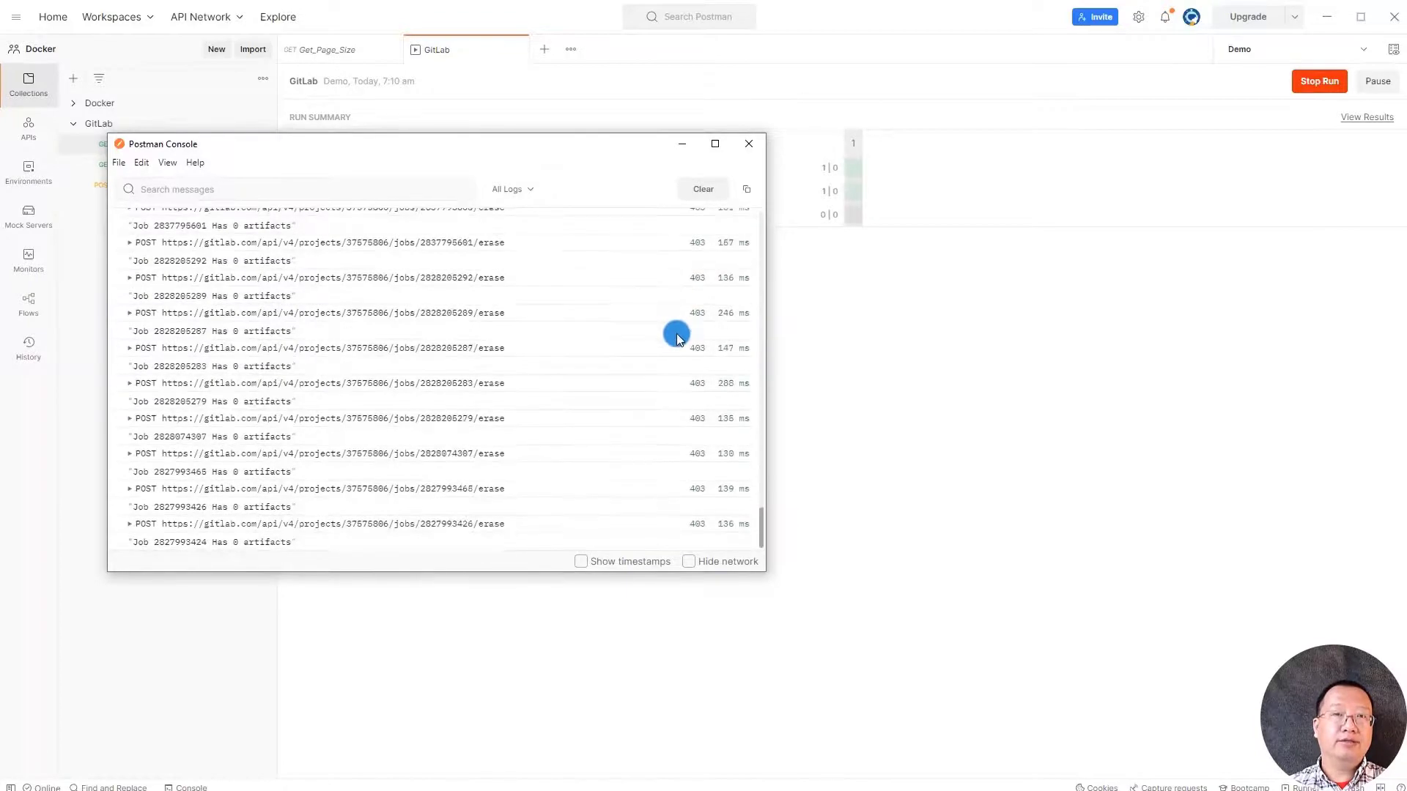
scroll(down, 3)
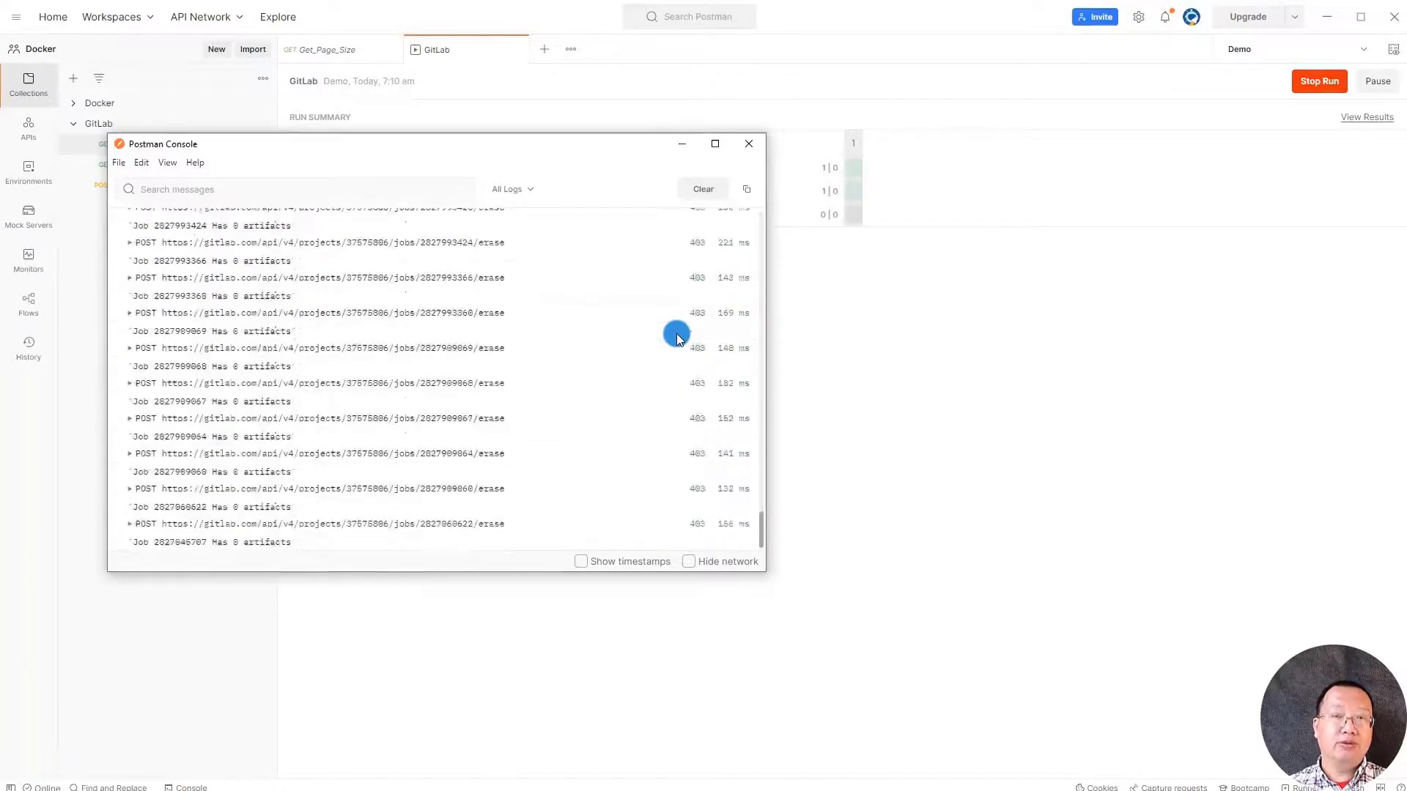
scroll(down, 3)
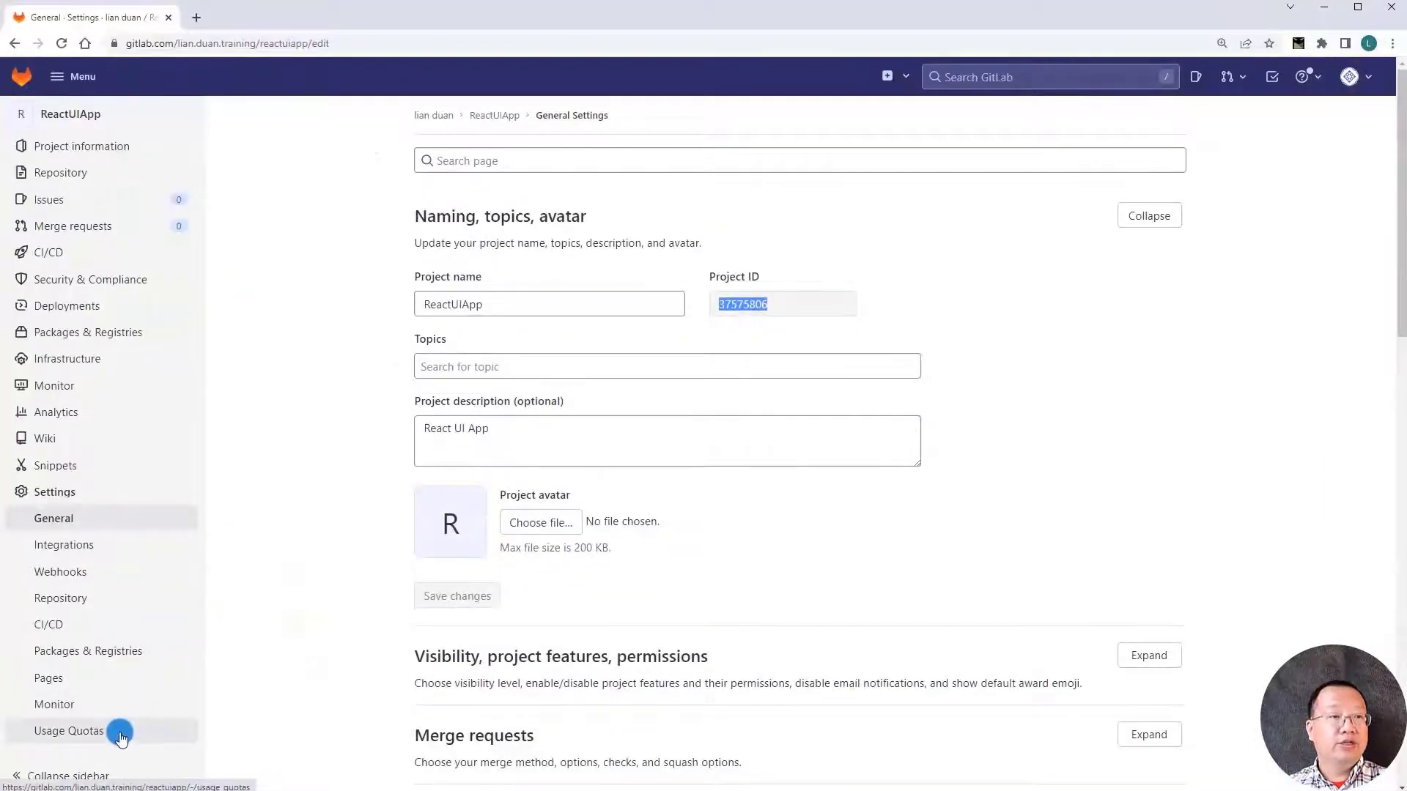
- Open ReactUIApp's Usage Quotas to confirm artifacts dropped to 6.6 KiB
click(69, 731)
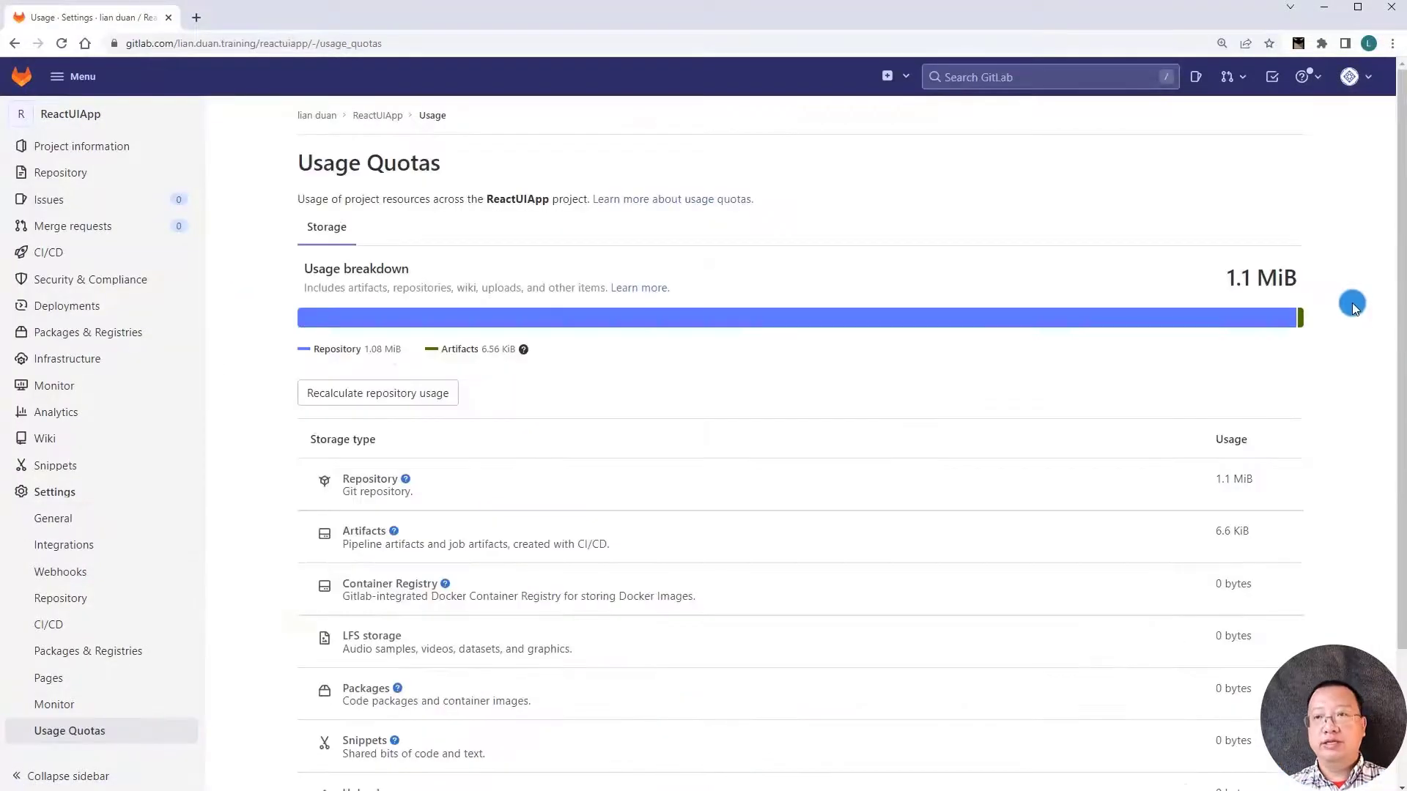
mouse_move(1292, 484)
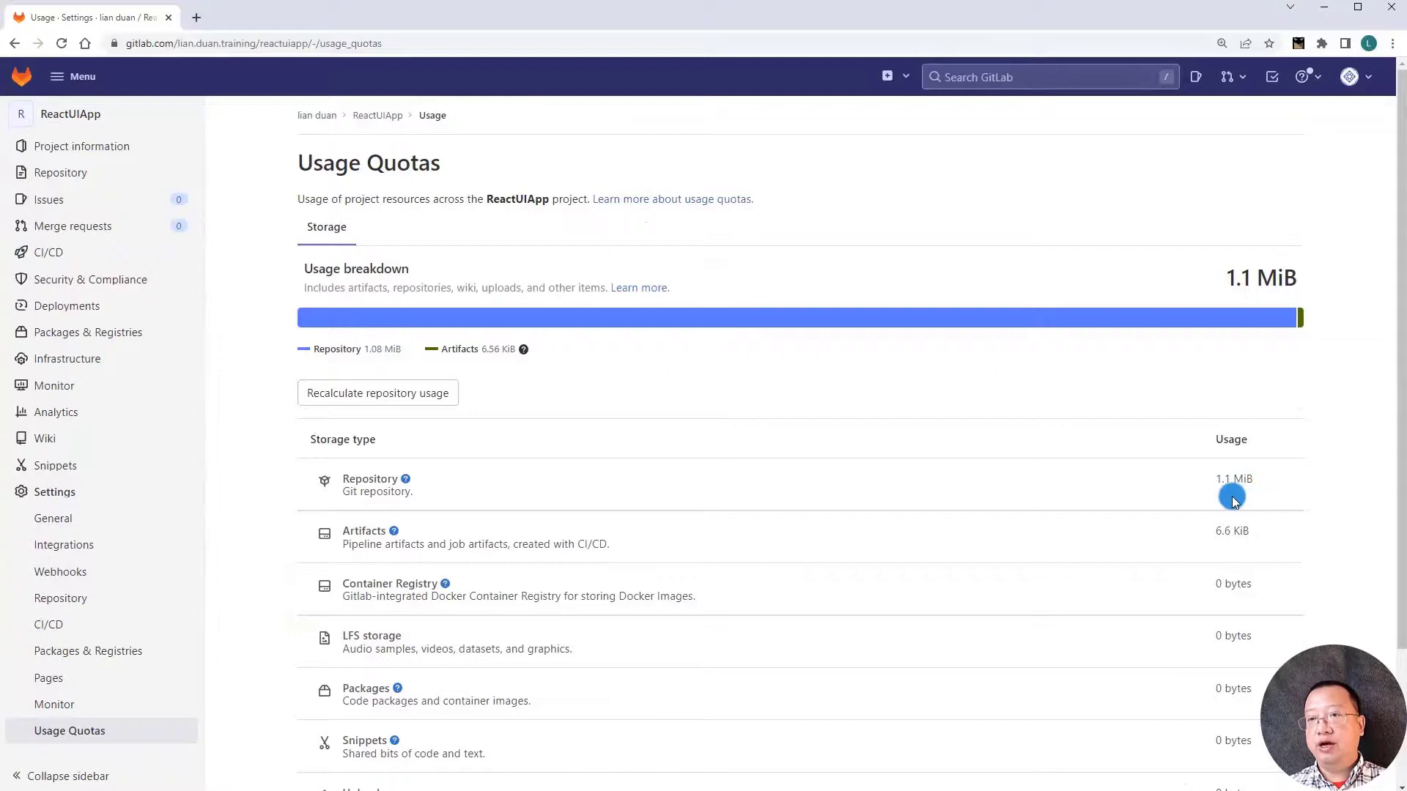
mouse_move(1319, 276)
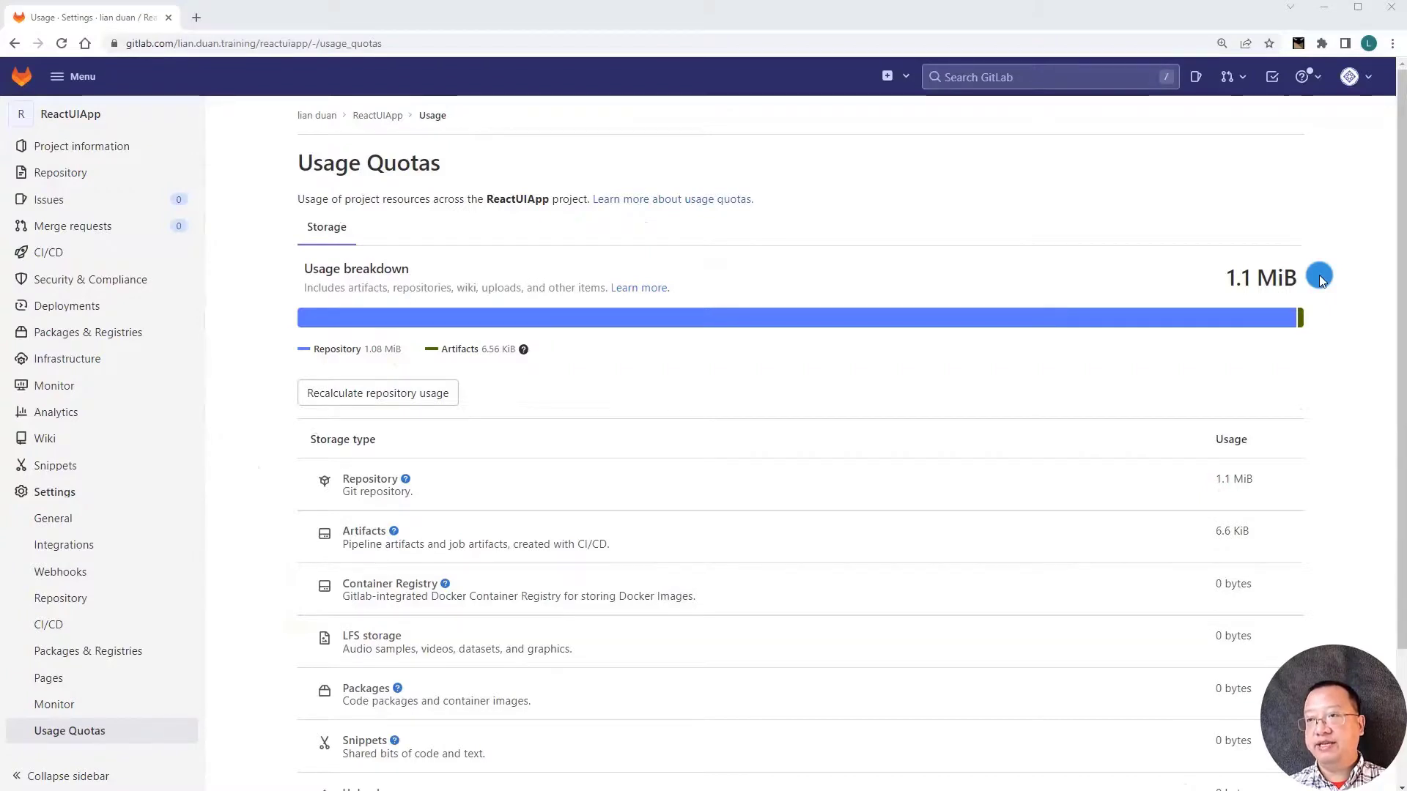
mouse_move(1311, 285)
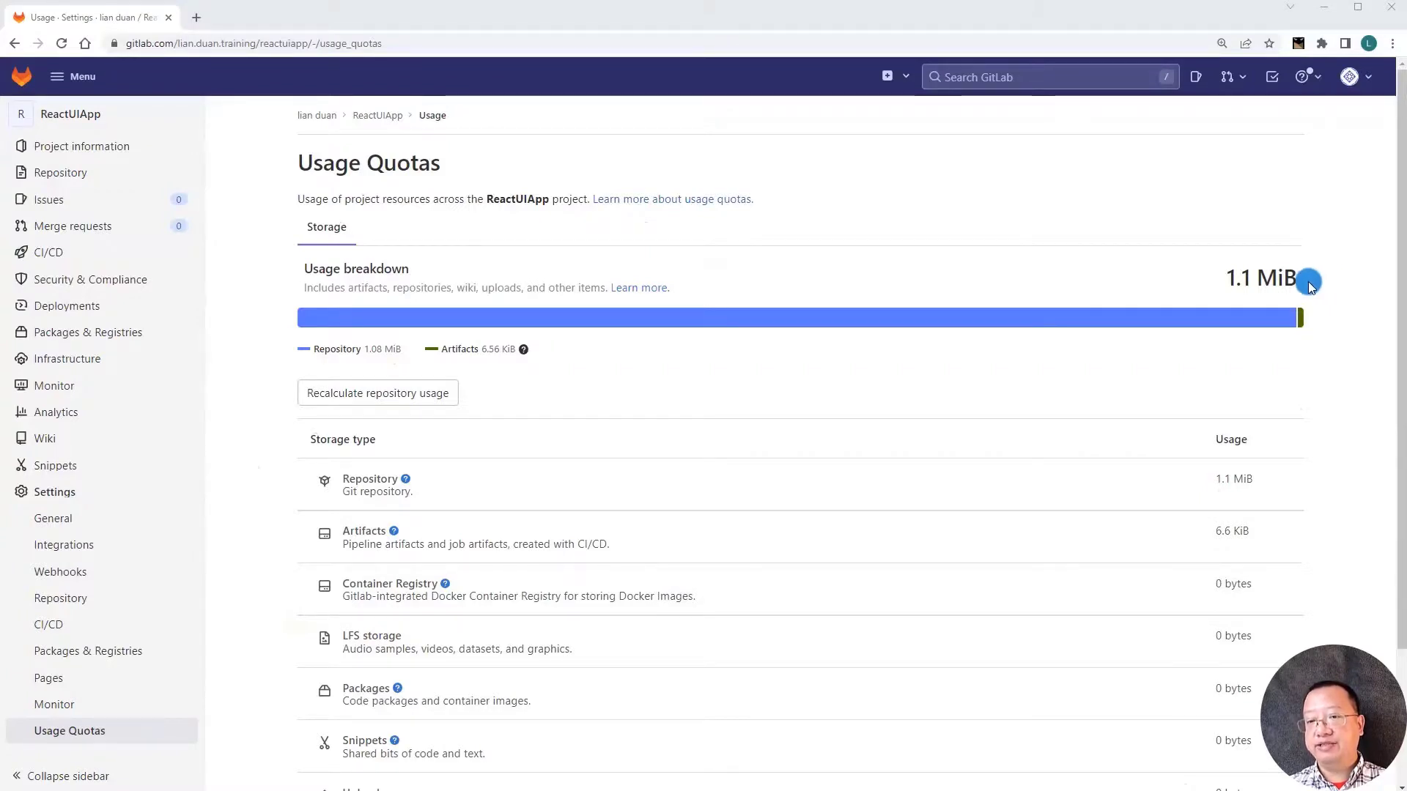